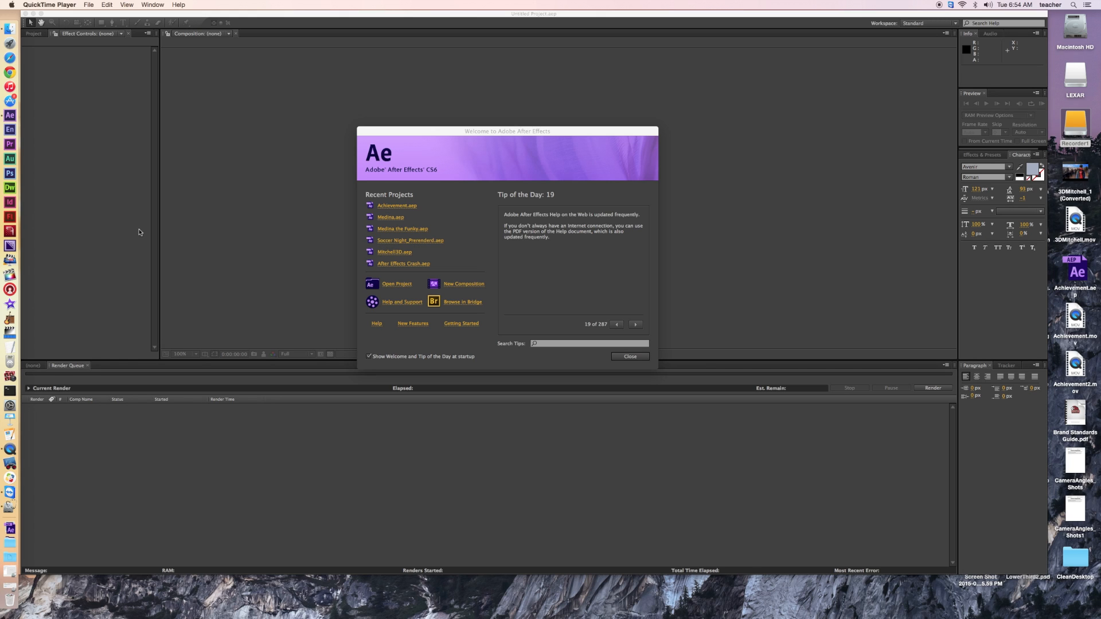
pyautogui.moveTo(175, 226)
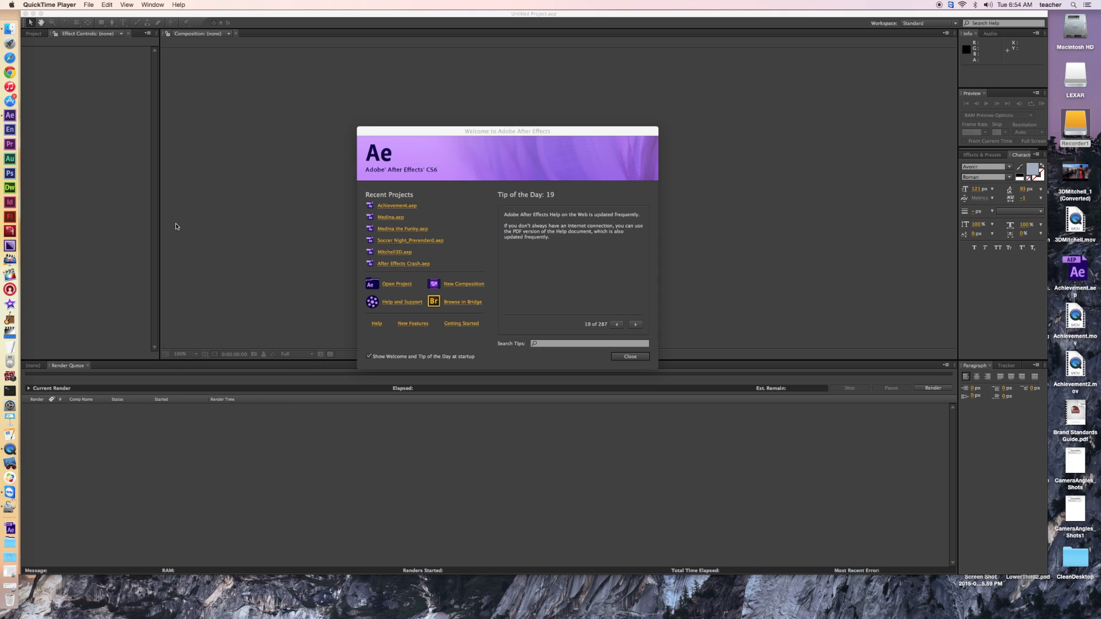
pyautogui.moveTo(192, 229)
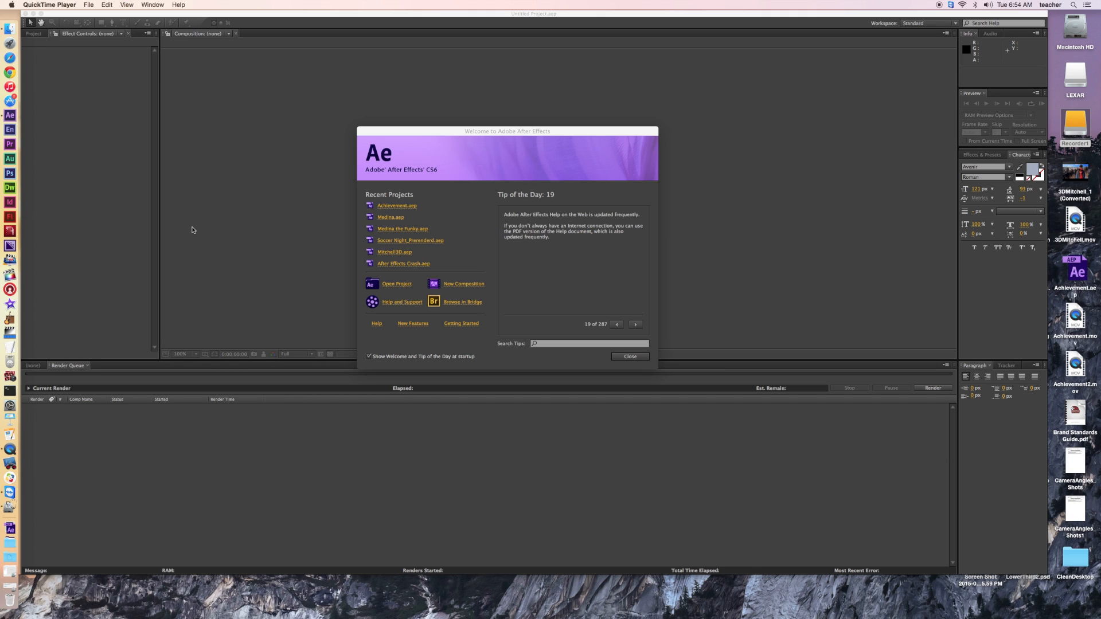
pyautogui.moveTo(443, 260)
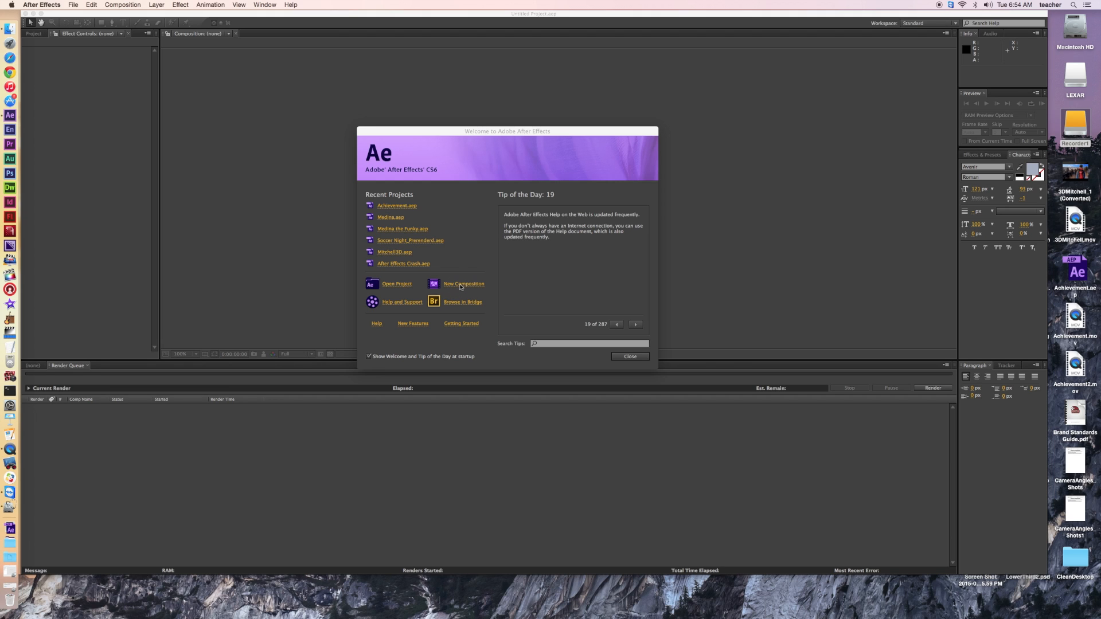
# Step: Create Comp 1 with the HDTV 1080 29.97 preset, dismissing the ray-traced renderer alert
pyautogui.click(464, 284)
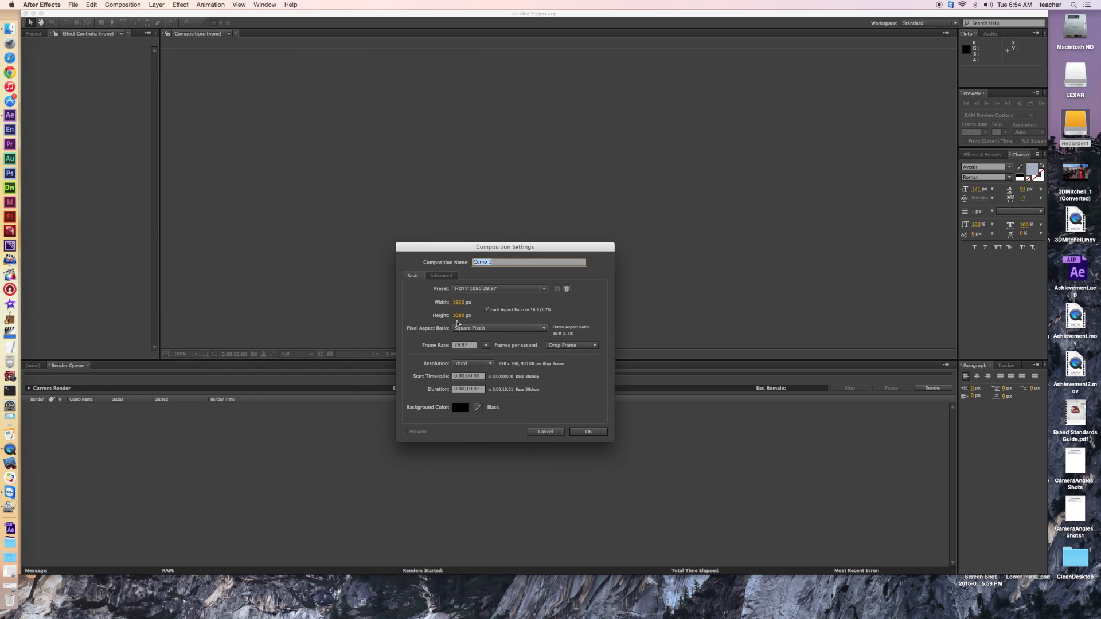
pyautogui.moveTo(503, 309)
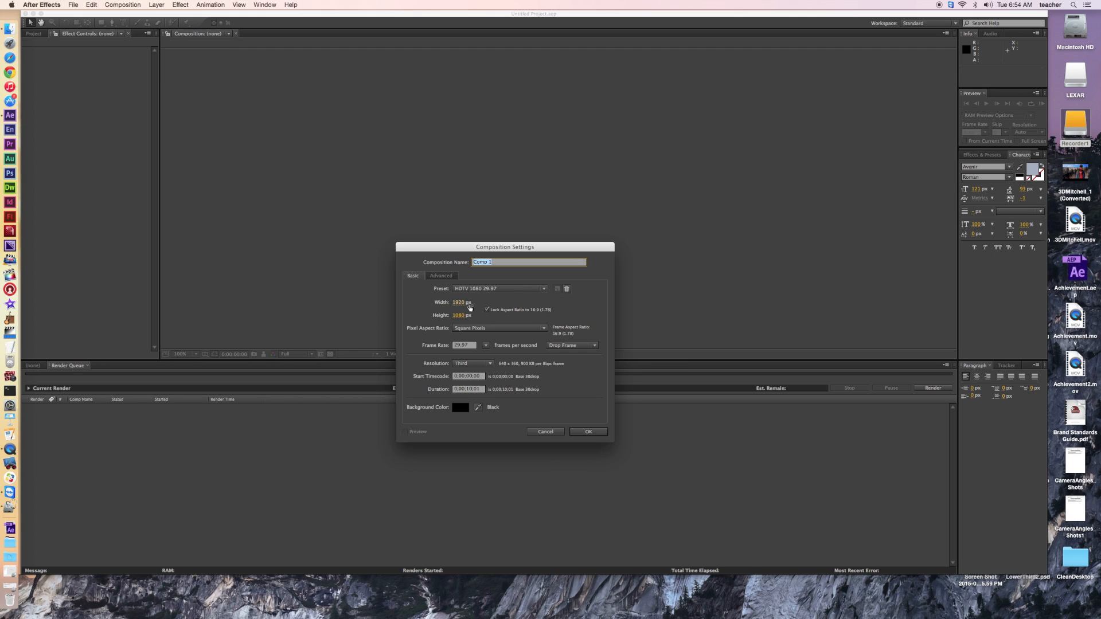
pyautogui.moveTo(541, 419)
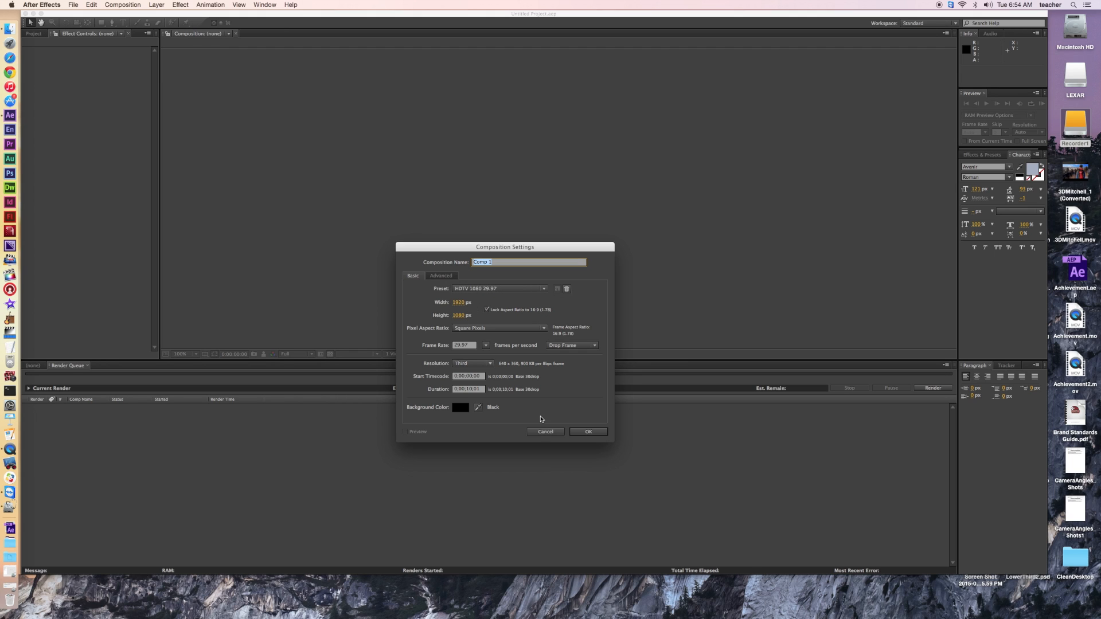
pyautogui.click(588, 431)
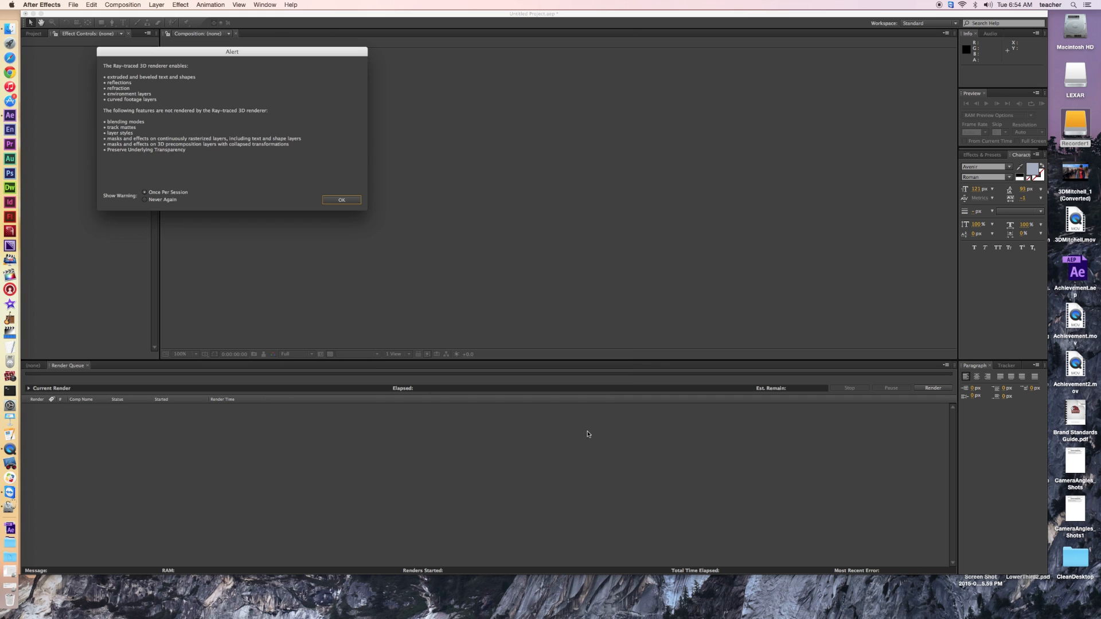
pyautogui.click(342, 200)
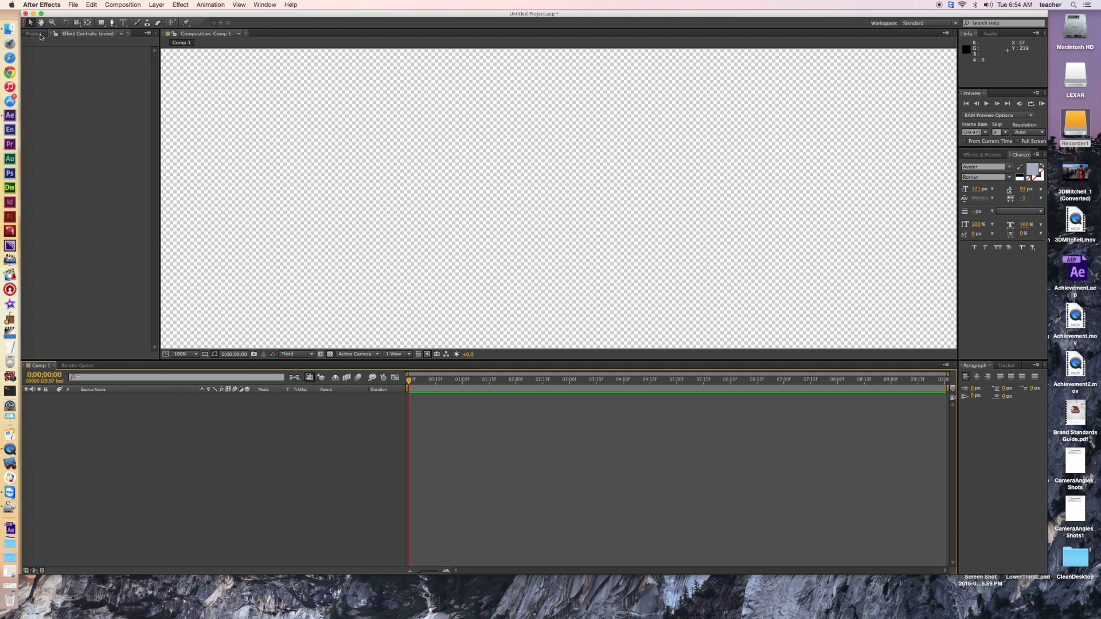
# Step: Place Discover the Force.mov as a layer in Comp 1 and scrub to a later point
pyautogui.click(33, 34)
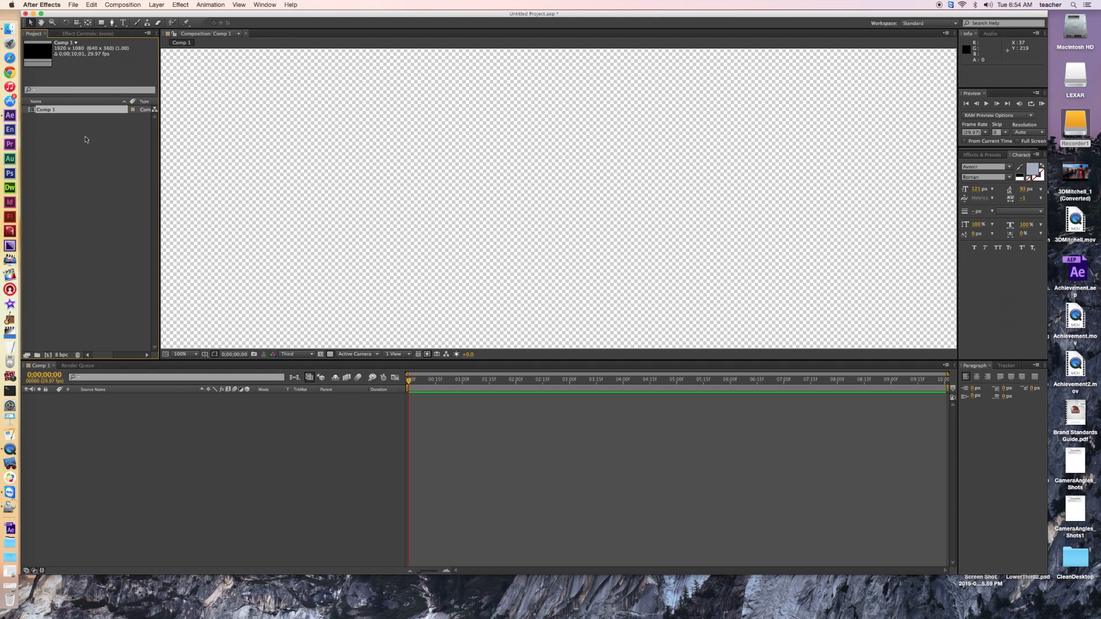
pyautogui.moveTo(388, 138)
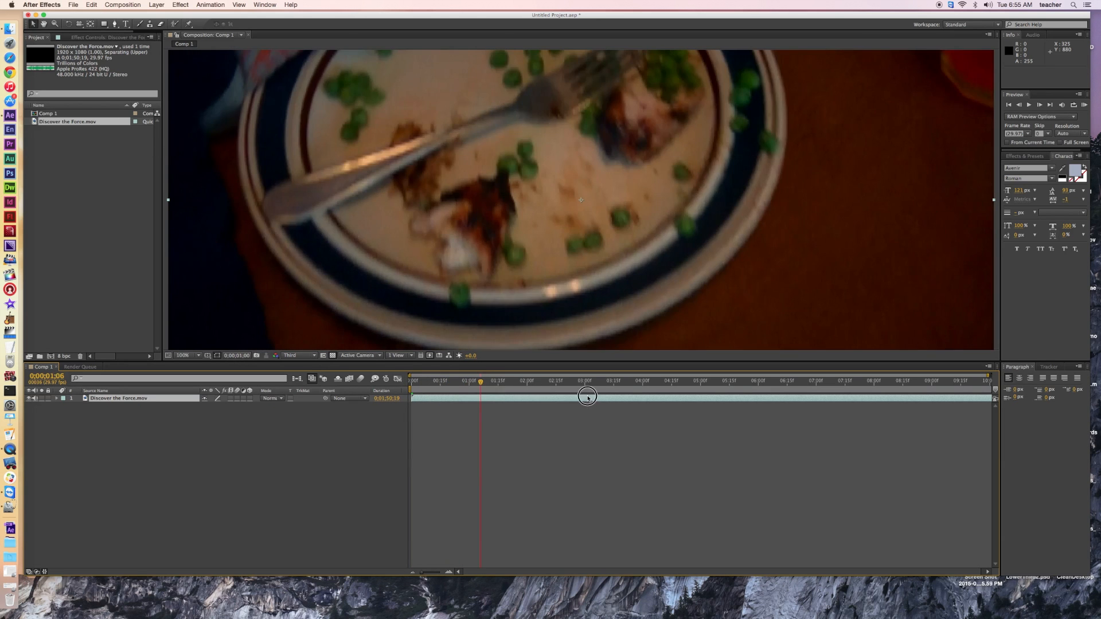
pyautogui.click(603, 382)
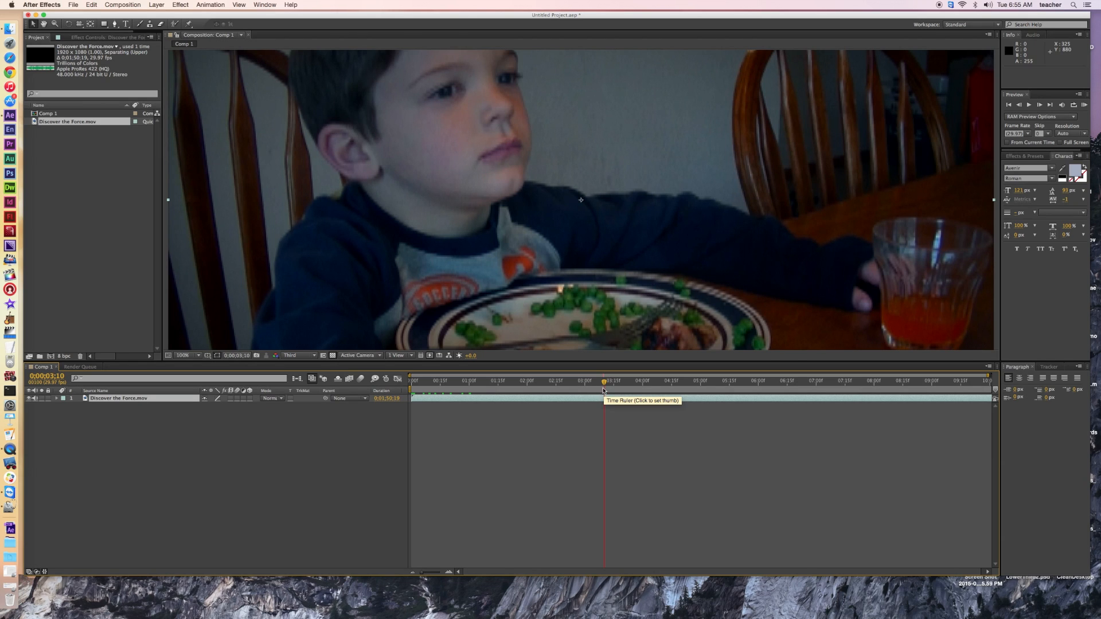
pyautogui.click(605, 382)
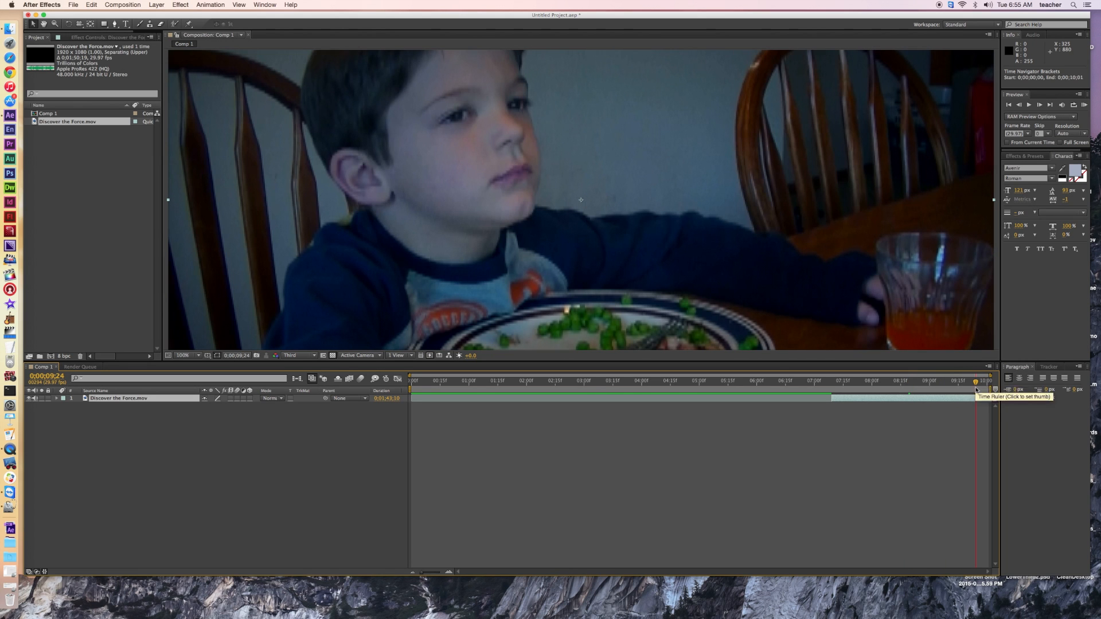
pyautogui.moveTo(922, 387)
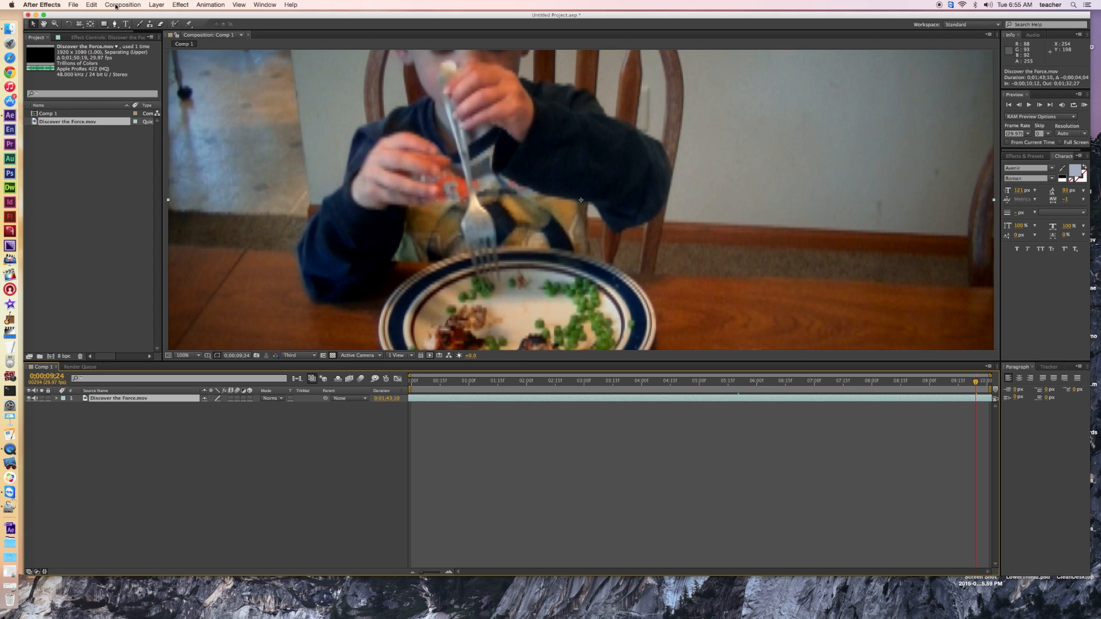
# Step: Increase Comp 1's duration in Composition Settings to cover the whole clip
pyautogui.click(122, 6)
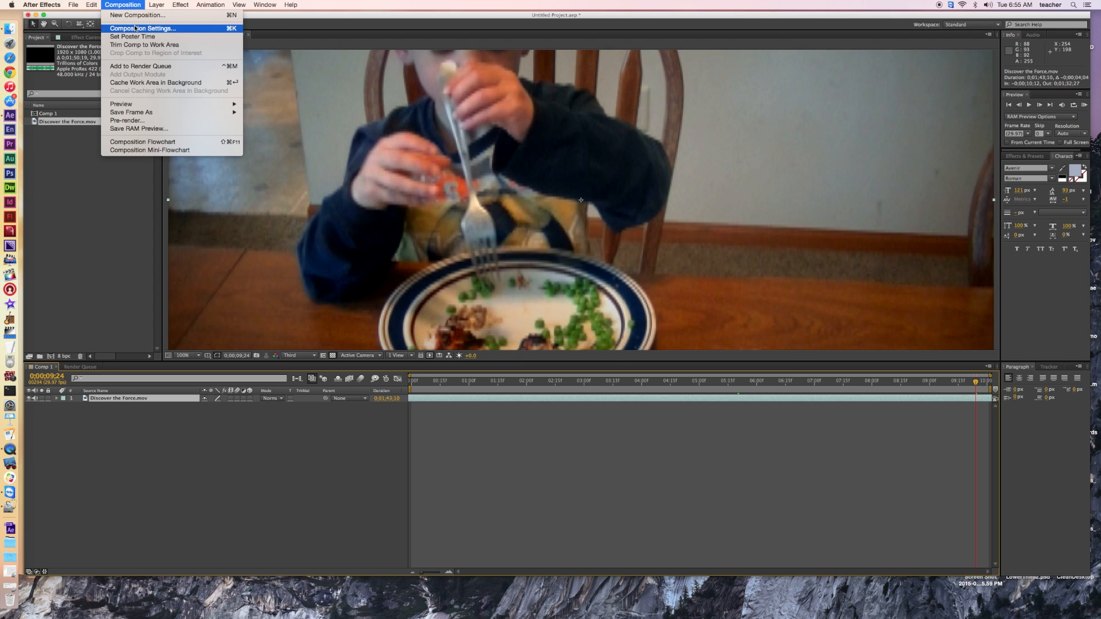
pyautogui.click(142, 28)
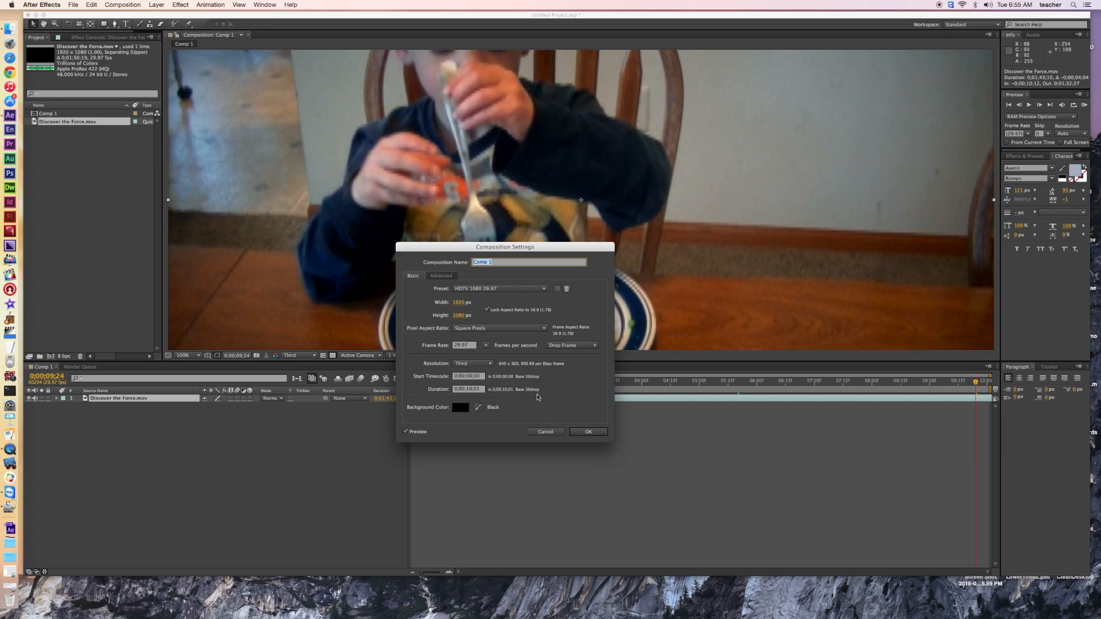
pyautogui.moveTo(468, 394)
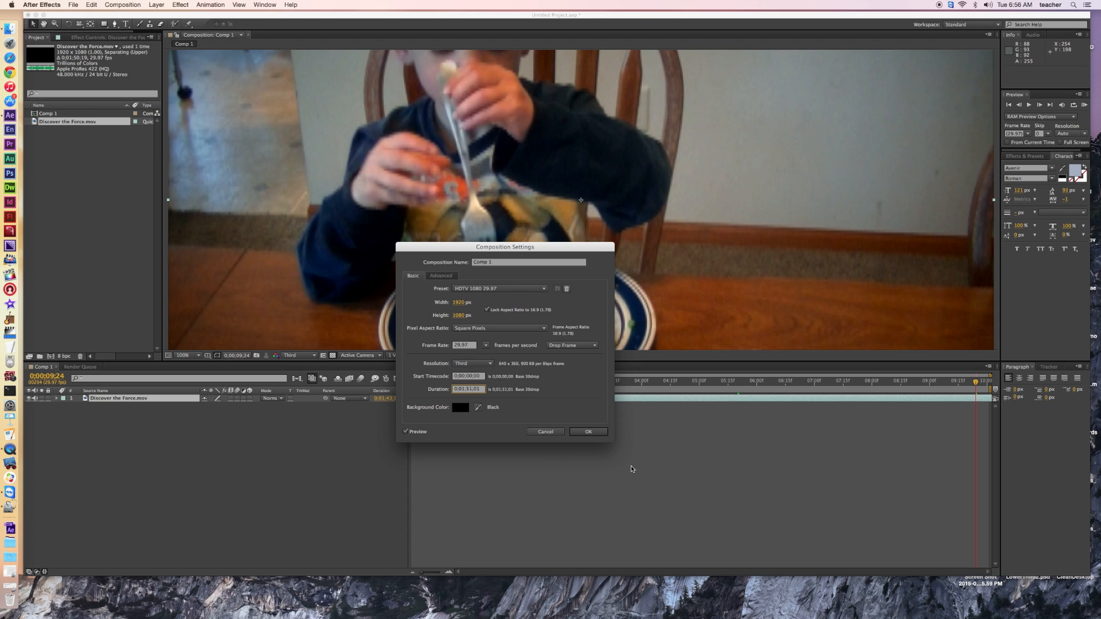
pyautogui.click(588, 431)
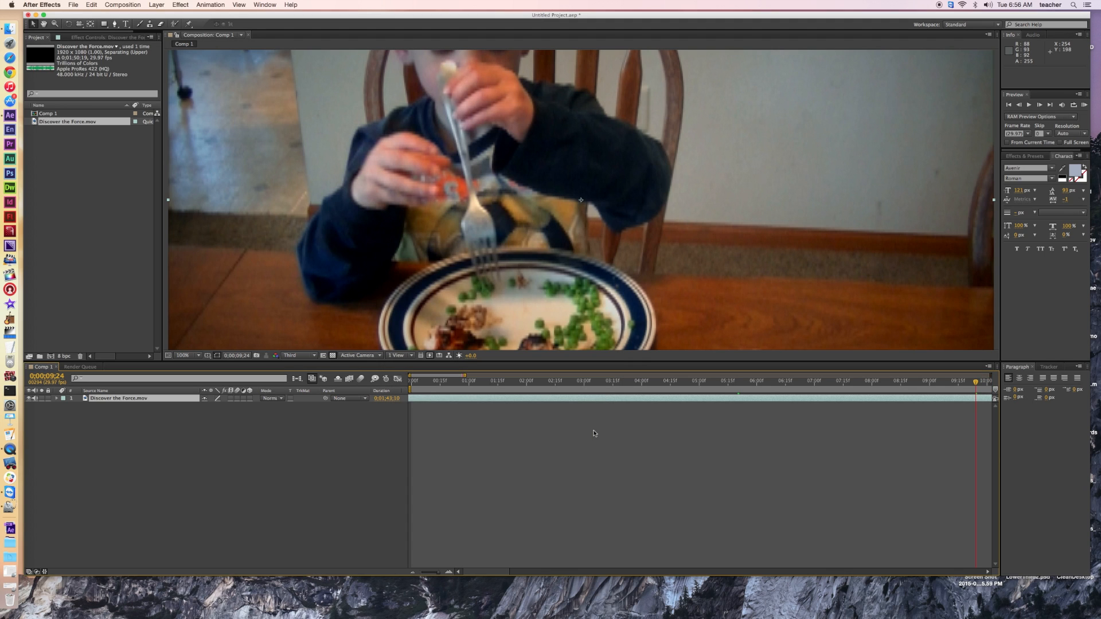
pyautogui.moveTo(928, 404)
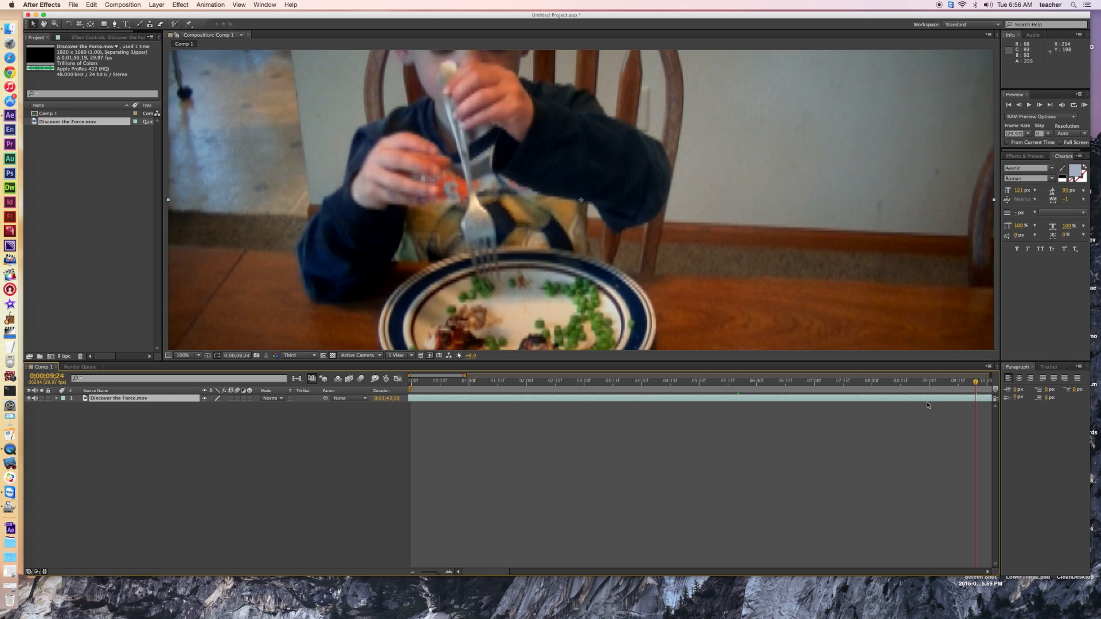
pyautogui.moveTo(465, 375)
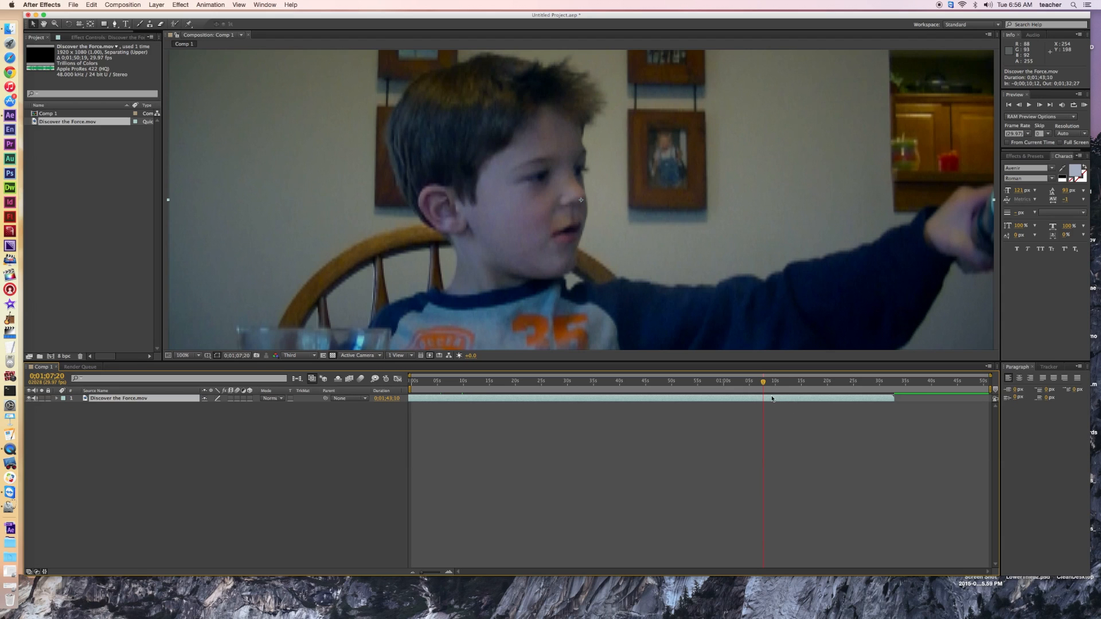
pyautogui.moveTo(769, 397)
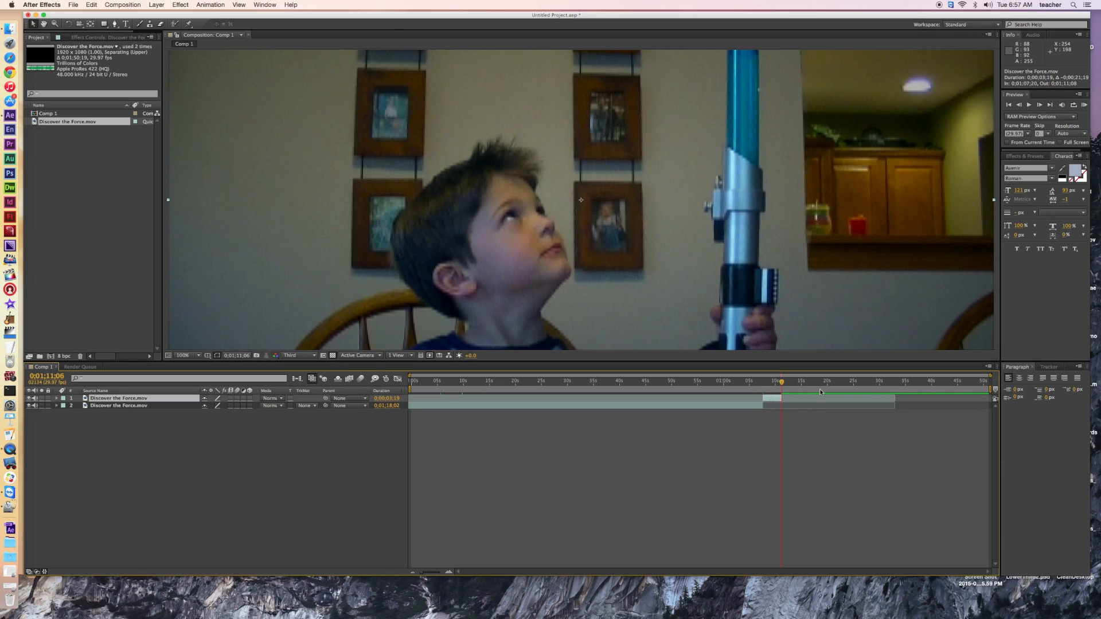
pyautogui.moveTo(820, 392)
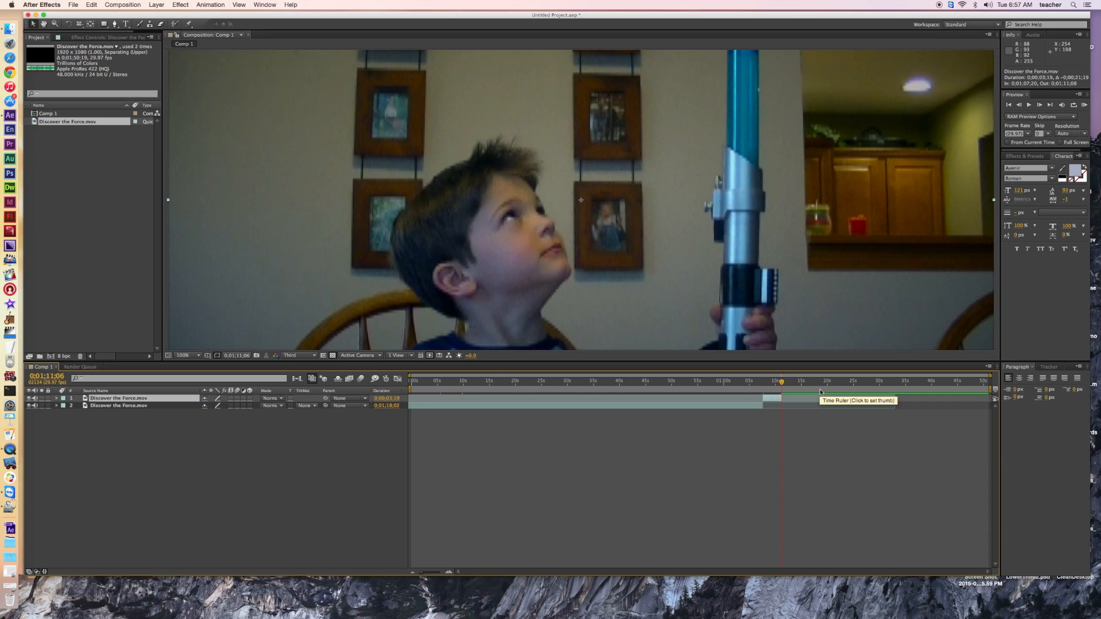
# Step: Move the current time to the lightsaber shot near 1:07
pyautogui.click(434, 390)
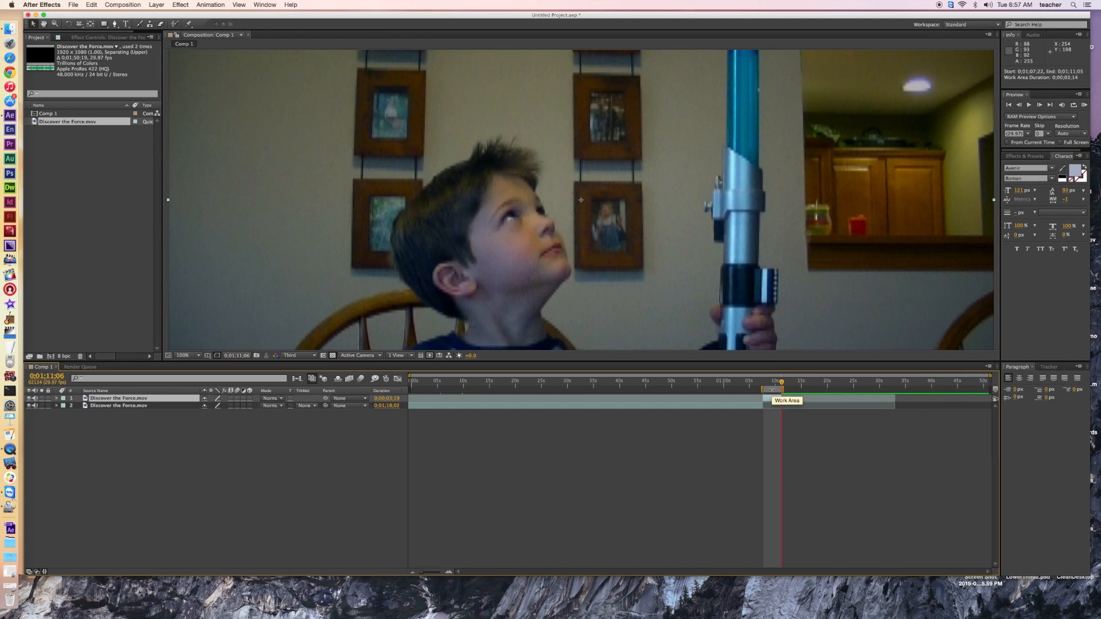
# Step: Cut the clip down to the work-area span and view the whole frame at half size
pyautogui.rightClick(785, 400)
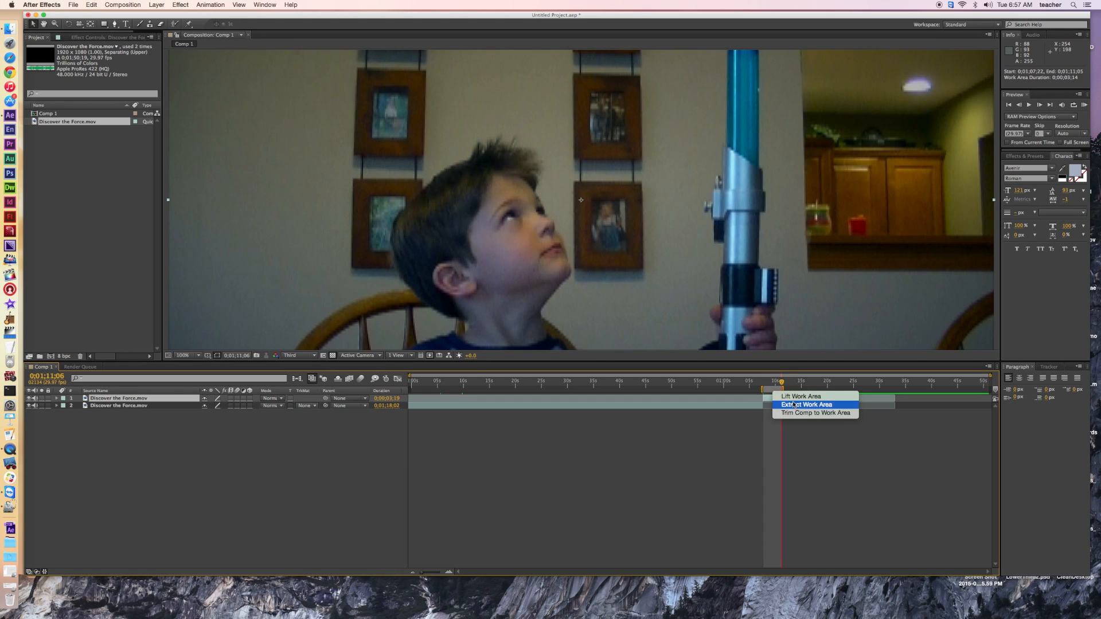
pyautogui.click(805, 404)
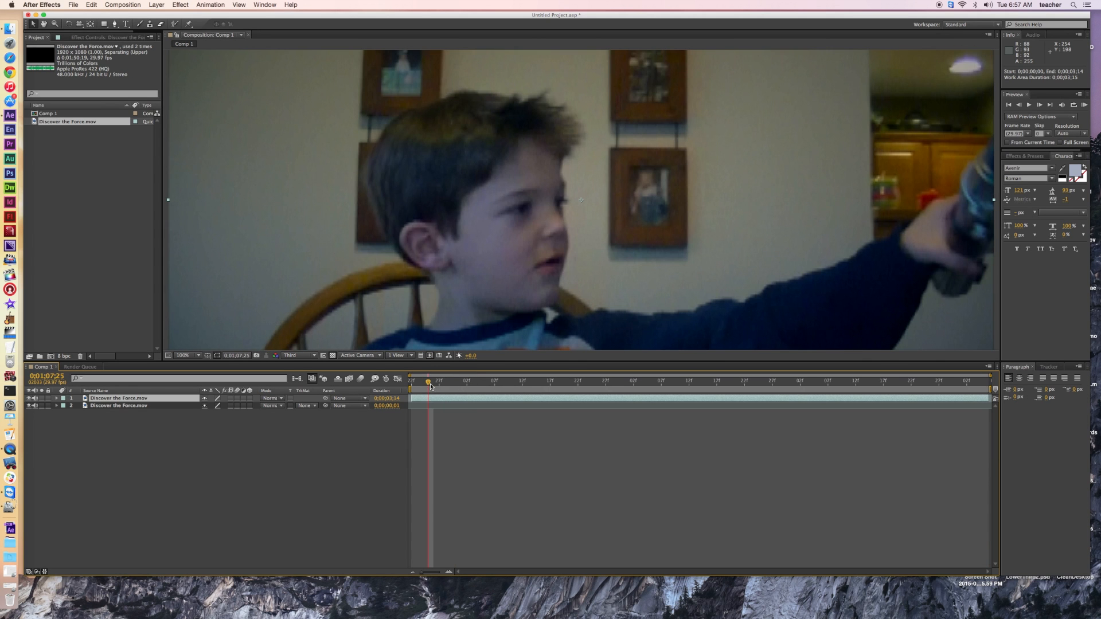
pyautogui.click(185, 354)
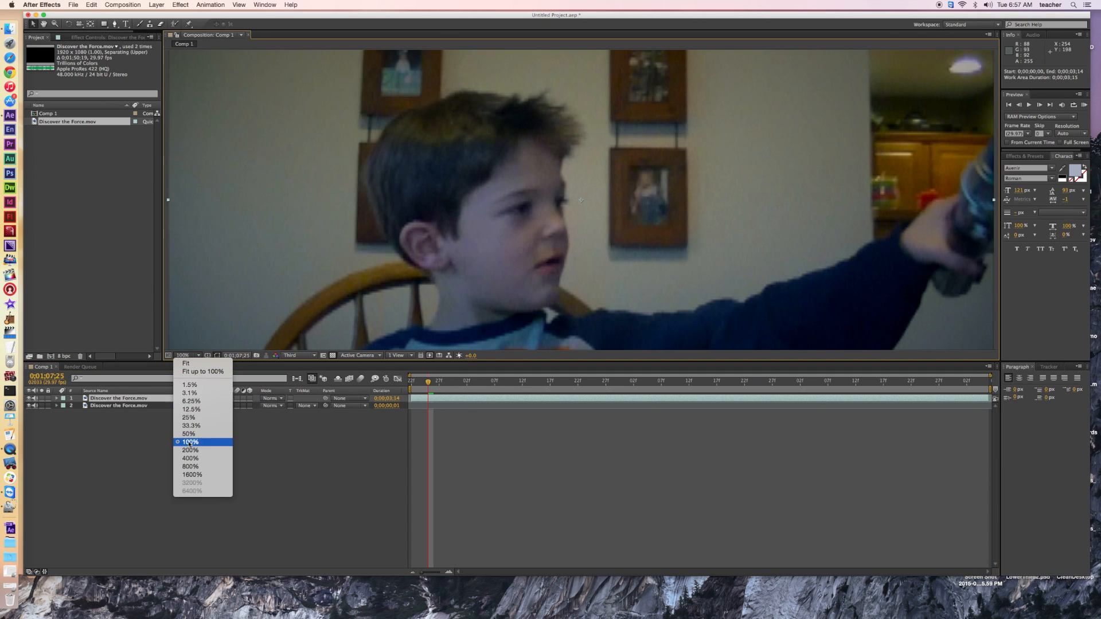
pyautogui.click(188, 434)
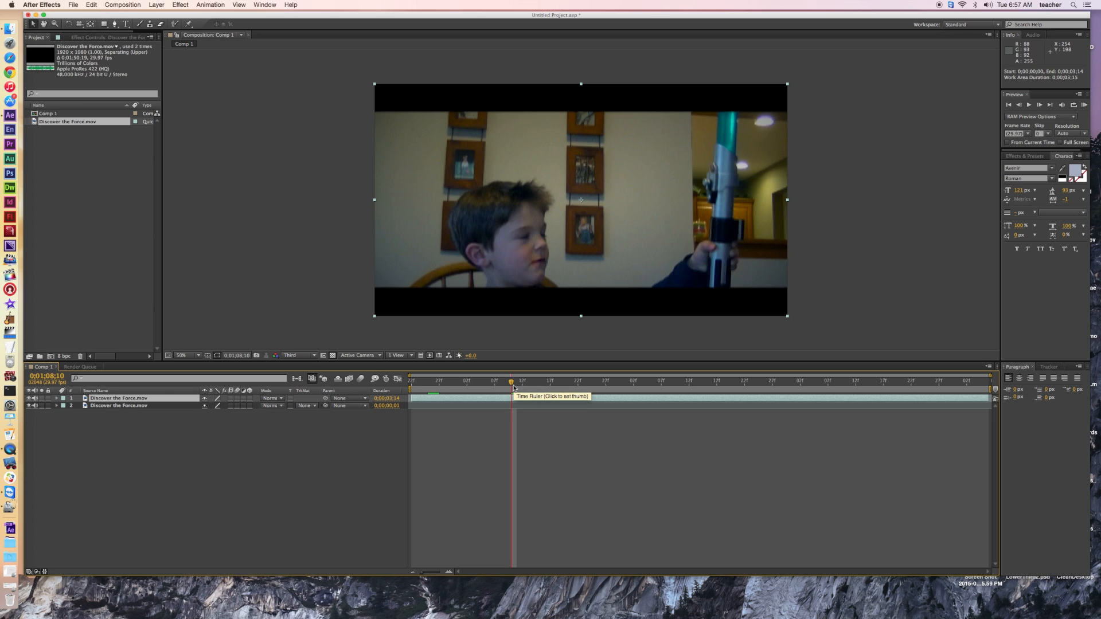
pyautogui.moveTo(629, 283)
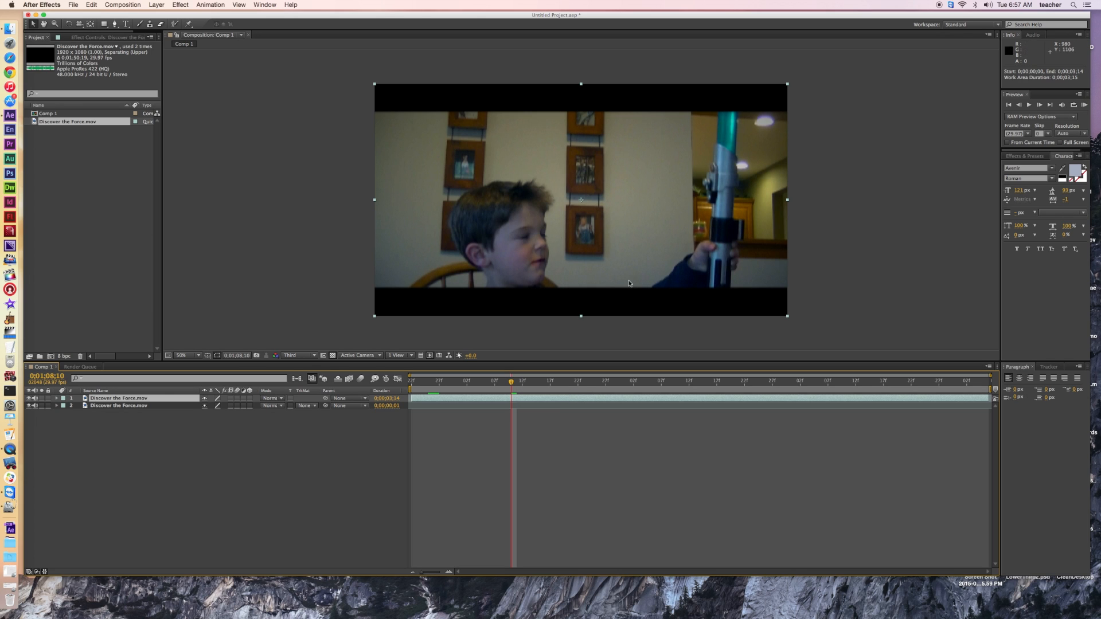
pyautogui.moveTo(717, 147)
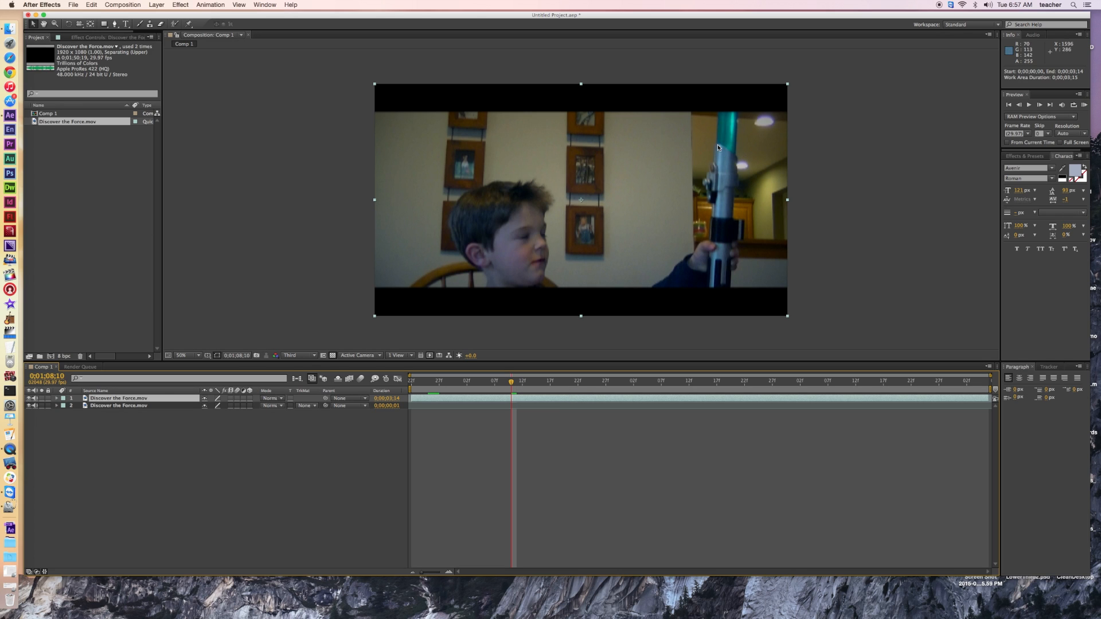
pyautogui.moveTo(745, 162)
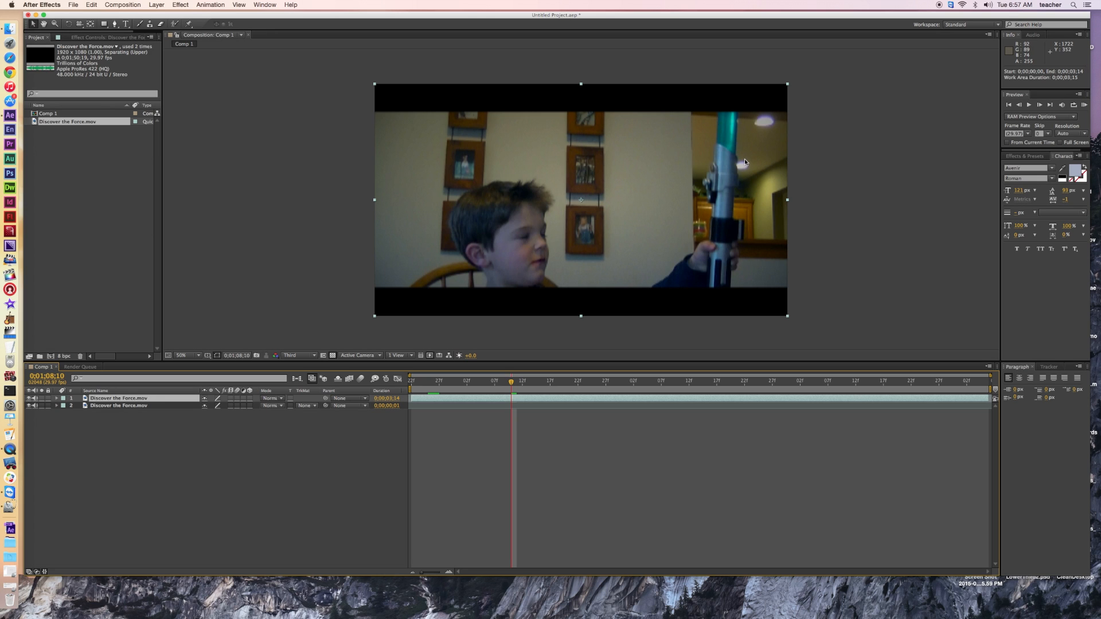
pyautogui.moveTo(728, 150)
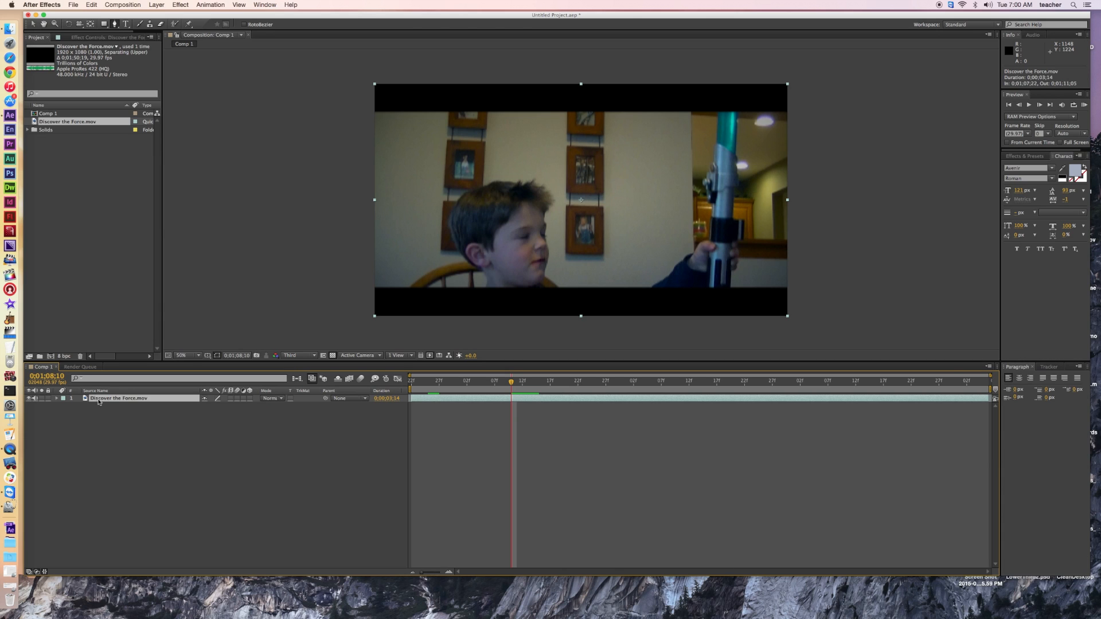
# Step: Add a white solid, White Solid 2, above the clip via Layer > New > Solid
pyautogui.click(156, 5)
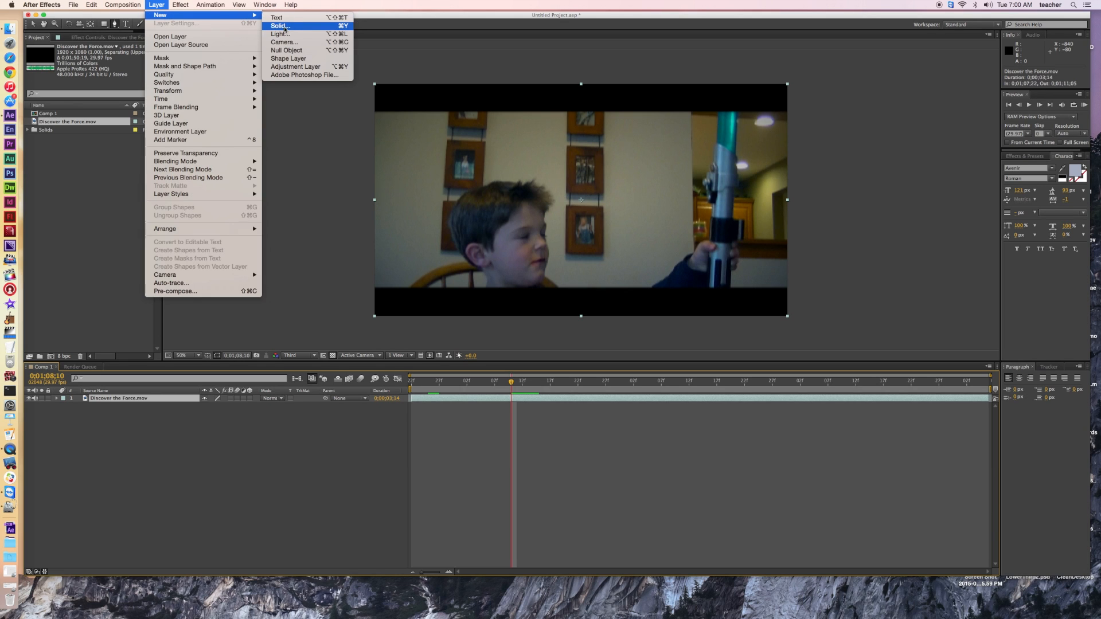
pyautogui.click(278, 25)
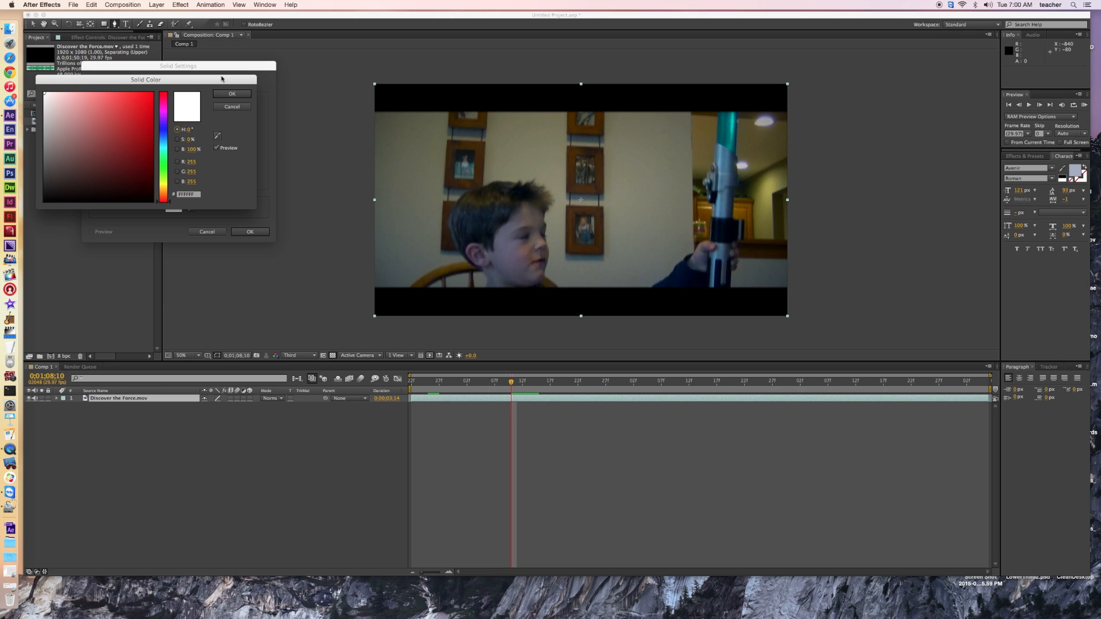
pyautogui.click(232, 94)
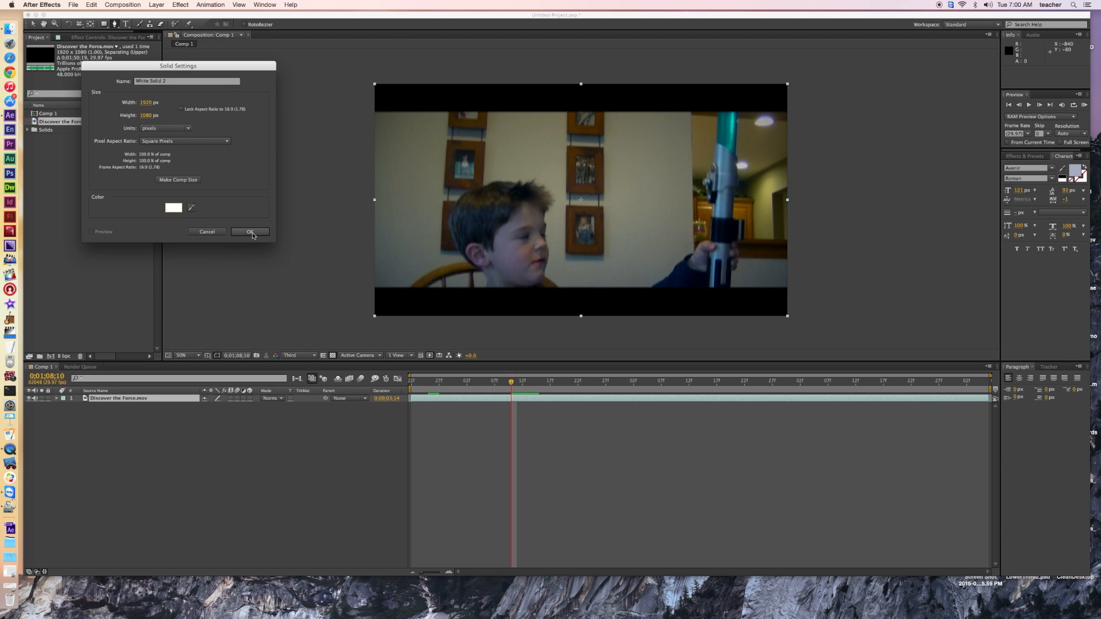
pyautogui.click(250, 232)
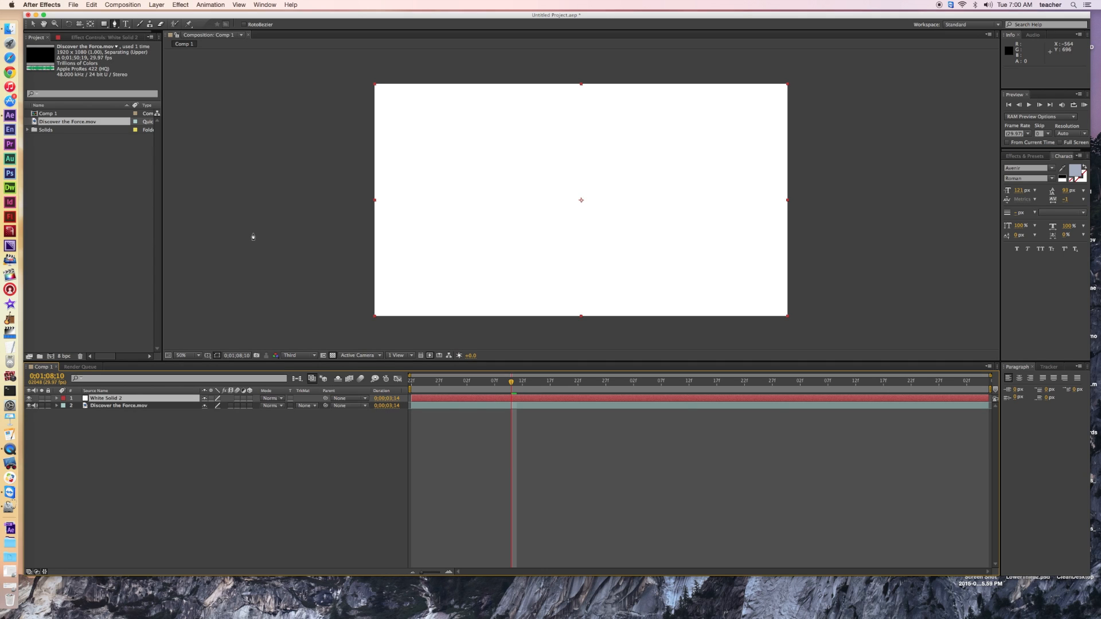
pyautogui.moveTo(41, 397)
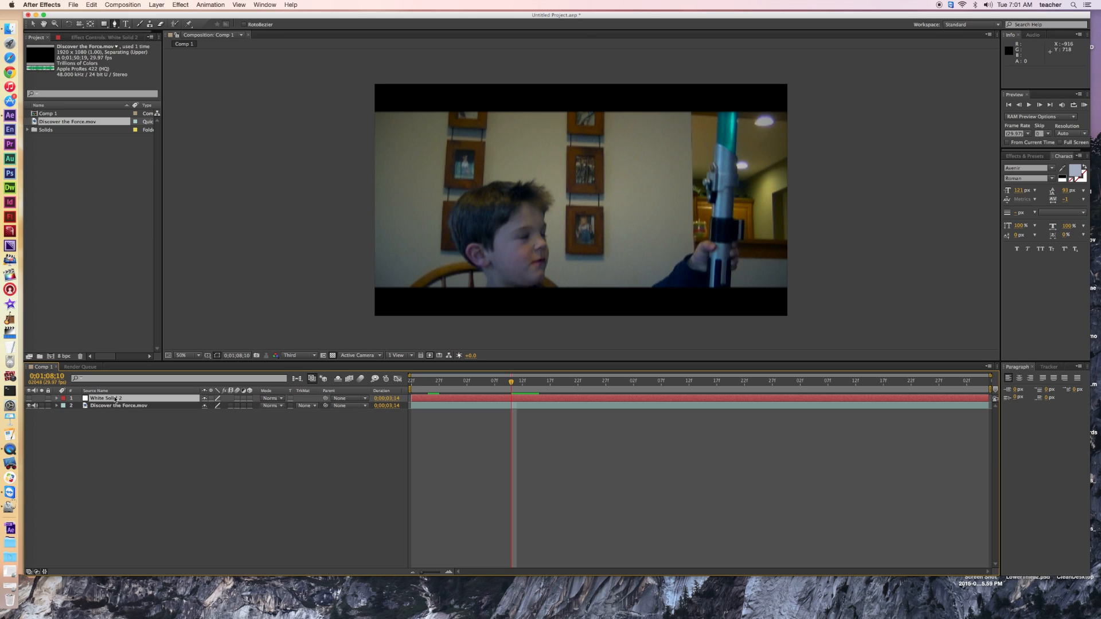
pyautogui.moveTo(144, 144)
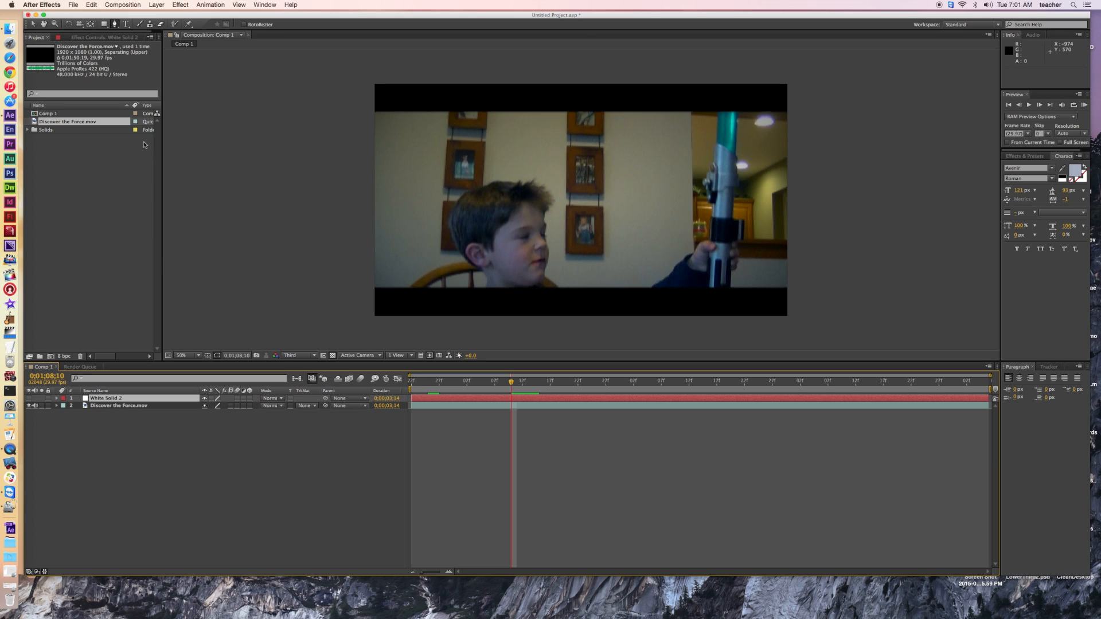
pyautogui.moveTo(641, 160)
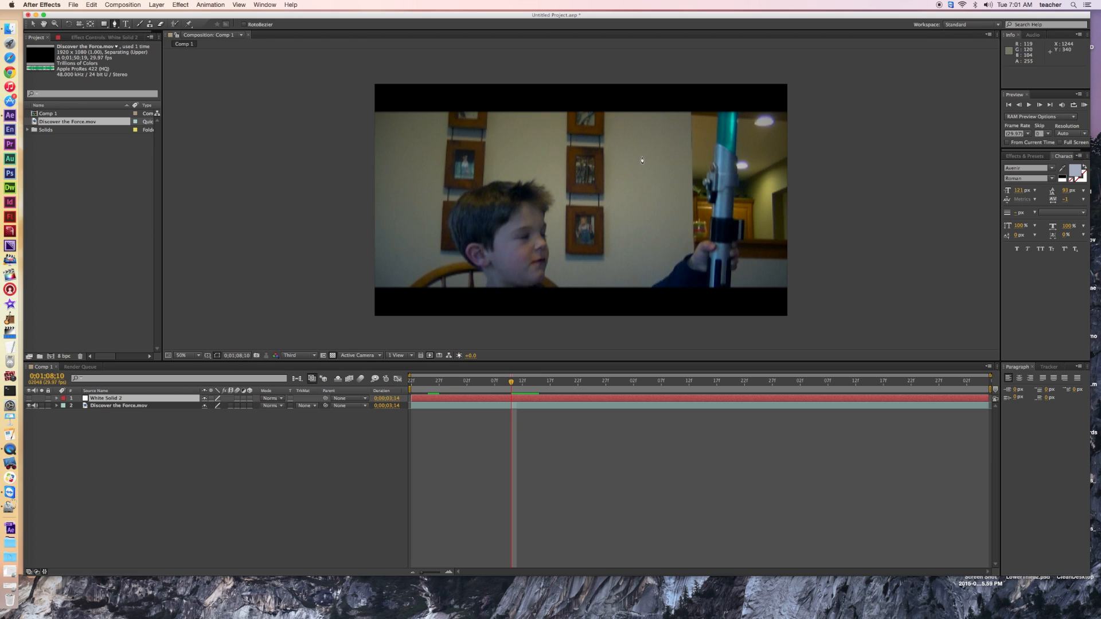
pyautogui.moveTo(715, 148)
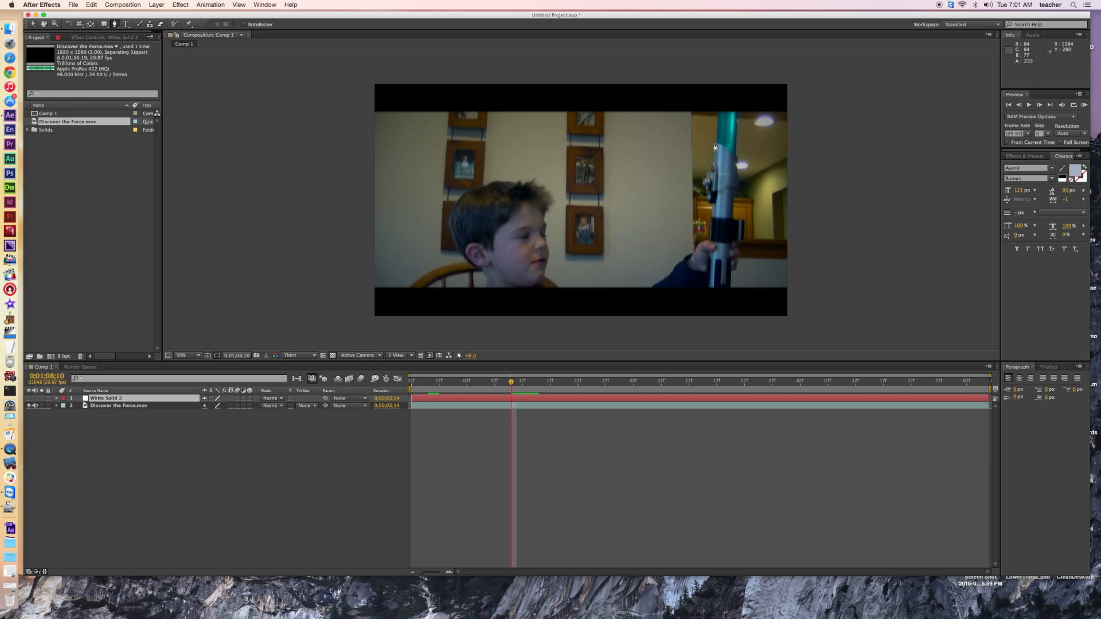
# Step: Draw a five-point Mask 1 around the top of the lightsaber blade
pyautogui.click(715, 145)
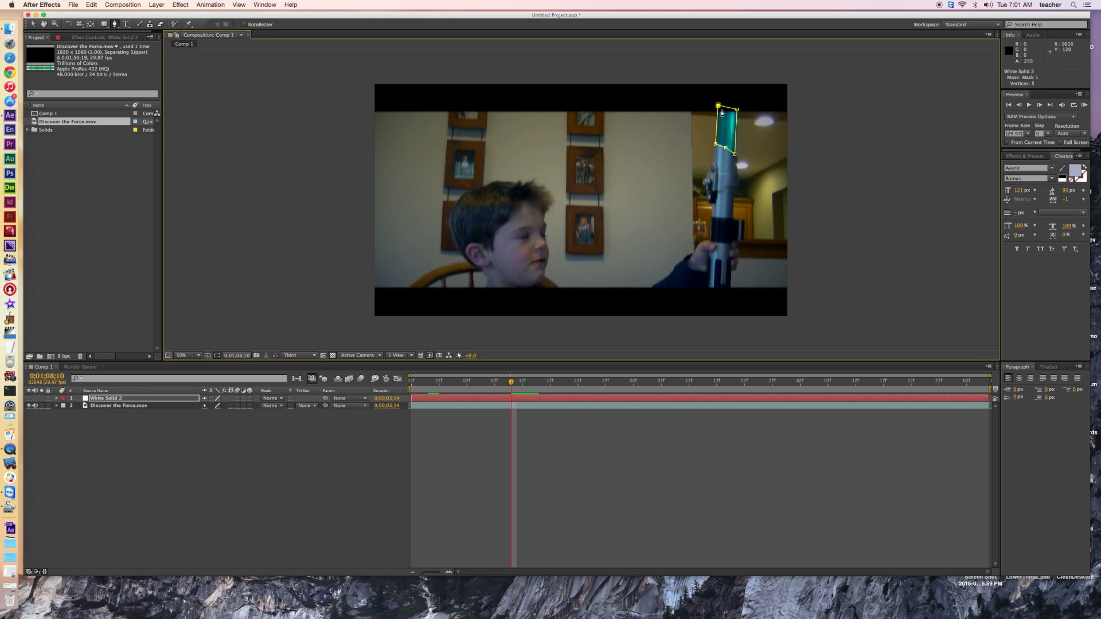
pyautogui.moveTo(282, 374)
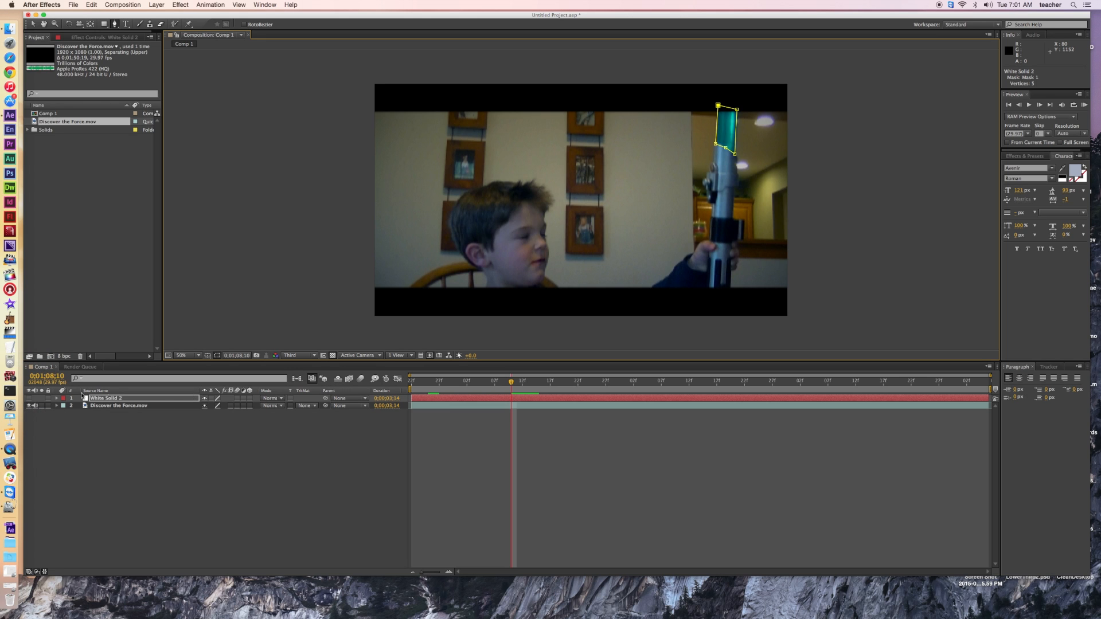
# Step: Twirl open White Solid 2, its Masks group and Mask 1 in the timeline
pyautogui.click(57, 398)
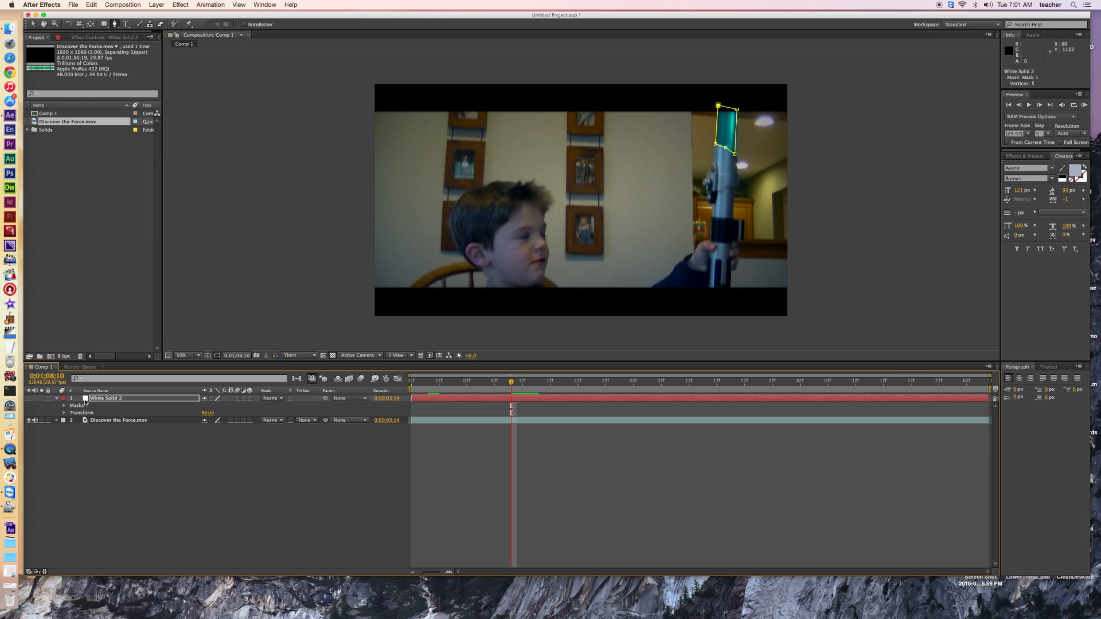
pyautogui.click(64, 406)
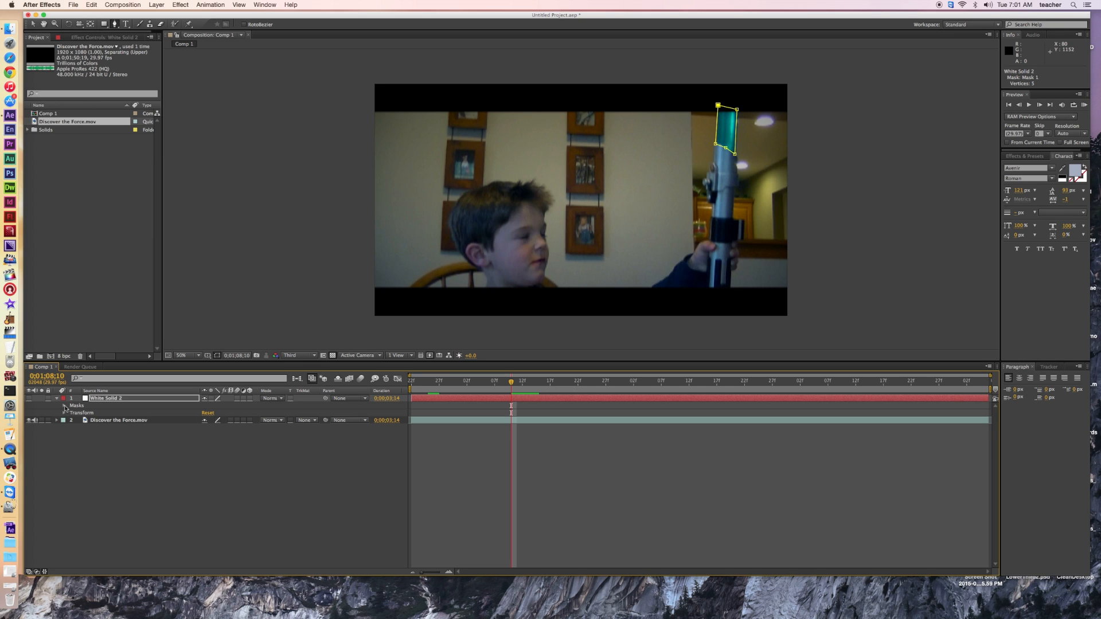
pyautogui.click(63, 406)
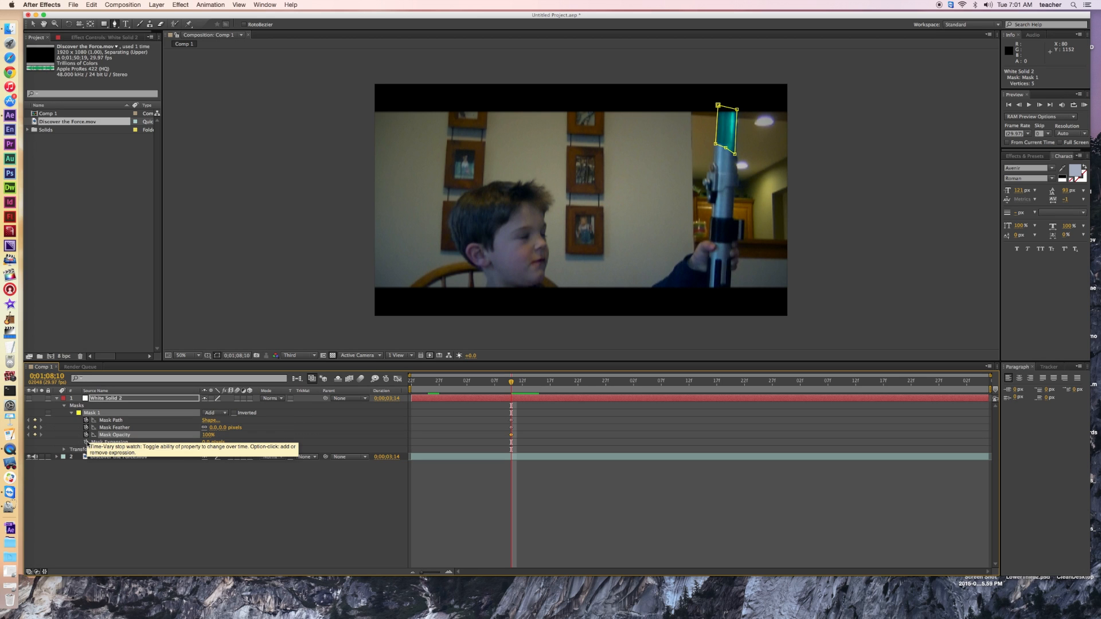
pyautogui.moveTo(117, 442)
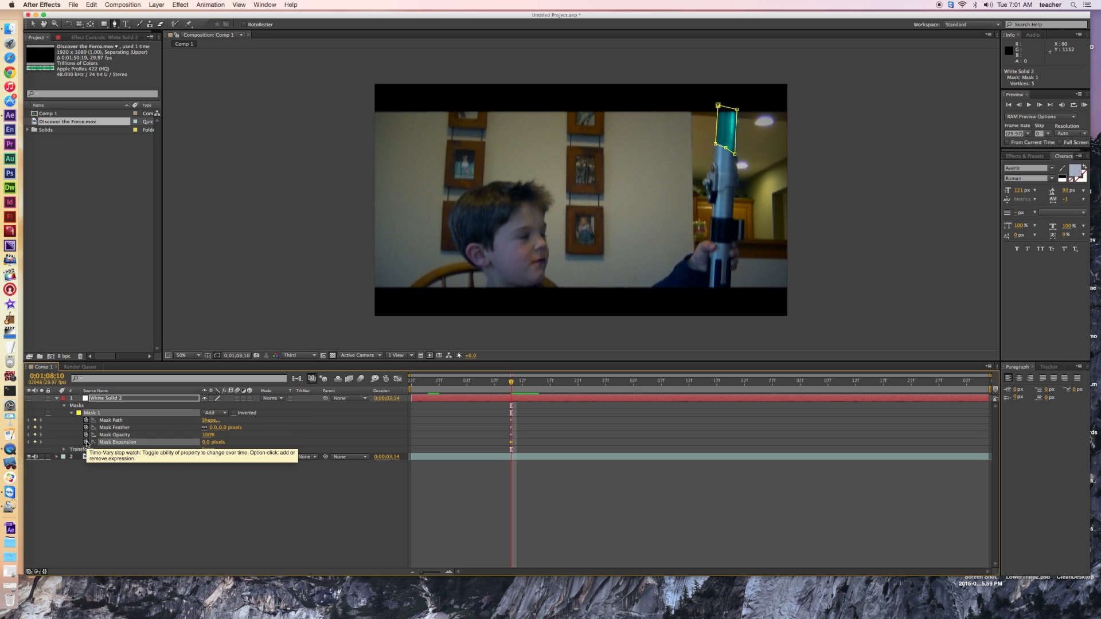
pyautogui.moveTo(185, 439)
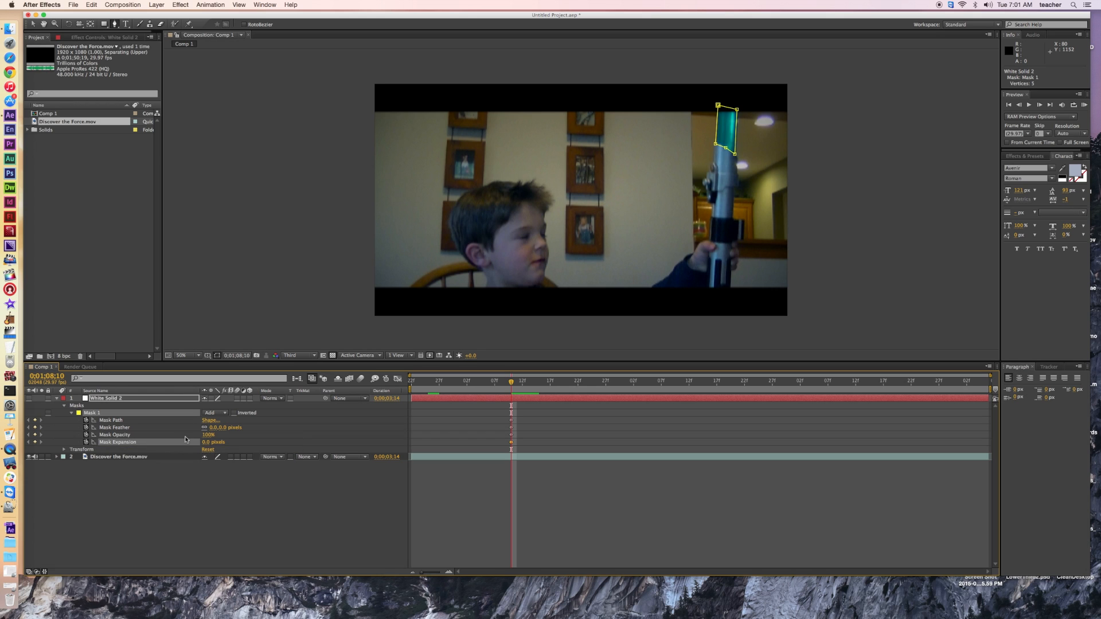
pyautogui.moveTo(216, 406)
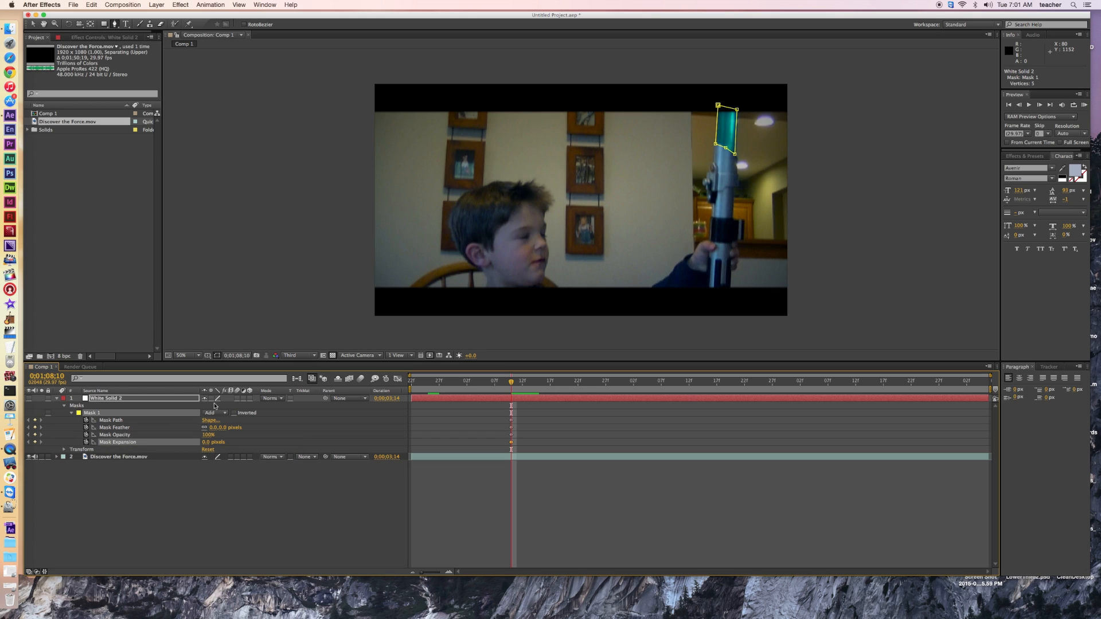
pyautogui.moveTo(1044, 112)
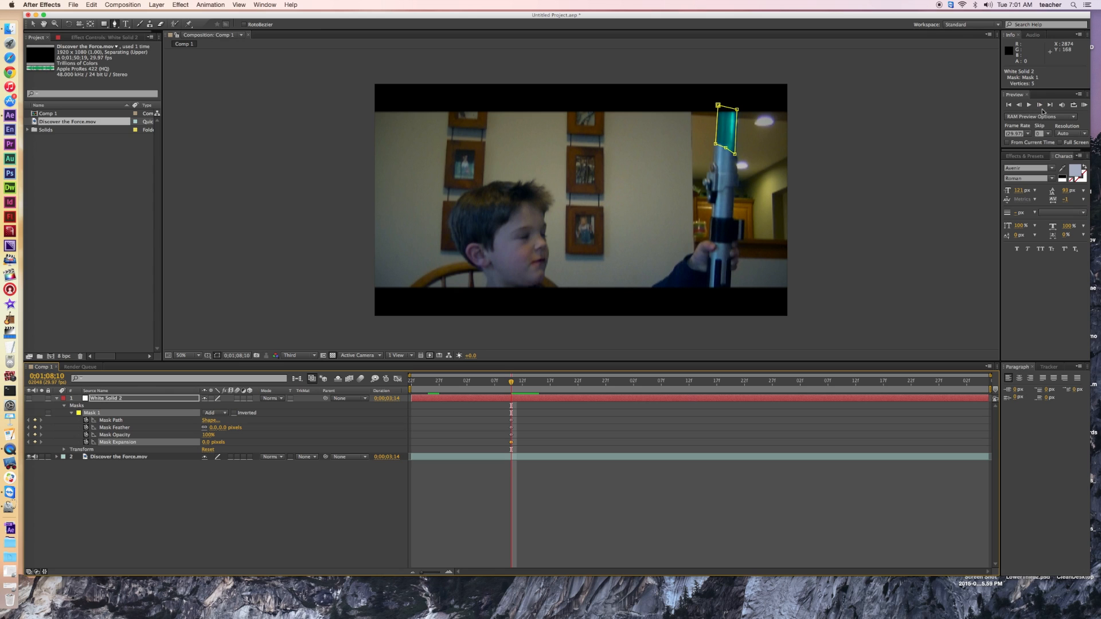
pyautogui.moveTo(1040, 103)
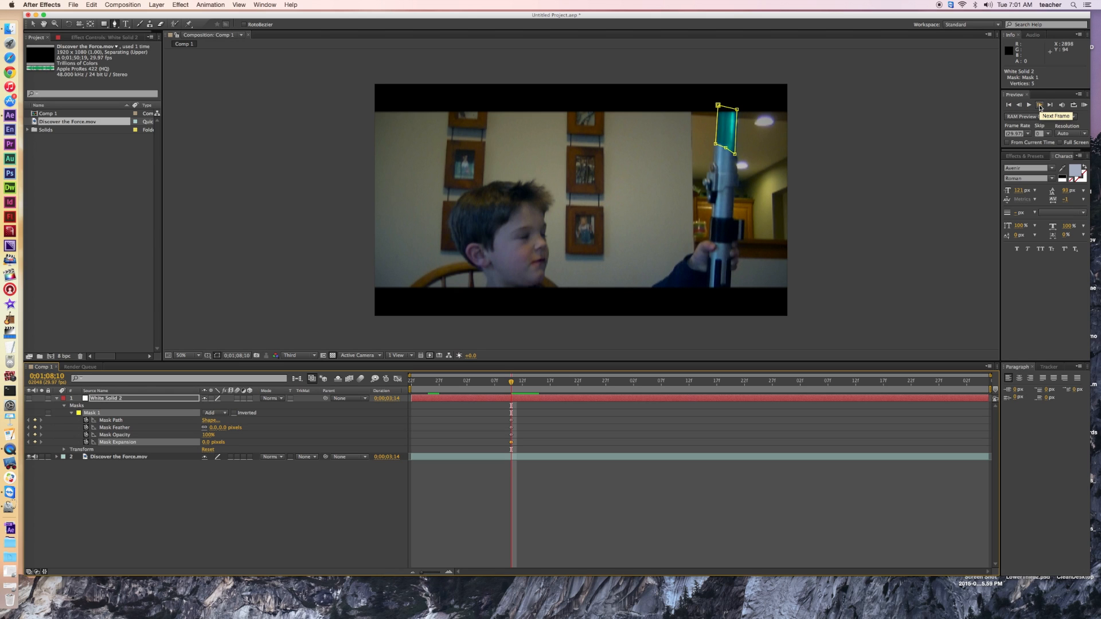
# Step: Advance one frame and reshape Mask 1 onto the blade's new position
pyautogui.click(1039, 104)
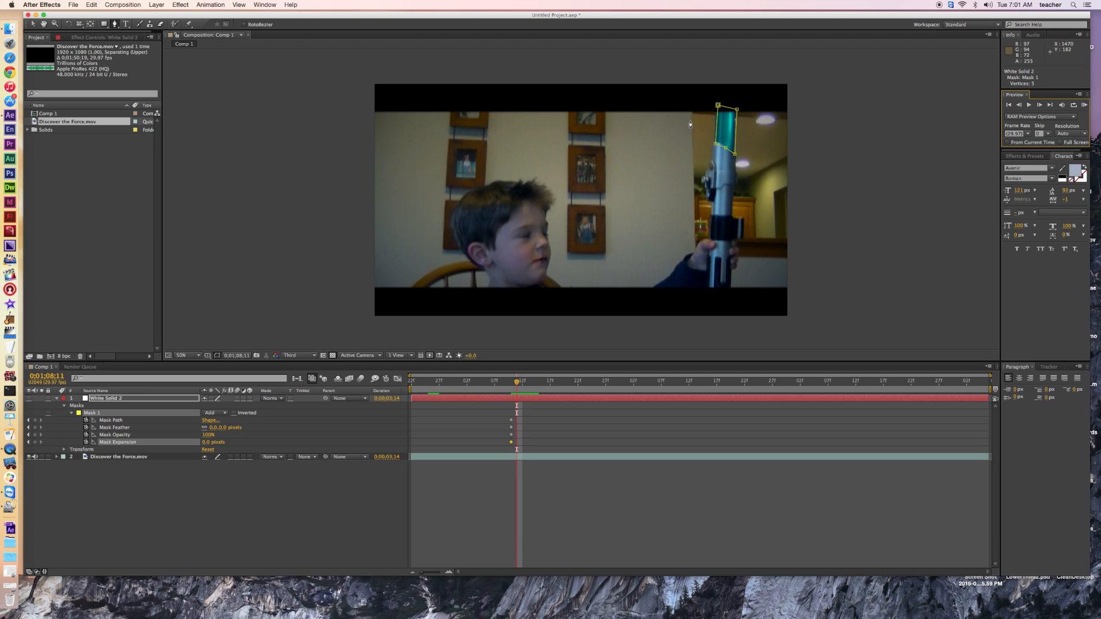
pyautogui.click(719, 107)
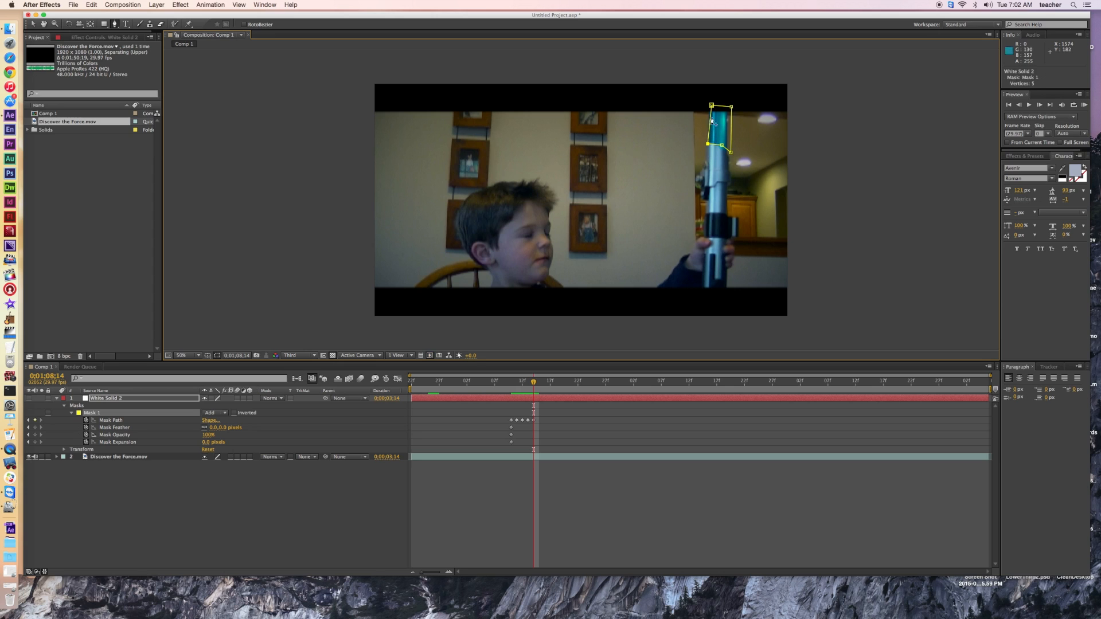
pyautogui.click(719, 144)
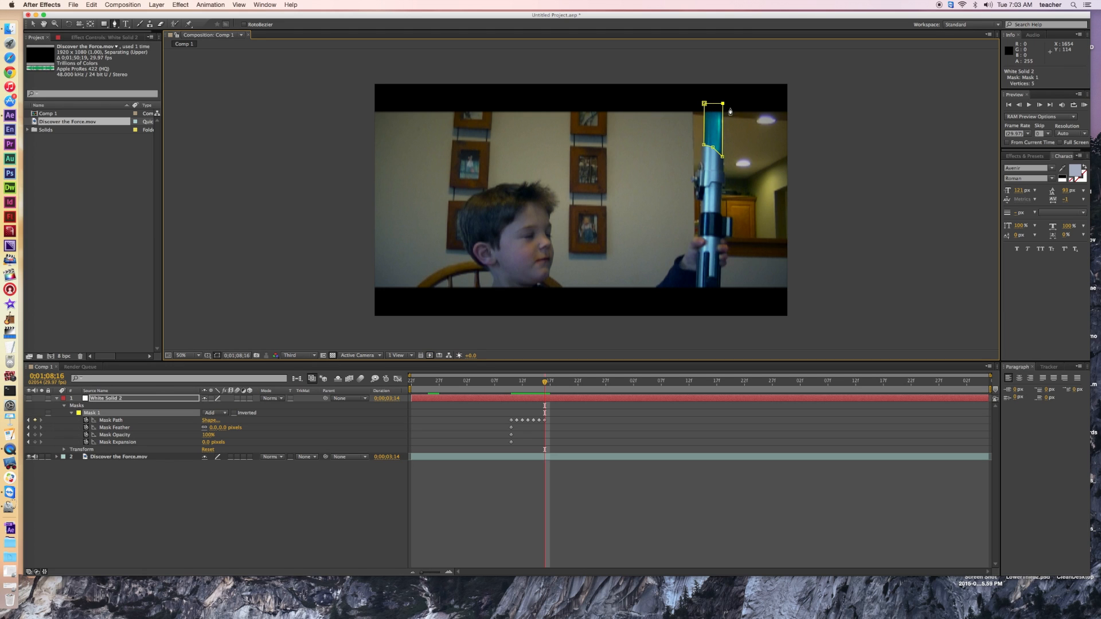
pyautogui.moveTo(676, 340)
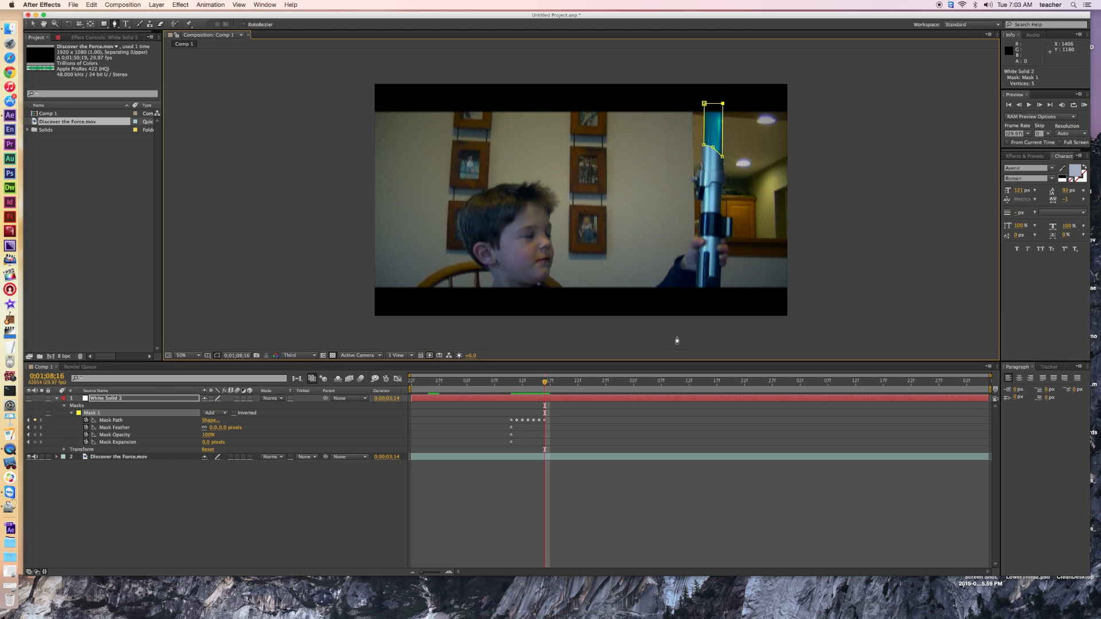
pyautogui.moveTo(625, 228)
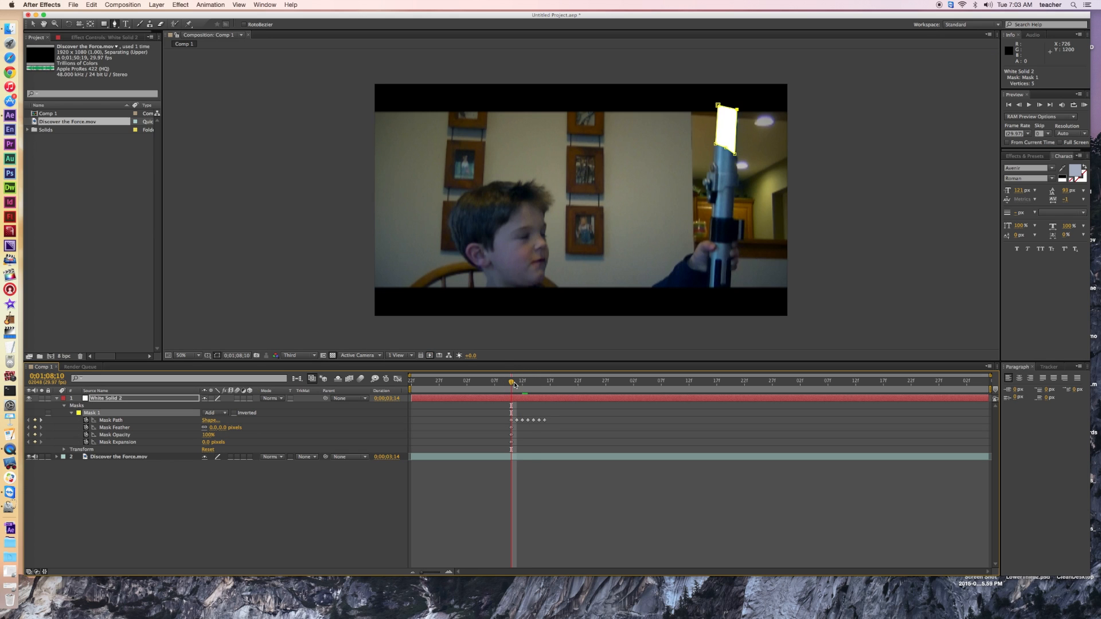
pyautogui.moveTo(513, 383)
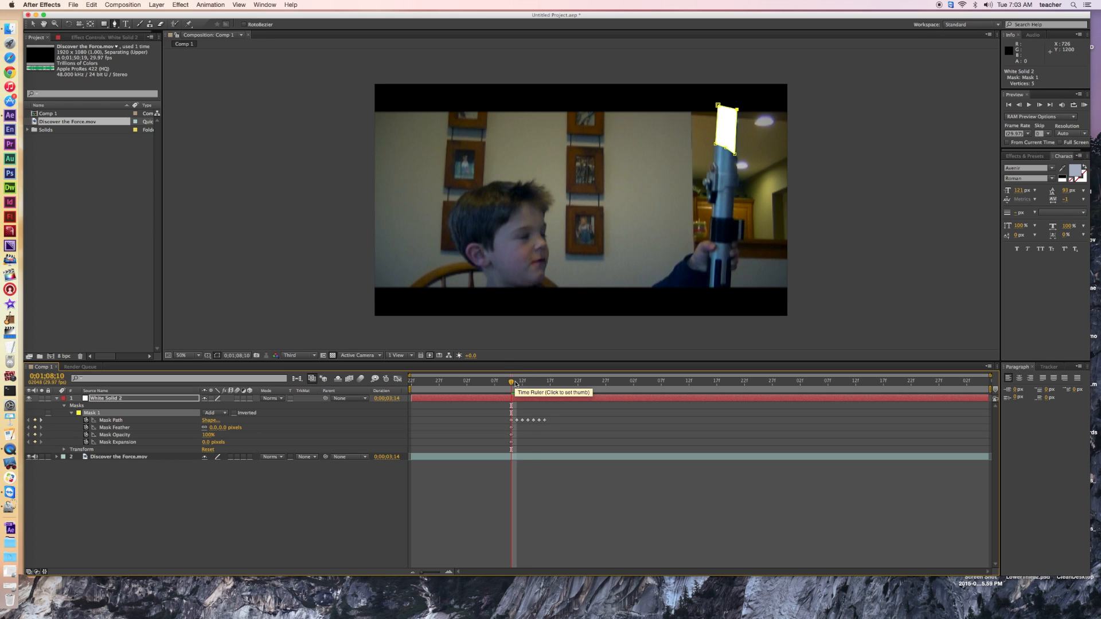
pyautogui.moveTo(480, 384)
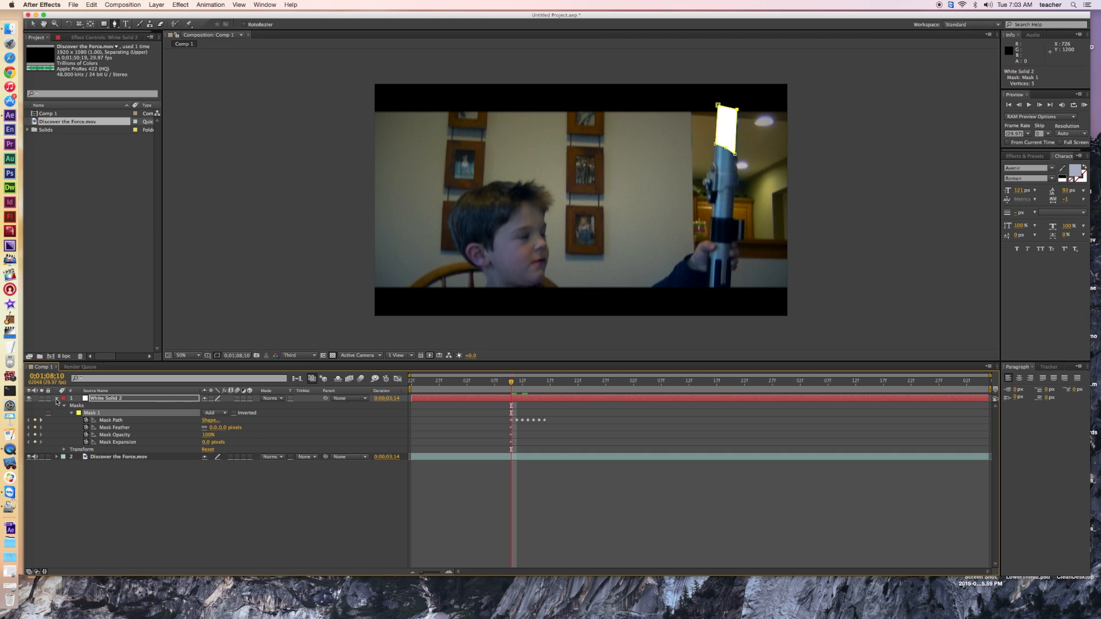
# Step: Collapse White Solid 2's mask properties in the timeline
pyautogui.click(57, 398)
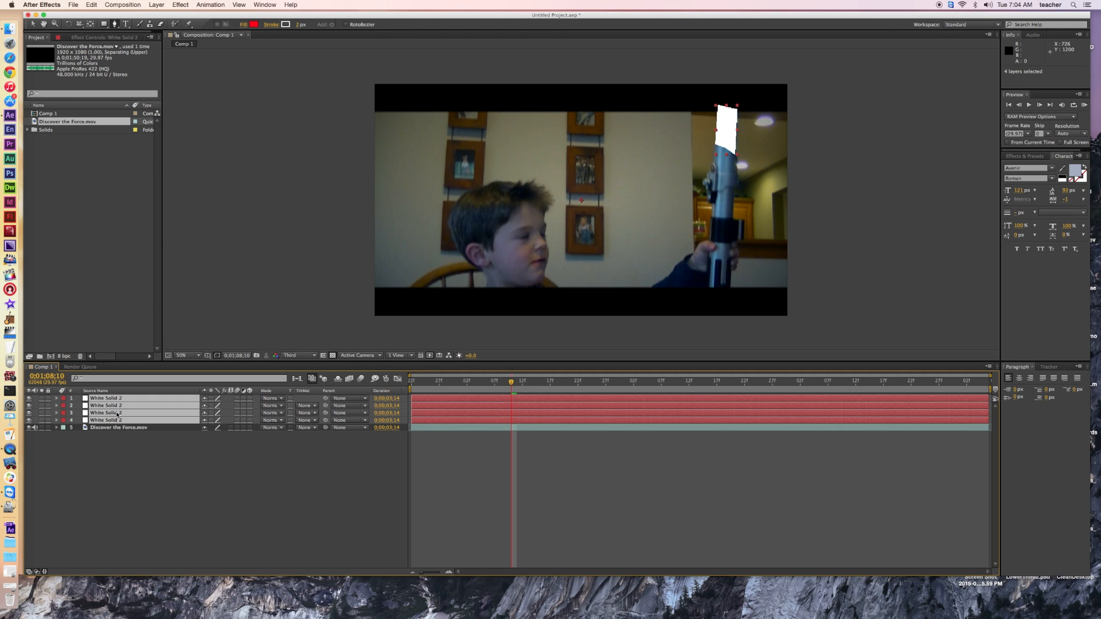
# Step: Pre-compose the four White Solid 2 layers into Pre-comp 1, moving all attributes
pyautogui.rightClick(106, 413)
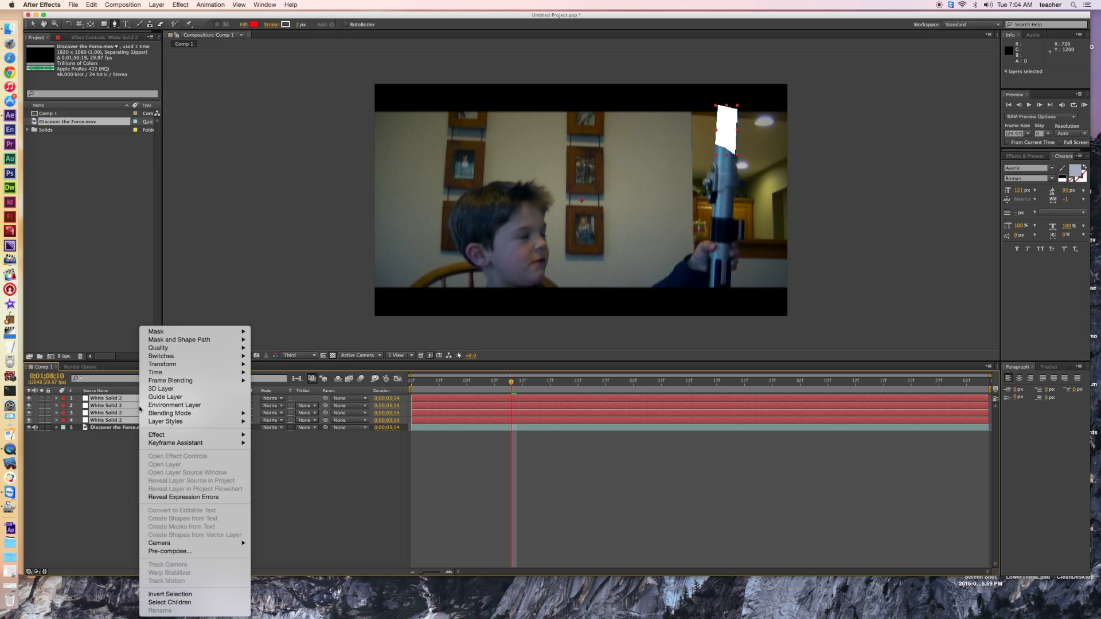
pyautogui.moveTo(169, 552)
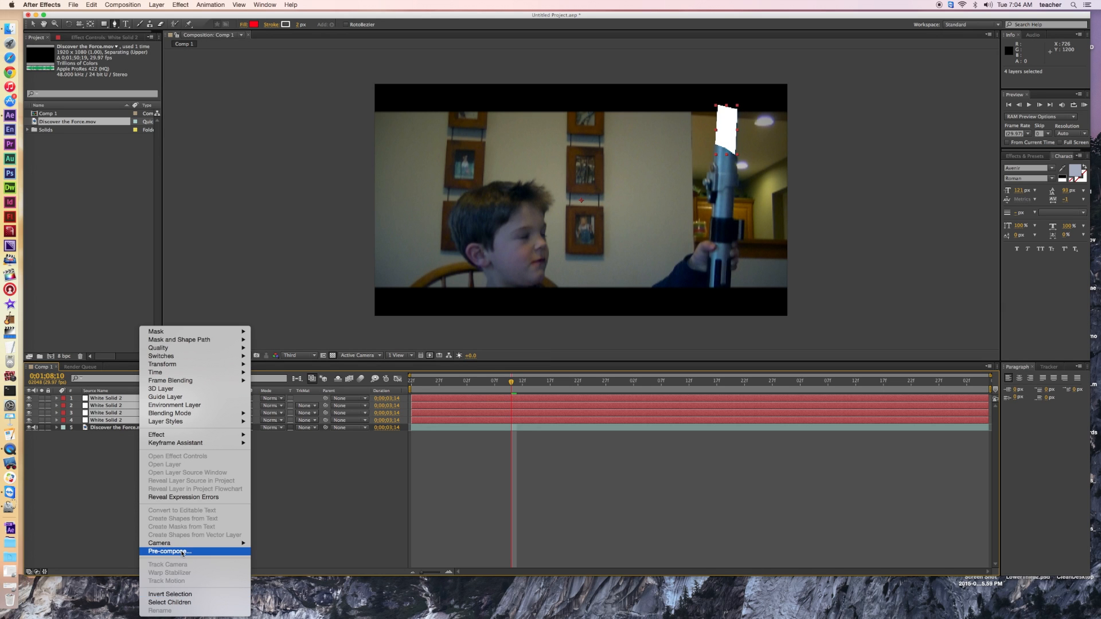
pyautogui.click(168, 551)
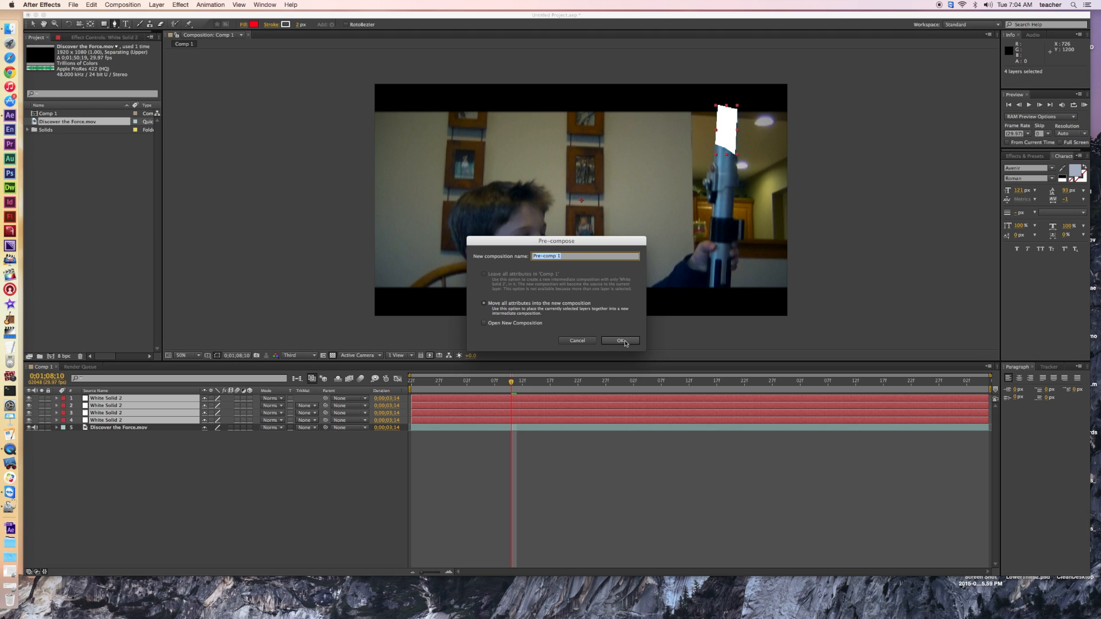
pyautogui.click(620, 340)
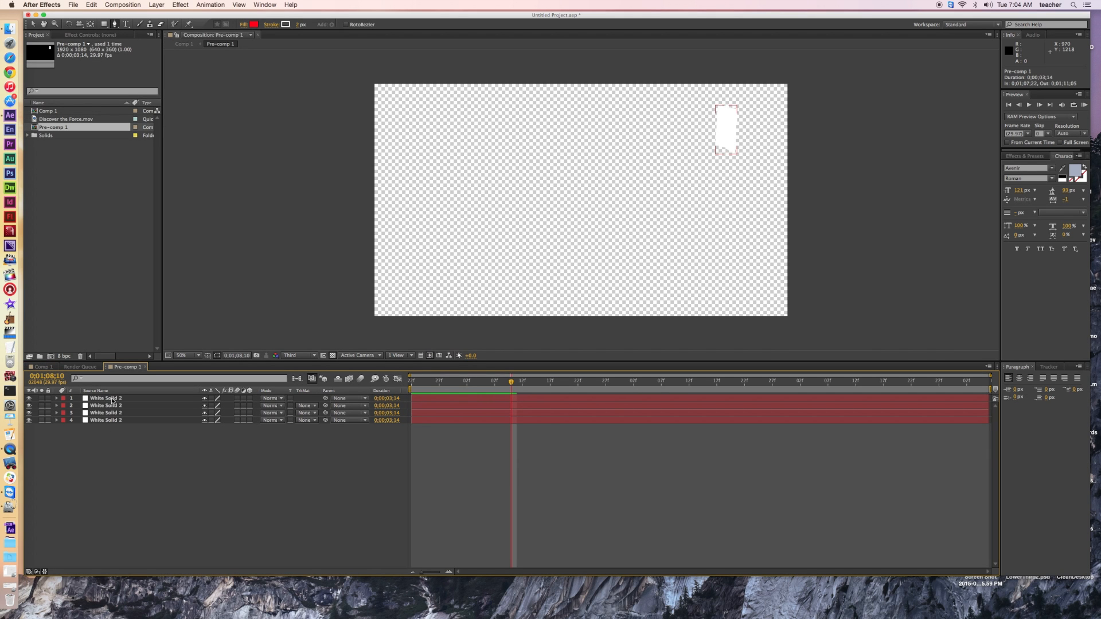
# Step: Expand the top White Solid 2's Mask 1 properties to give it a 5 px feather
pyautogui.click(105, 398)
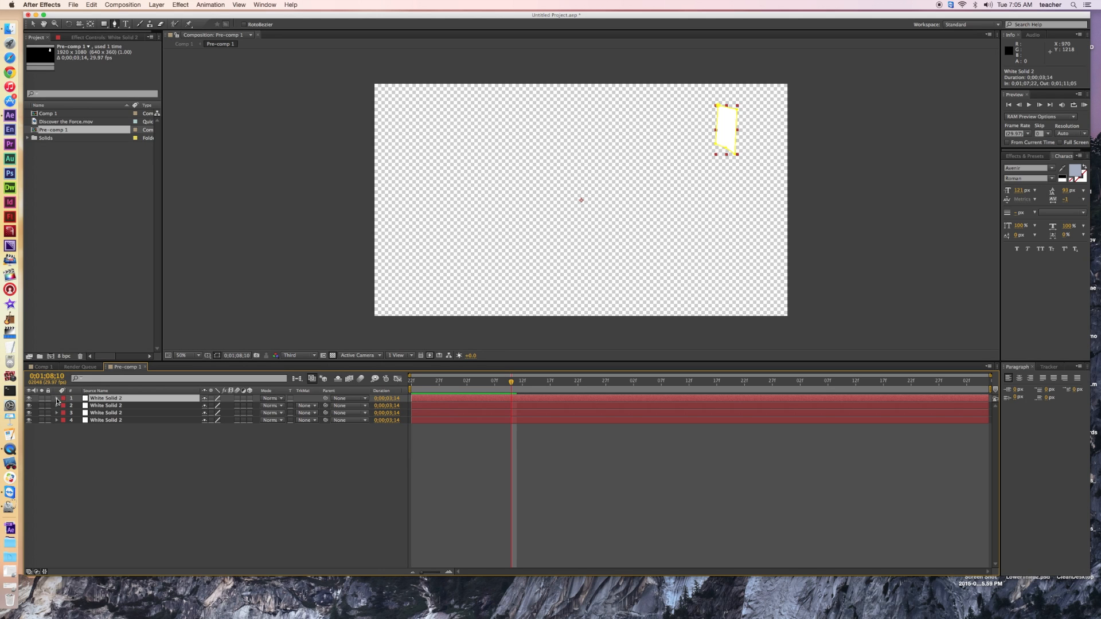
pyautogui.click(55, 398)
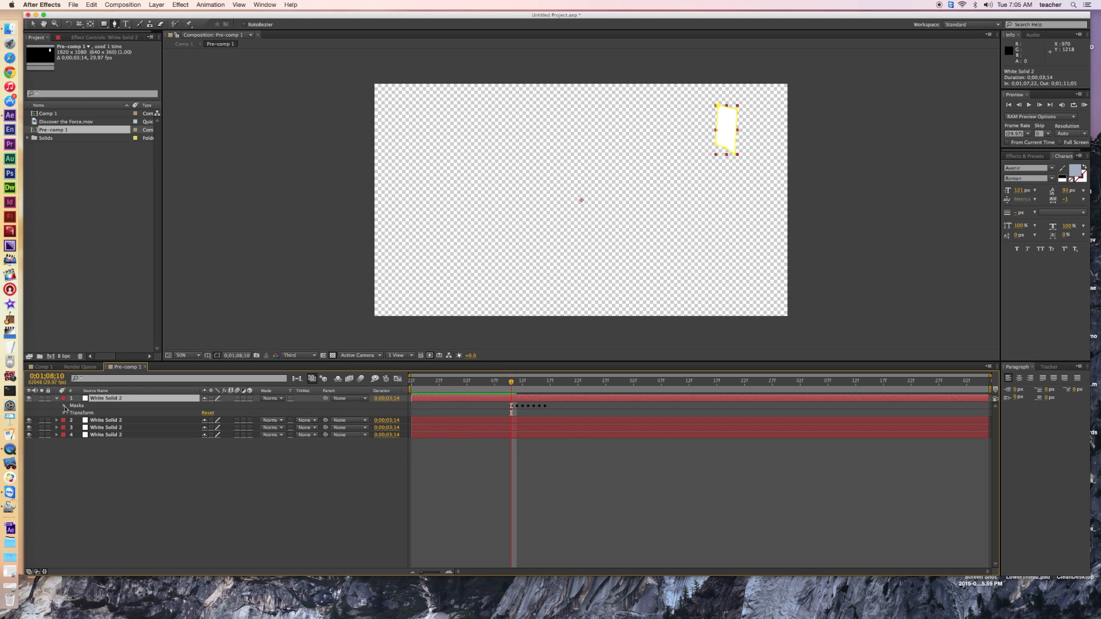
pyautogui.click(65, 405)
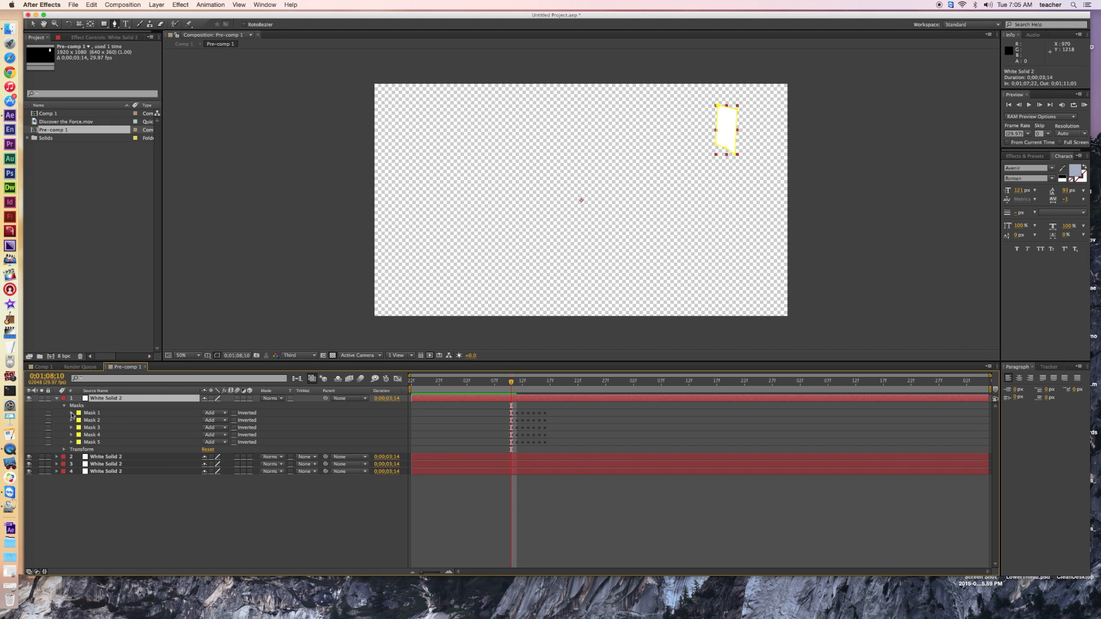
pyautogui.click(71, 413)
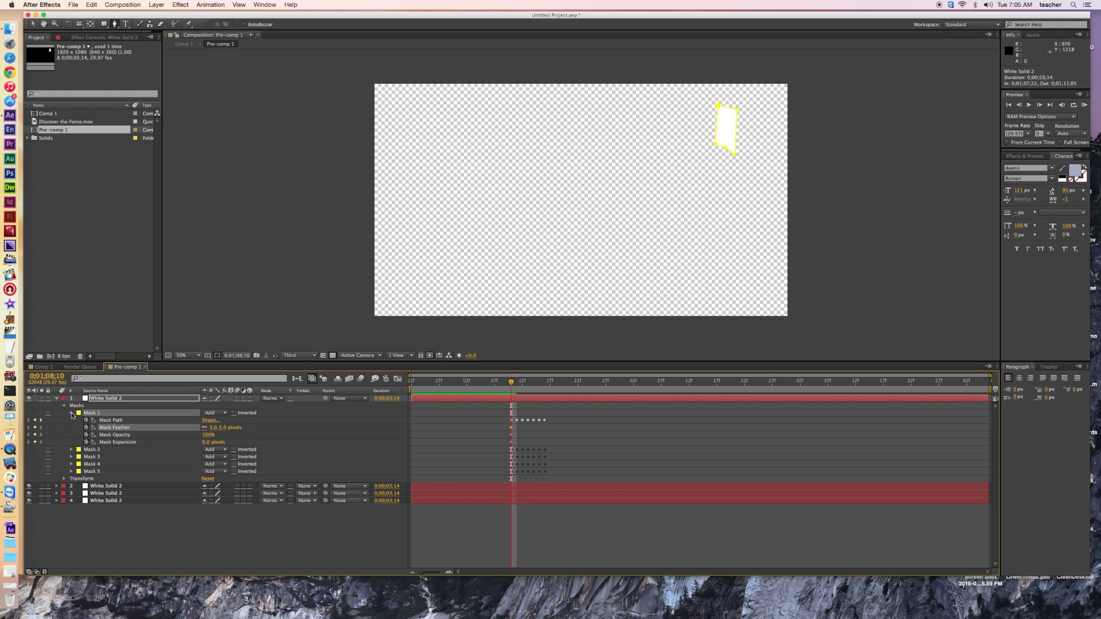
# Step: Expand the second solid's Mask 1 and set its feather to 15 px
pyautogui.click(70, 413)
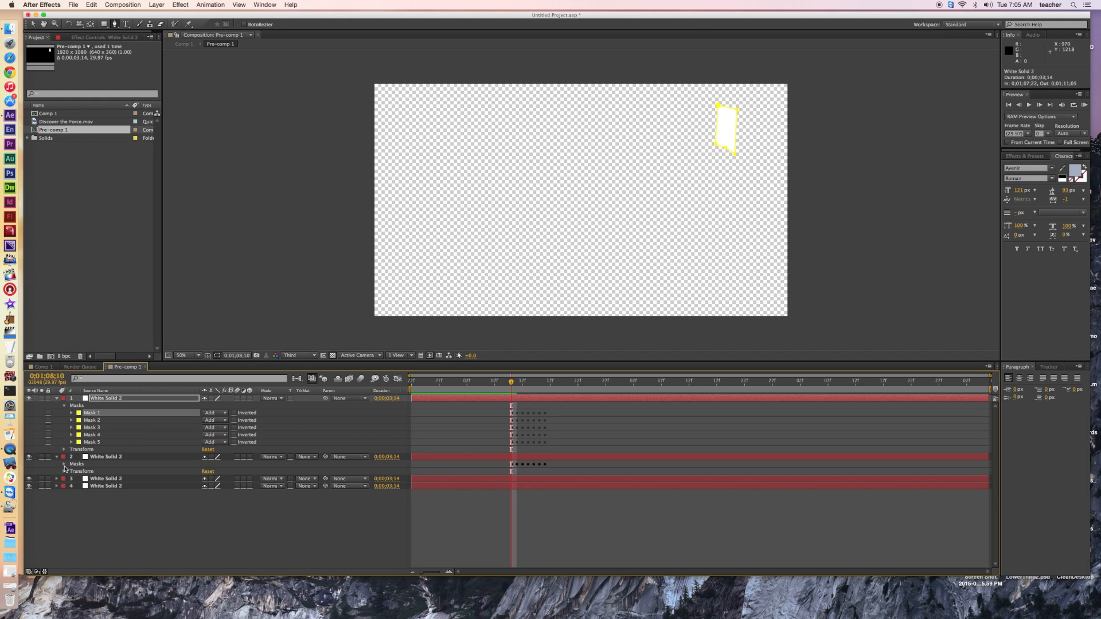
pyautogui.click(65, 463)
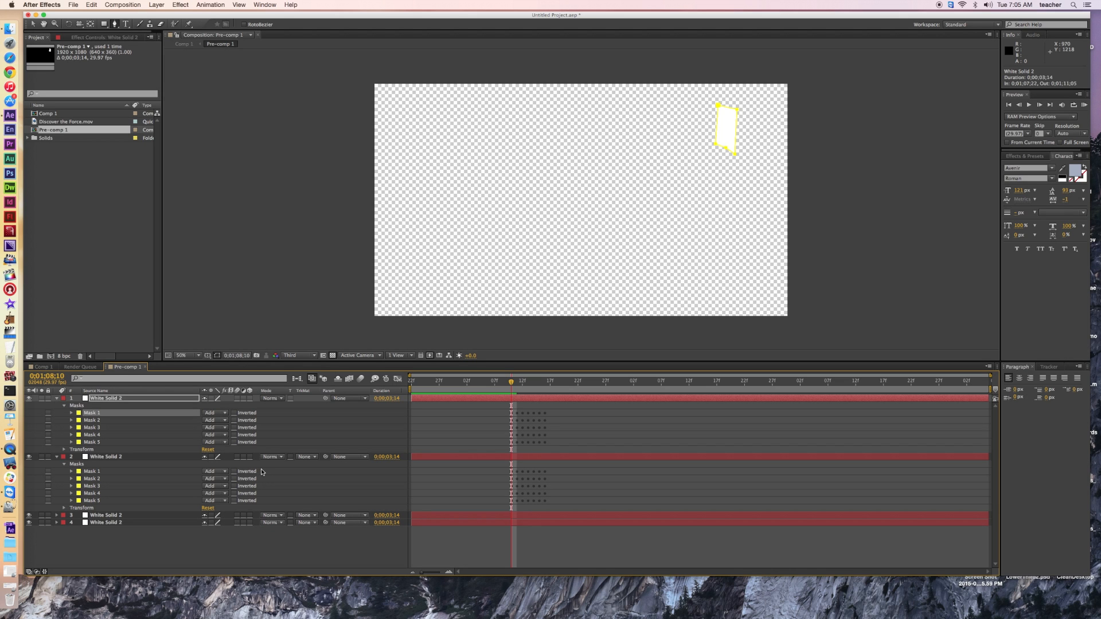
pyautogui.click(70, 472)
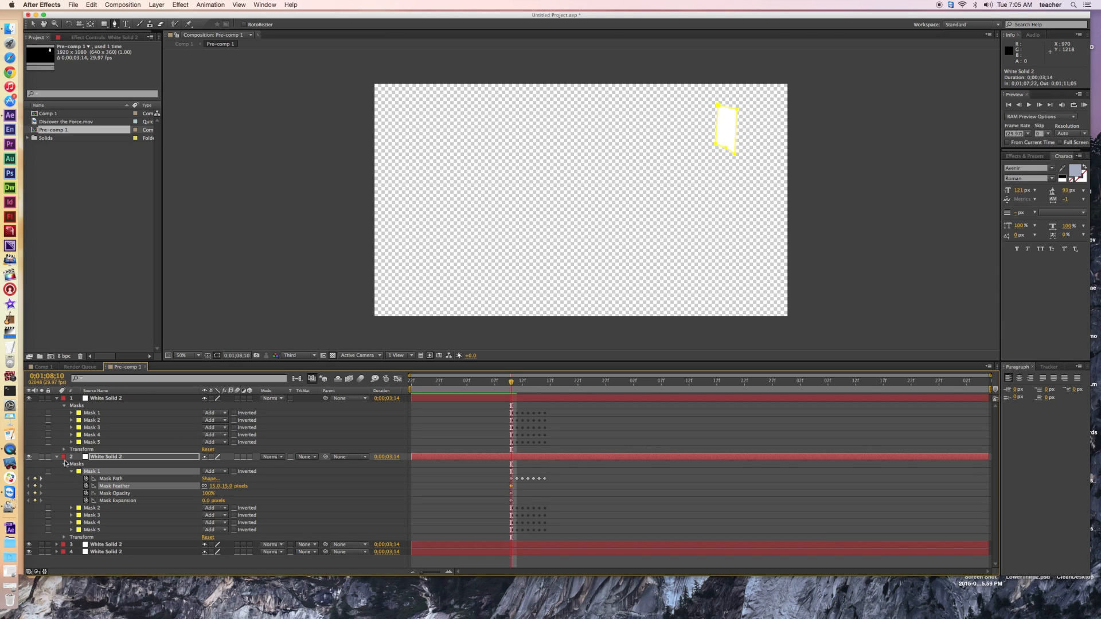
pyautogui.click(56, 457)
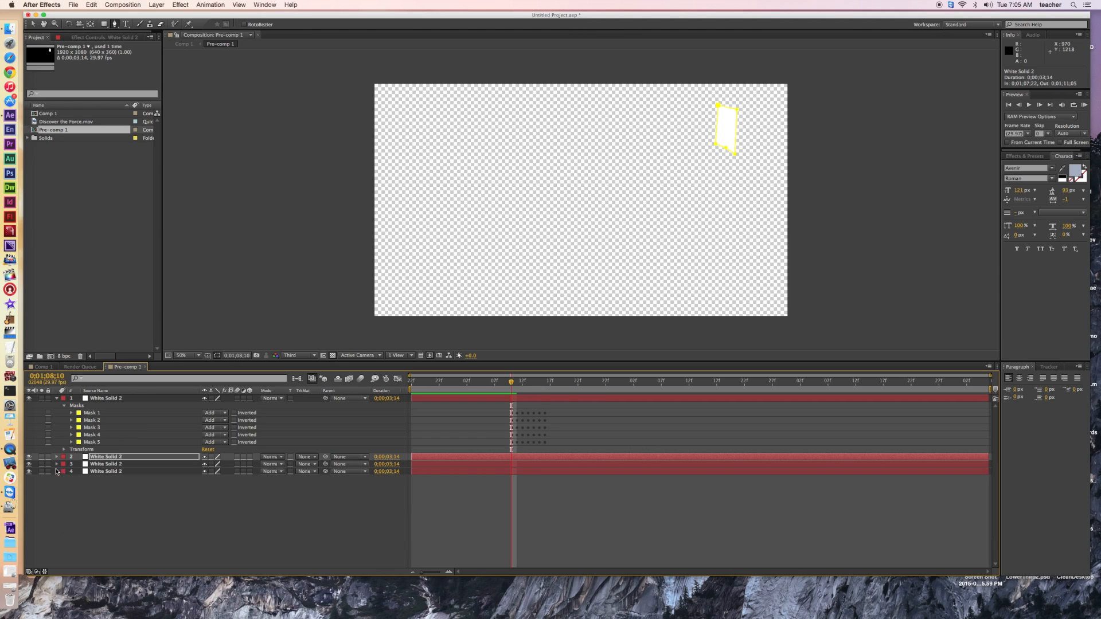
# Step: Set the third solid's Mask 1 feather to 30 px and expand the fourth solid's masks
pyautogui.click(56, 464)
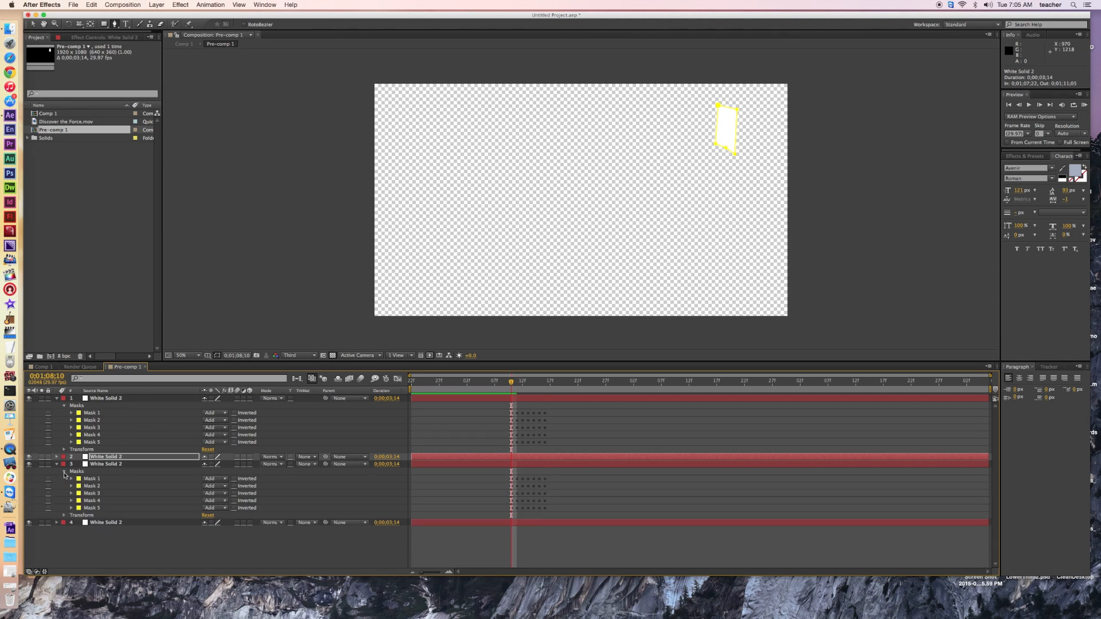
pyautogui.click(70, 479)
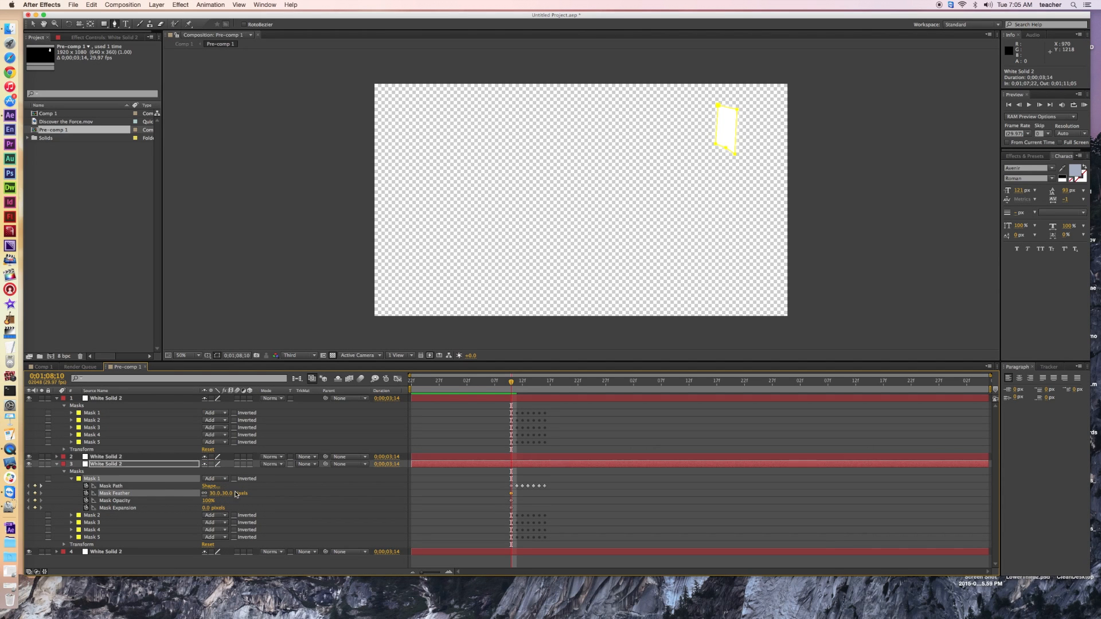
pyautogui.click(56, 464)
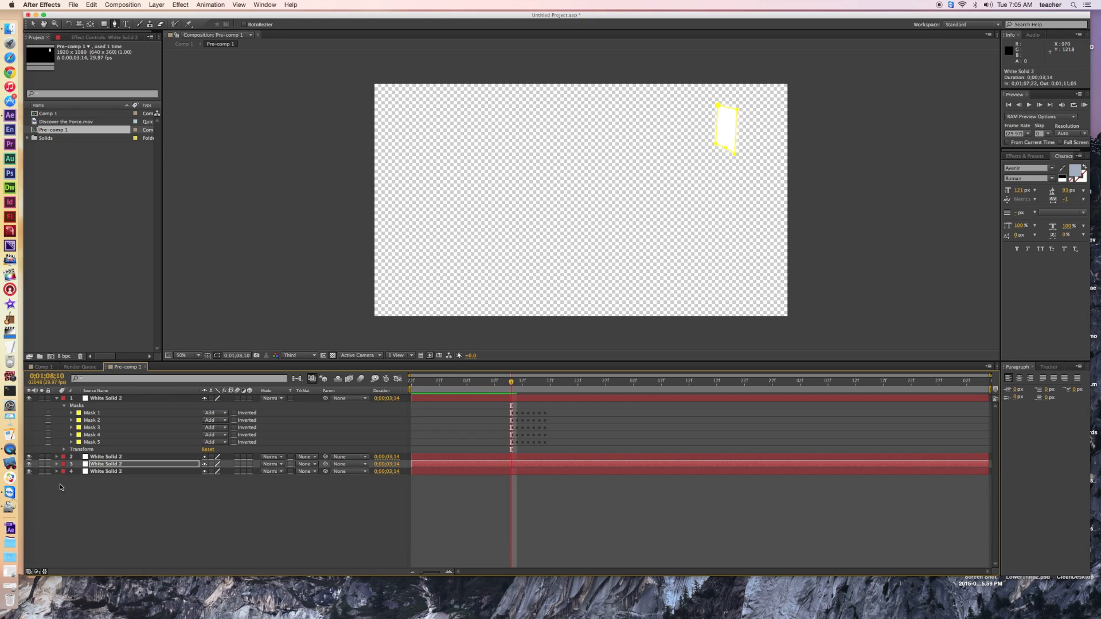
pyautogui.click(56, 471)
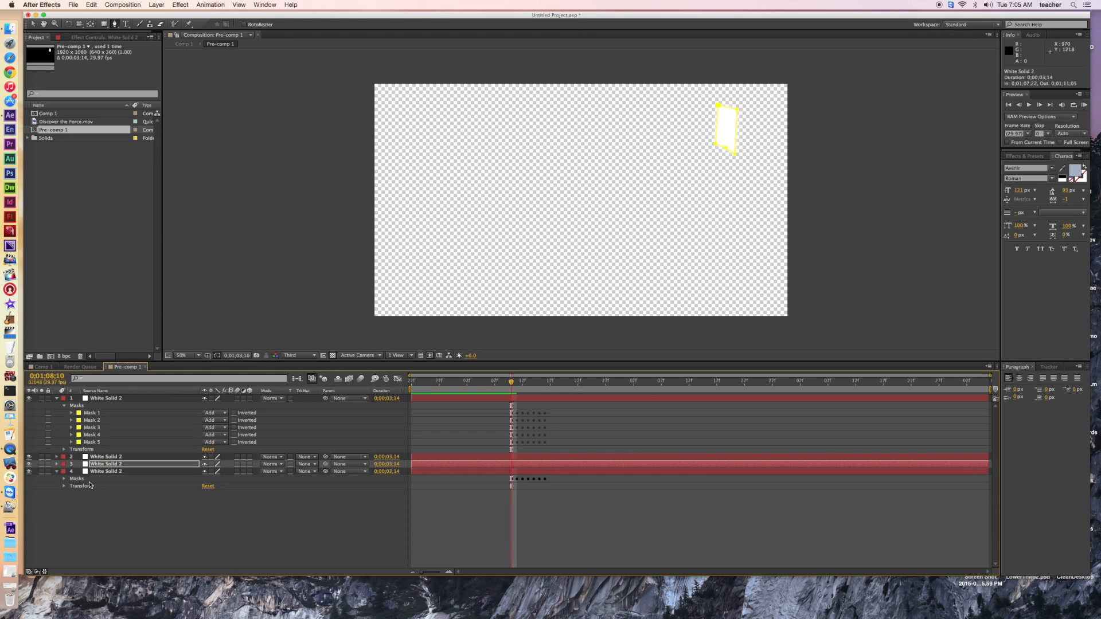
pyautogui.click(63, 479)
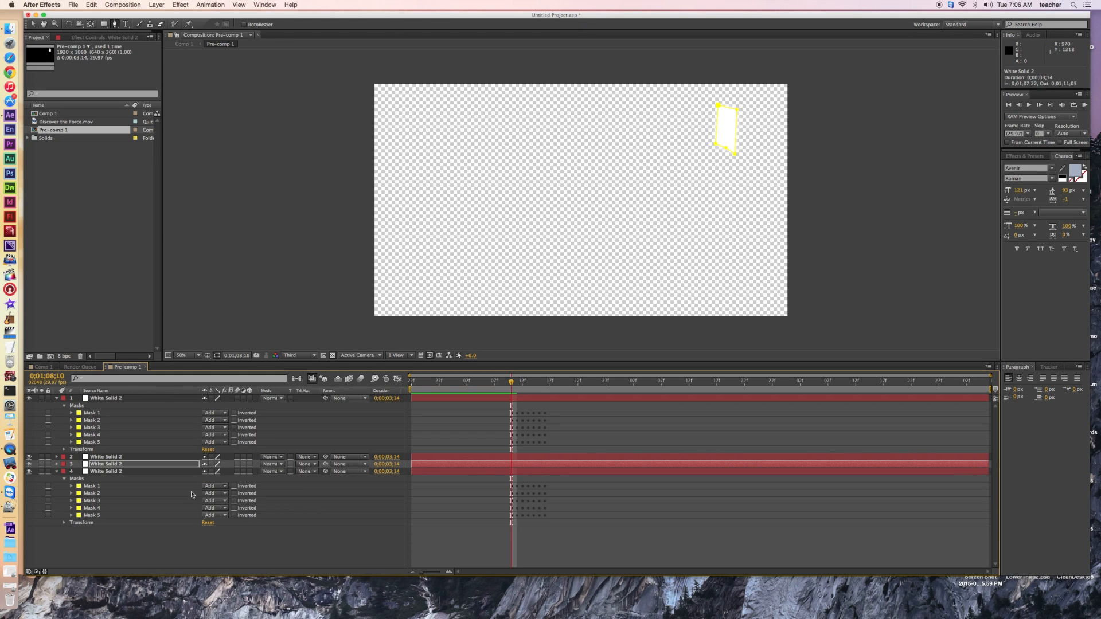
pyautogui.click(71, 485)
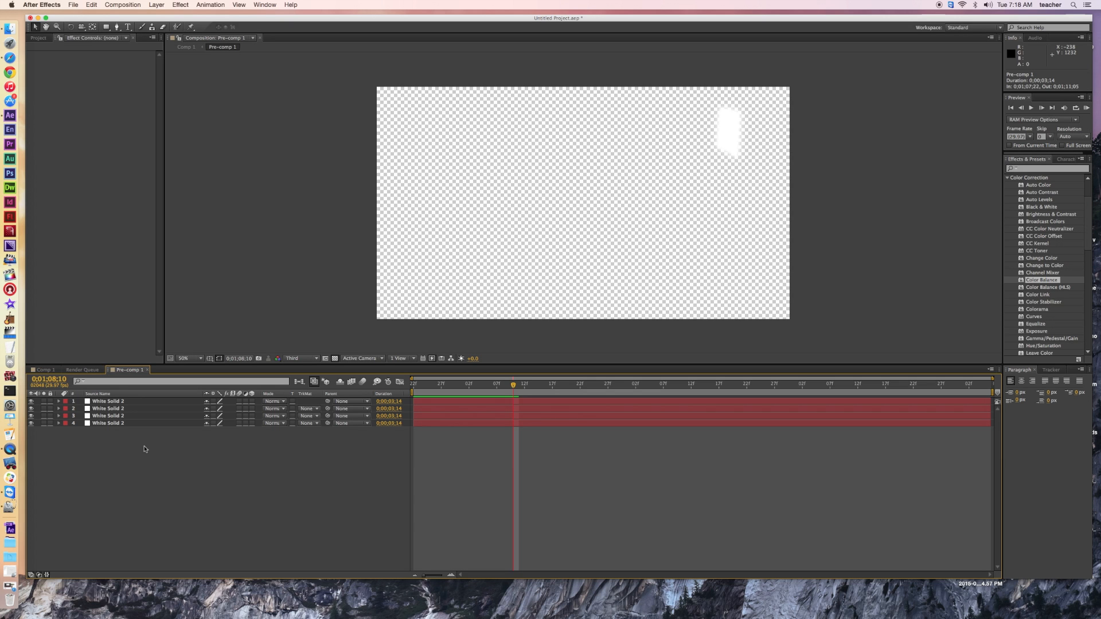
pyautogui.moveTo(156, 5)
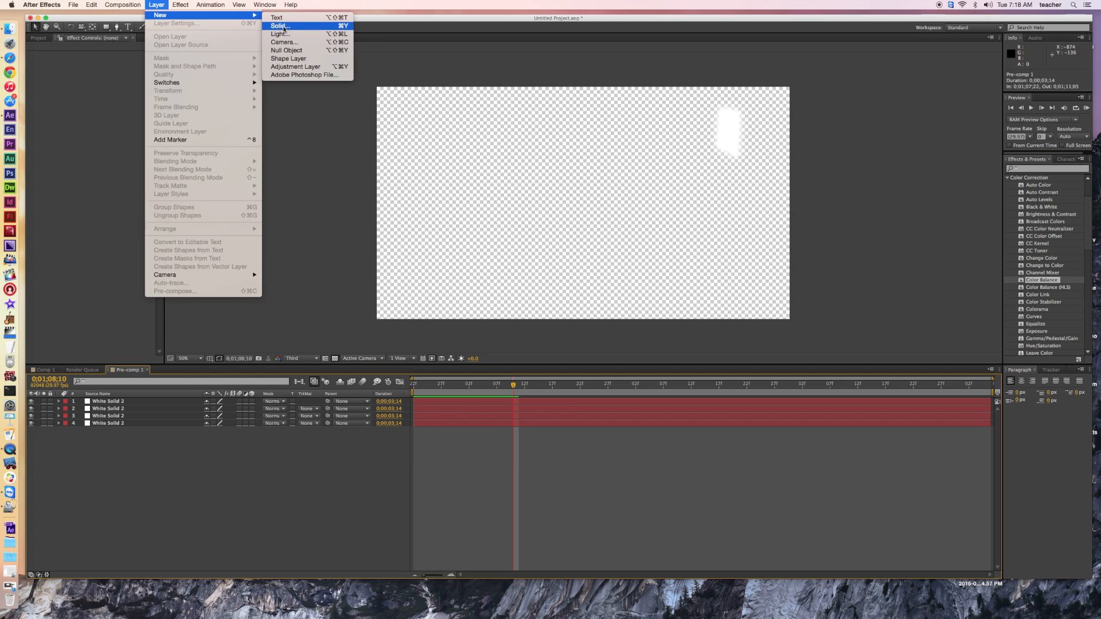
# Step: Add a new black solid, Black Solid 2, to Pre-comp 1
pyautogui.click(279, 25)
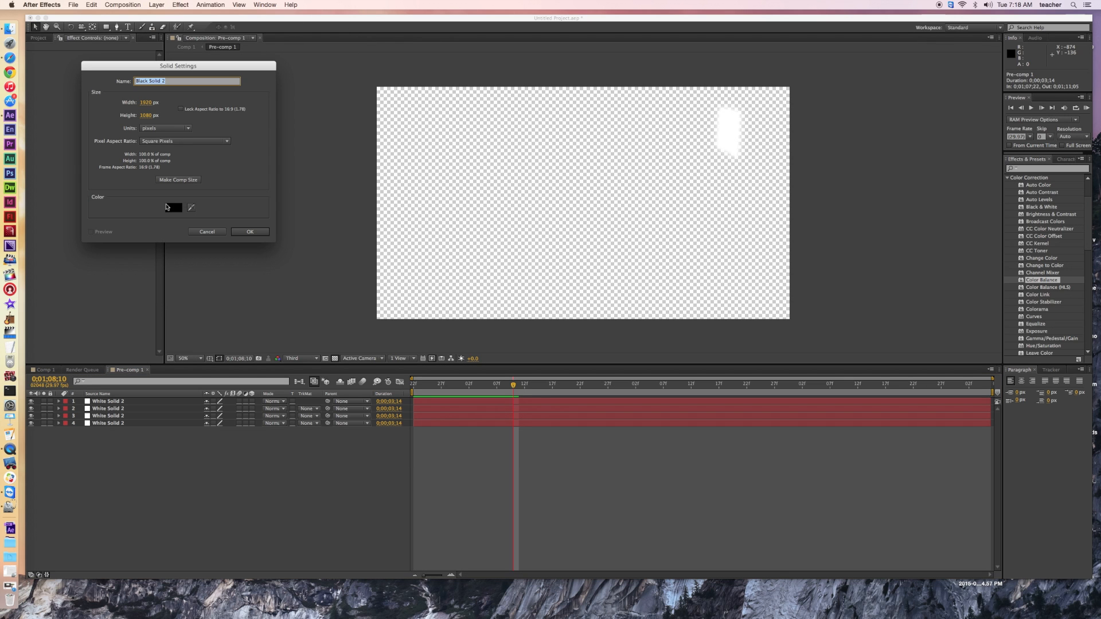
pyautogui.click(173, 207)
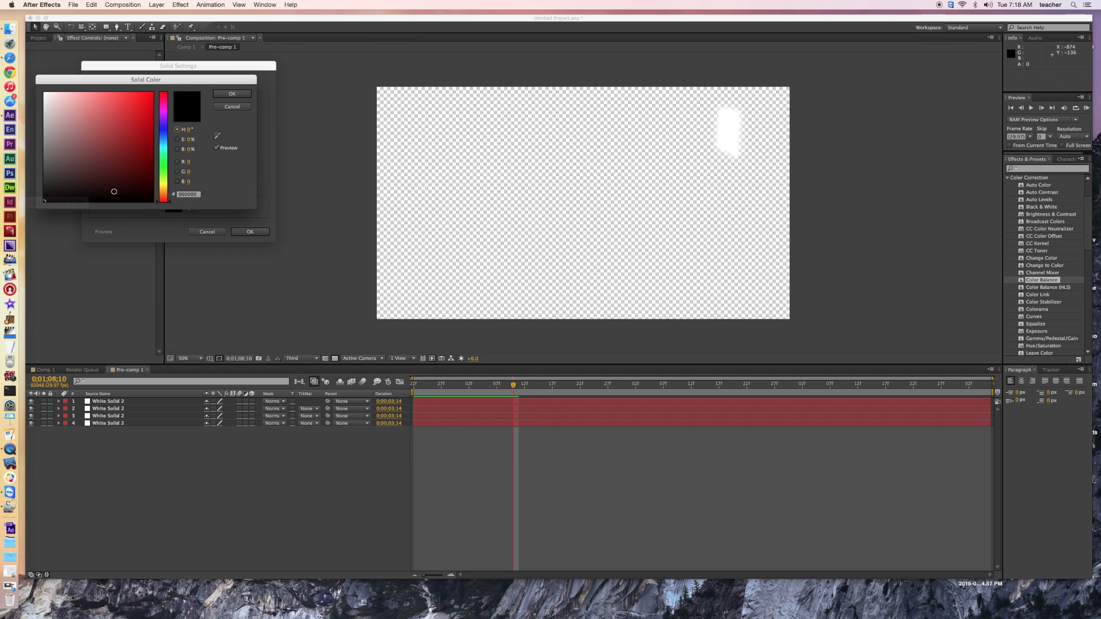
pyautogui.moveTo(113, 190); pyautogui.dragTo(157, 206)
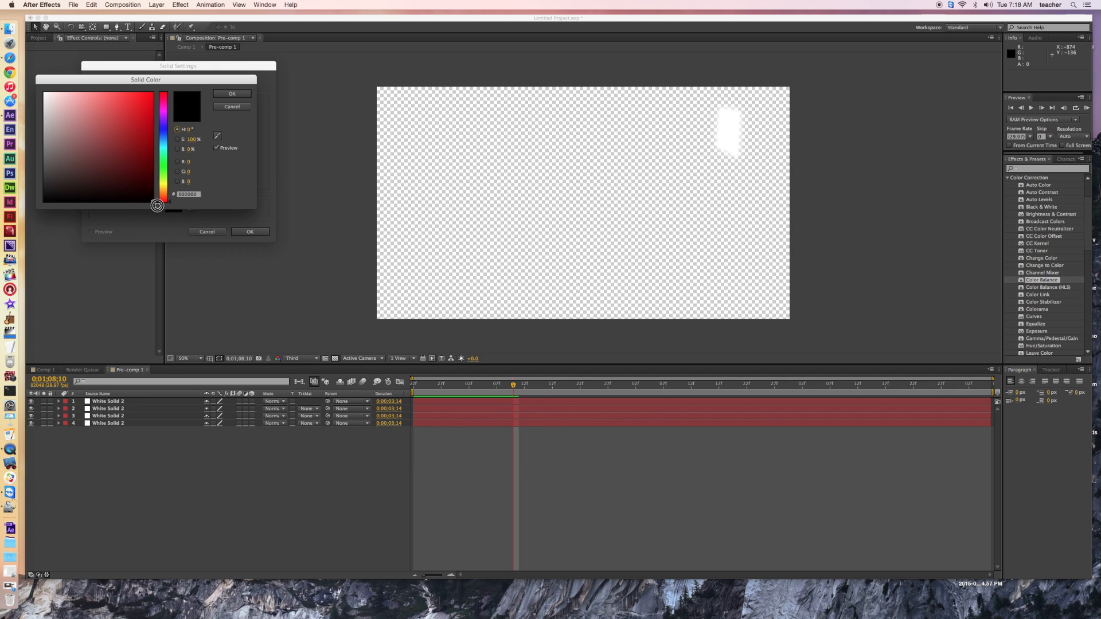
pyautogui.moveTo(237, 82)
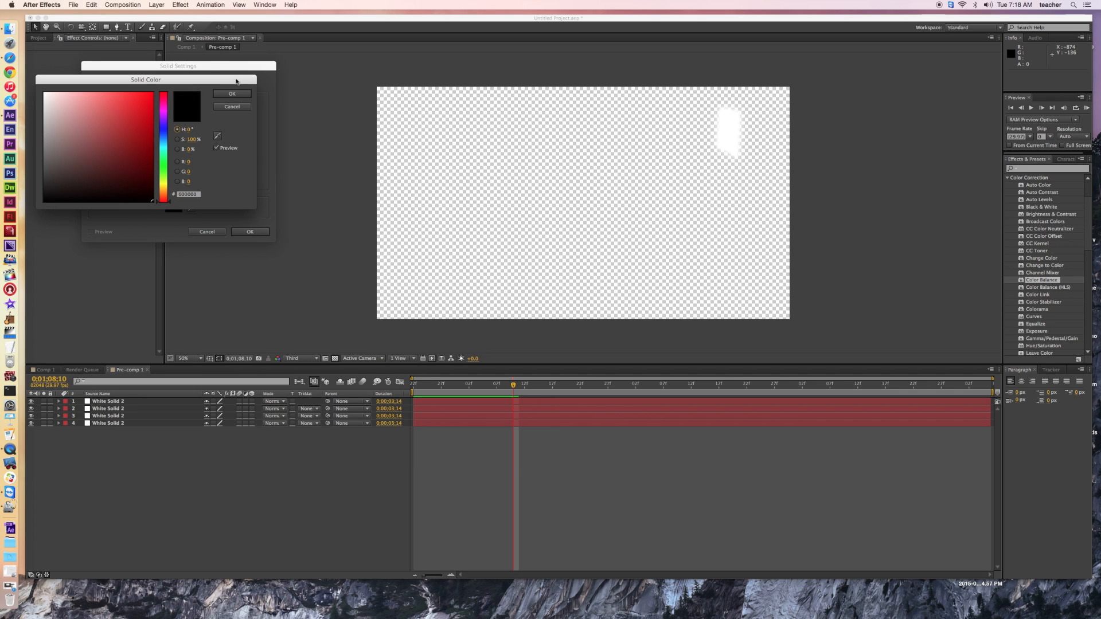
pyautogui.click(232, 106)
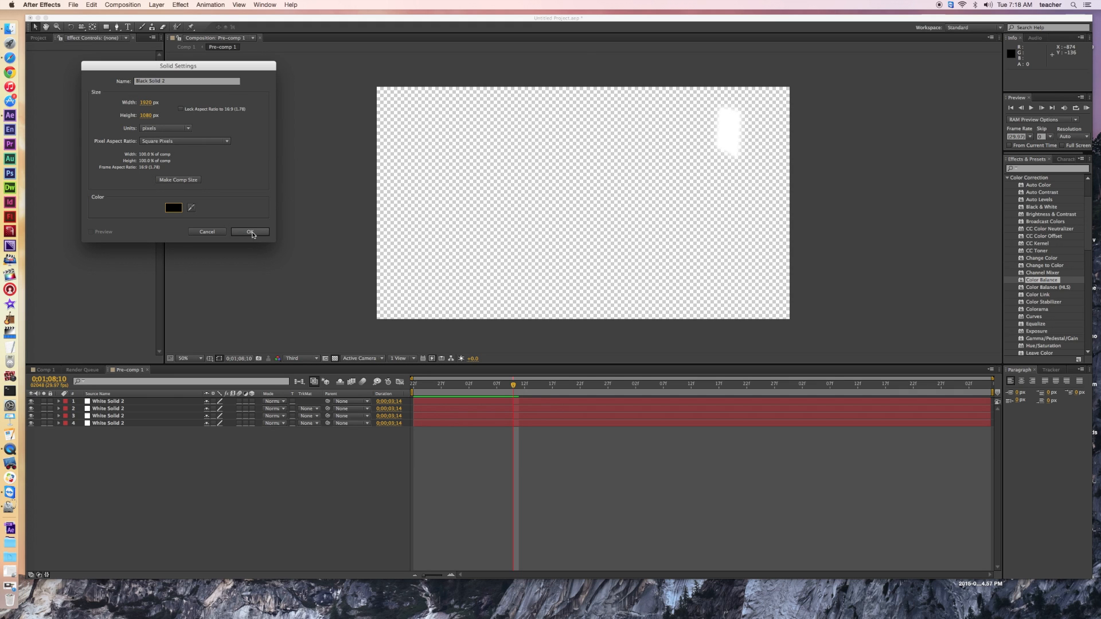
pyautogui.click(251, 232)
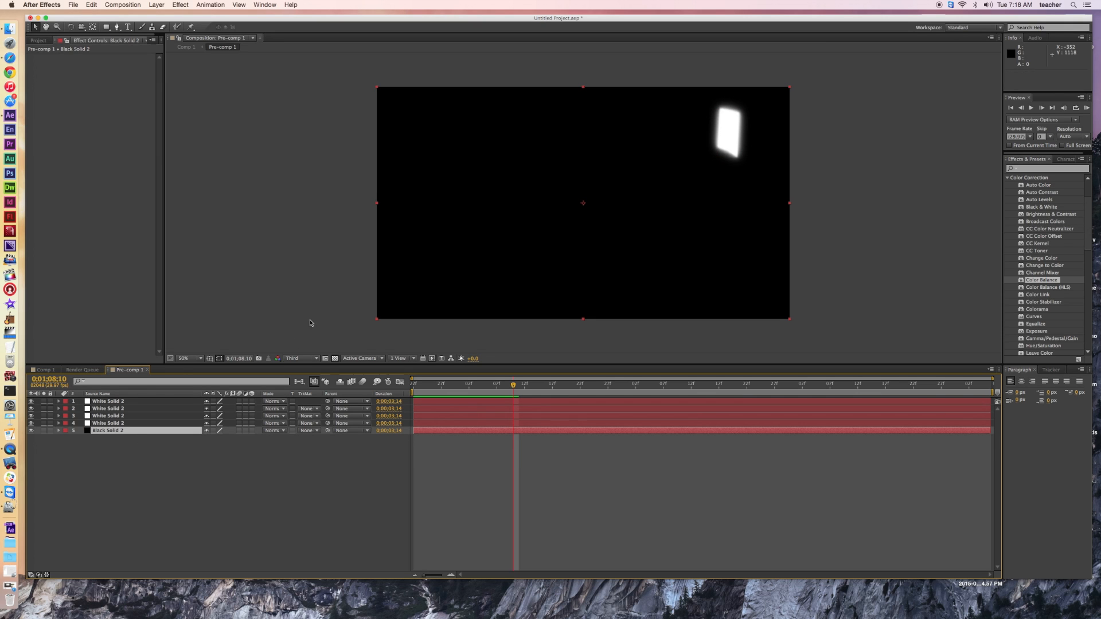
pyautogui.moveTo(705, 127)
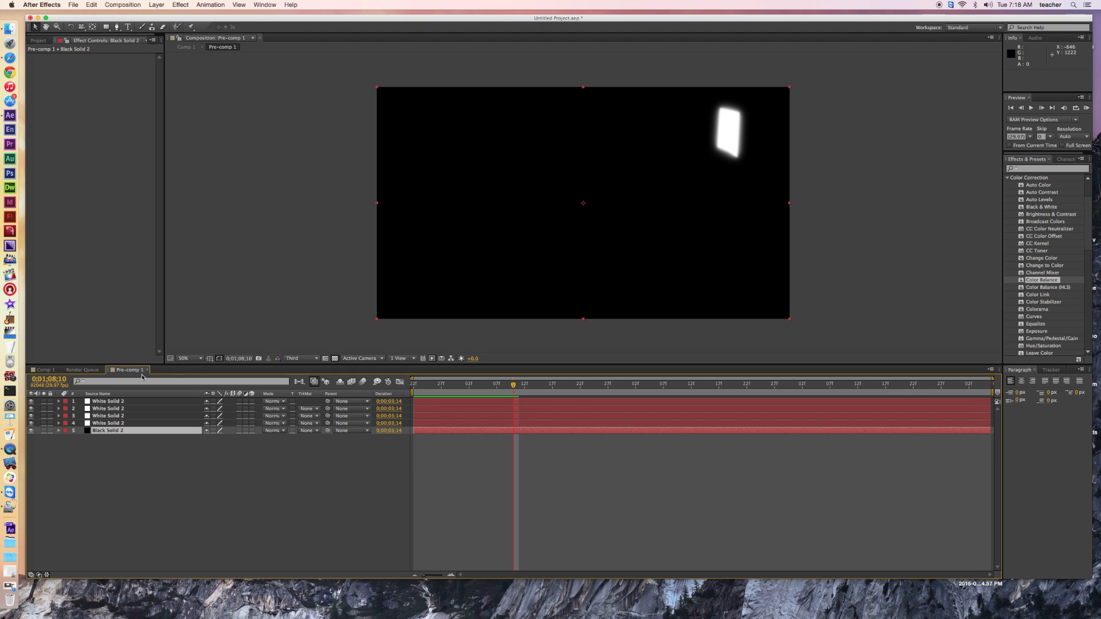
# Step: In Comp 1, set Pre-comp 1's blending mode to Screen
pyautogui.click(82, 370)
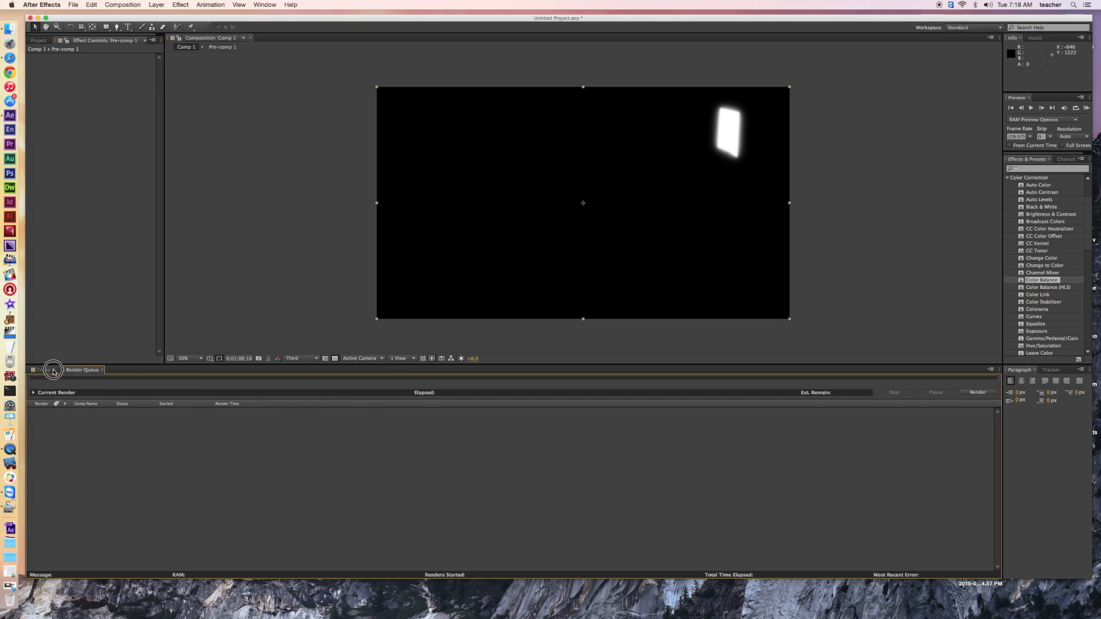
pyautogui.click(44, 370)
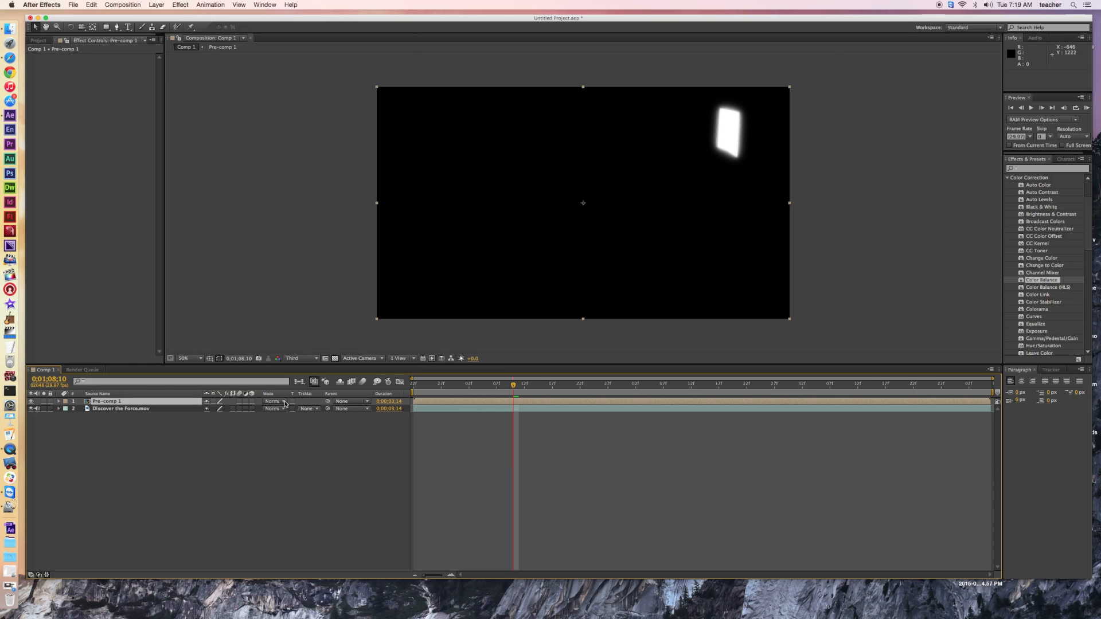
pyautogui.click(276, 400)
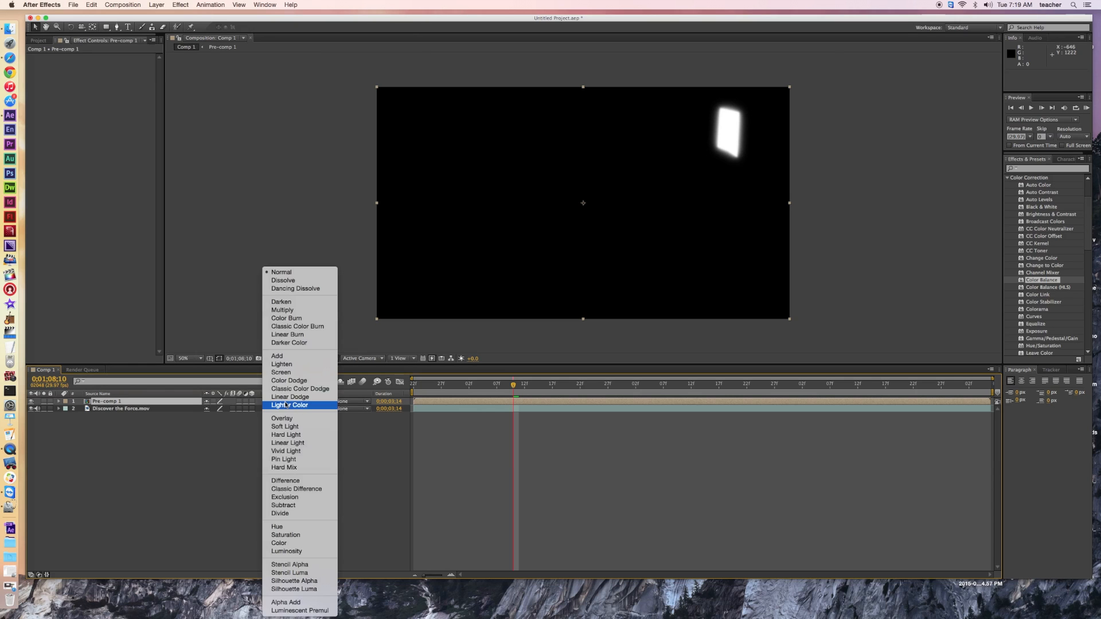
pyautogui.moveTo(281, 372)
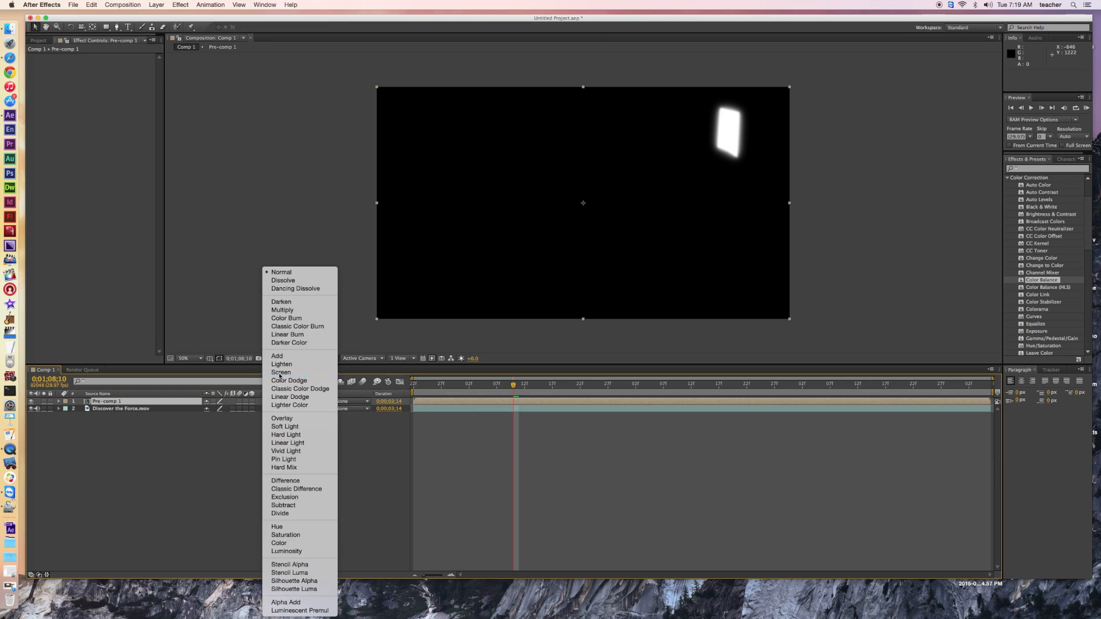
pyautogui.click(281, 372)
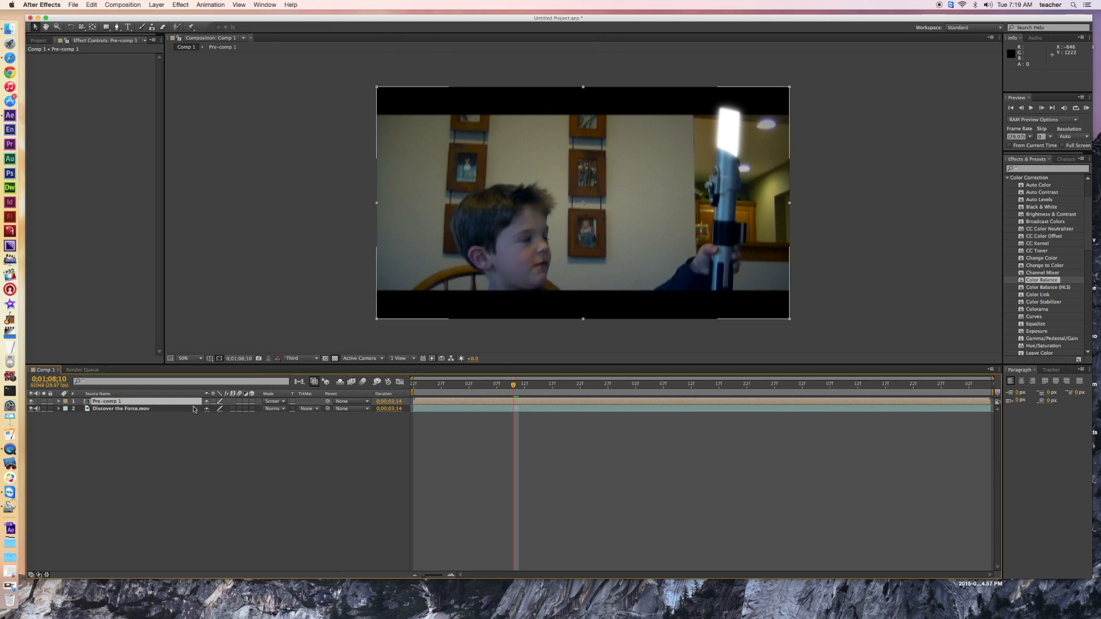
pyautogui.rightClick(106, 401)
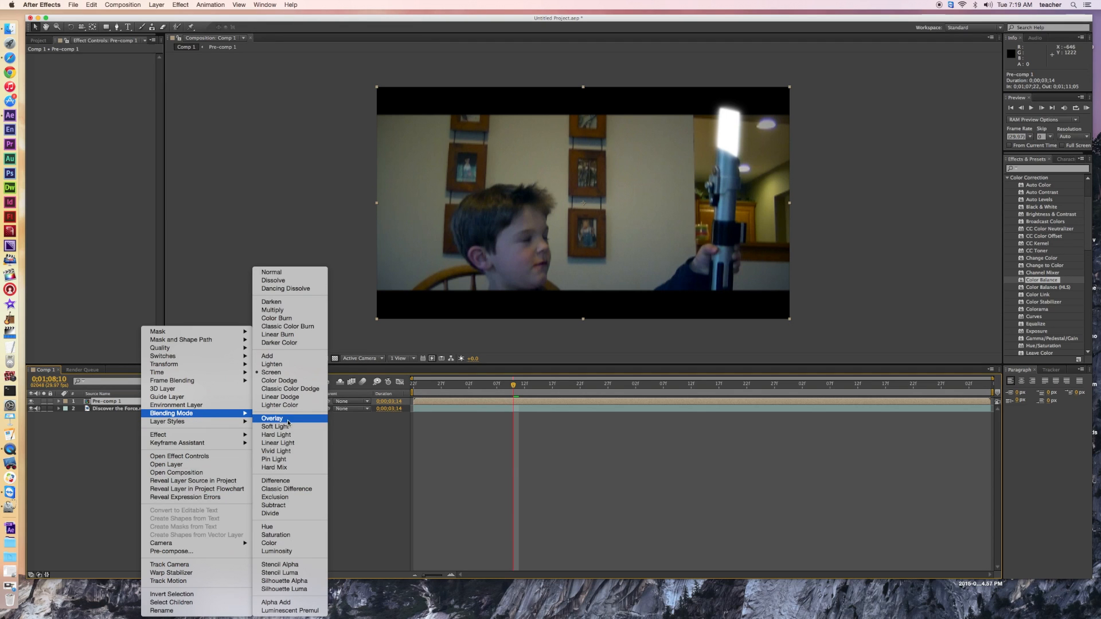
pyautogui.moveTo(287, 372)
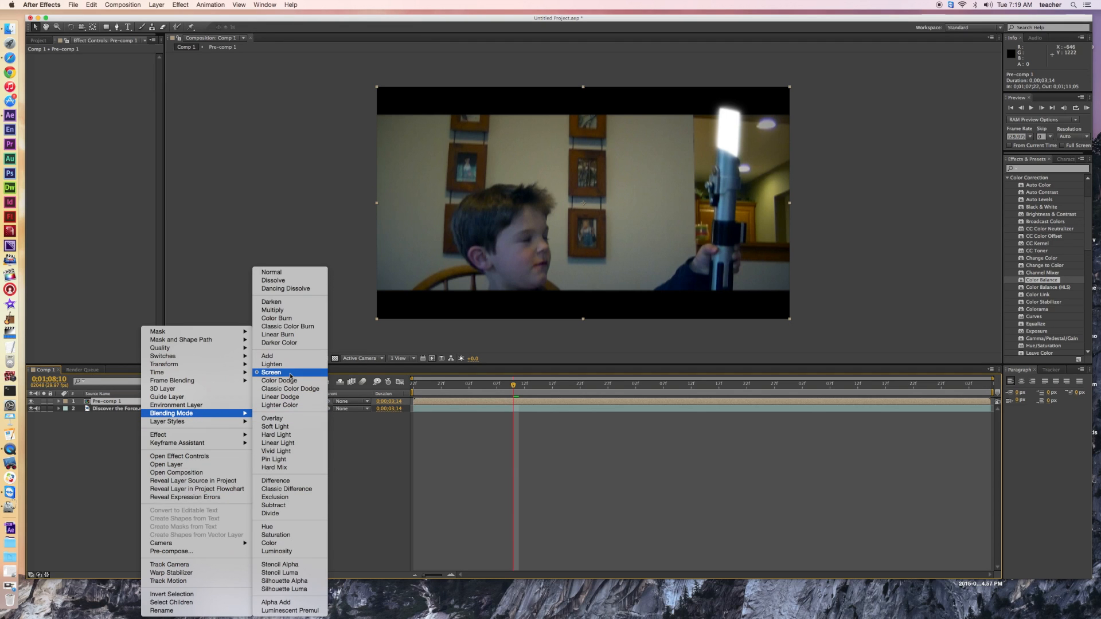
pyautogui.click(272, 372)
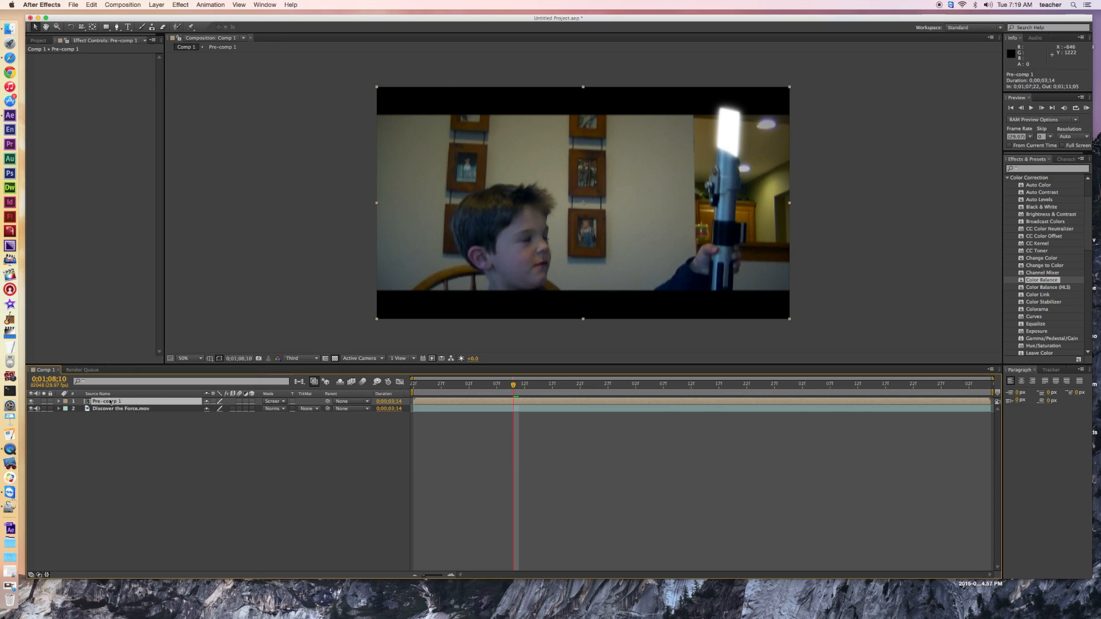
pyautogui.moveTo(730, 131)
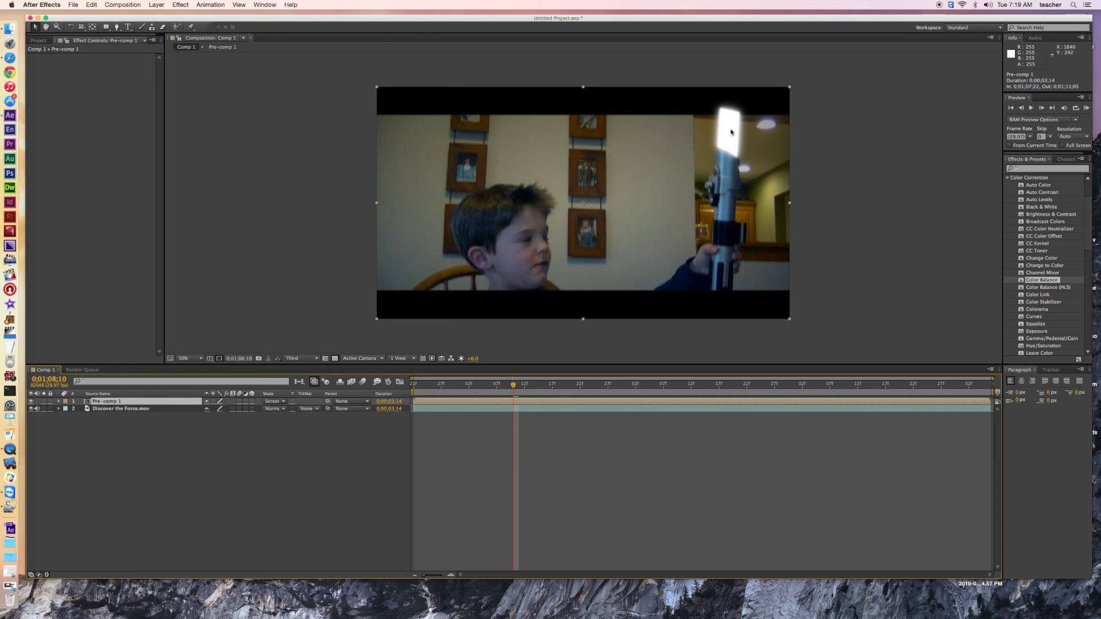
pyautogui.moveTo(725, 134)
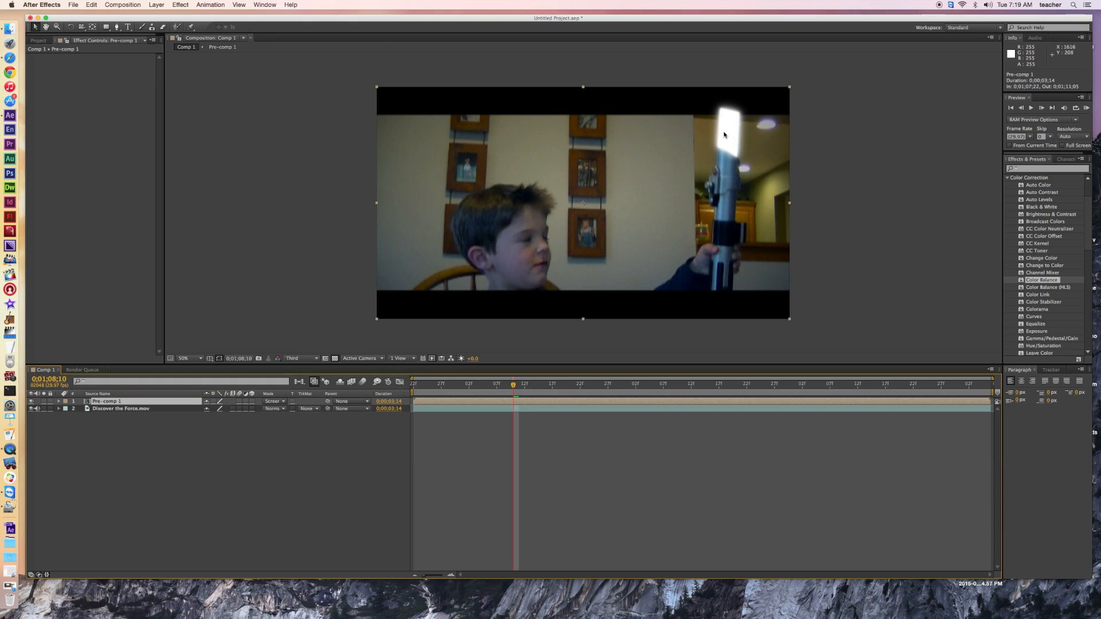
pyautogui.moveTo(725, 135)
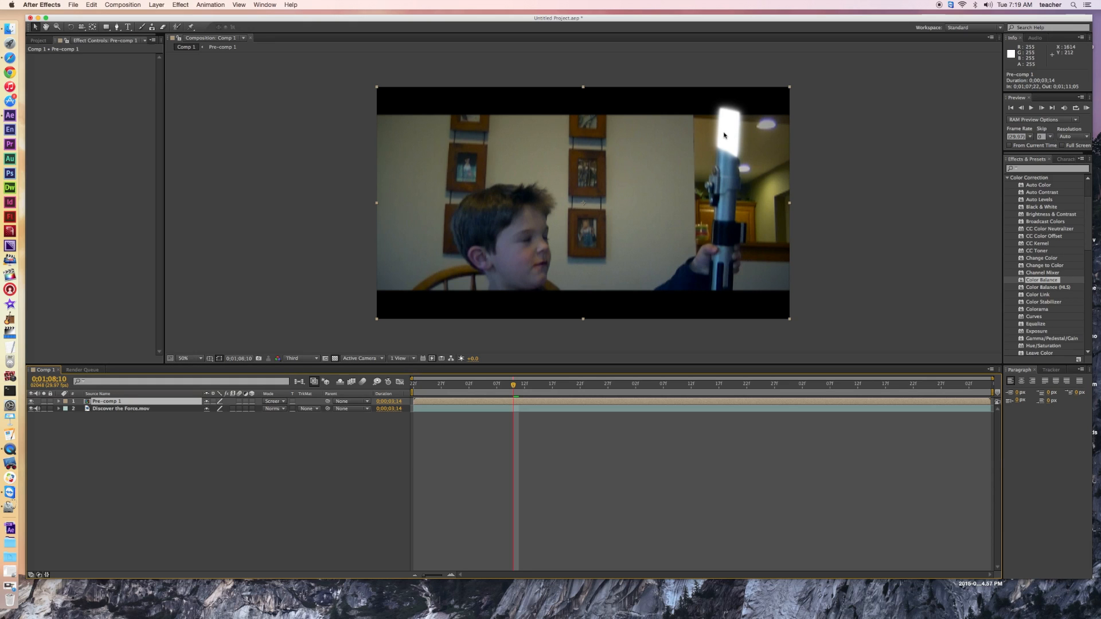
pyautogui.moveTo(998, 177)
pyautogui.write('color bala')
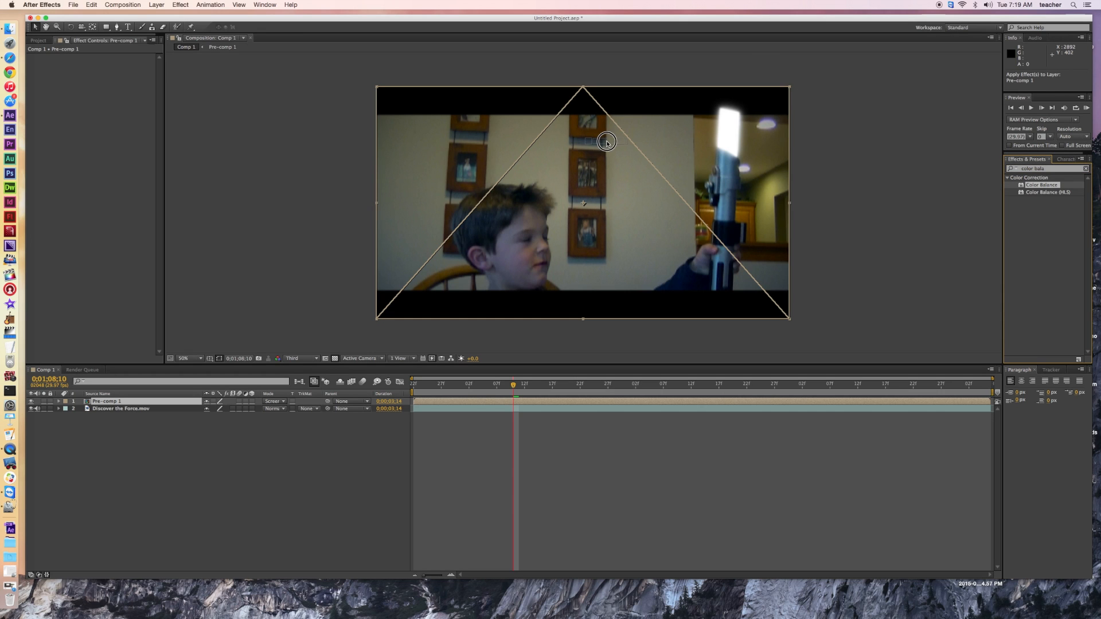
pyautogui.moveTo(614, 231)
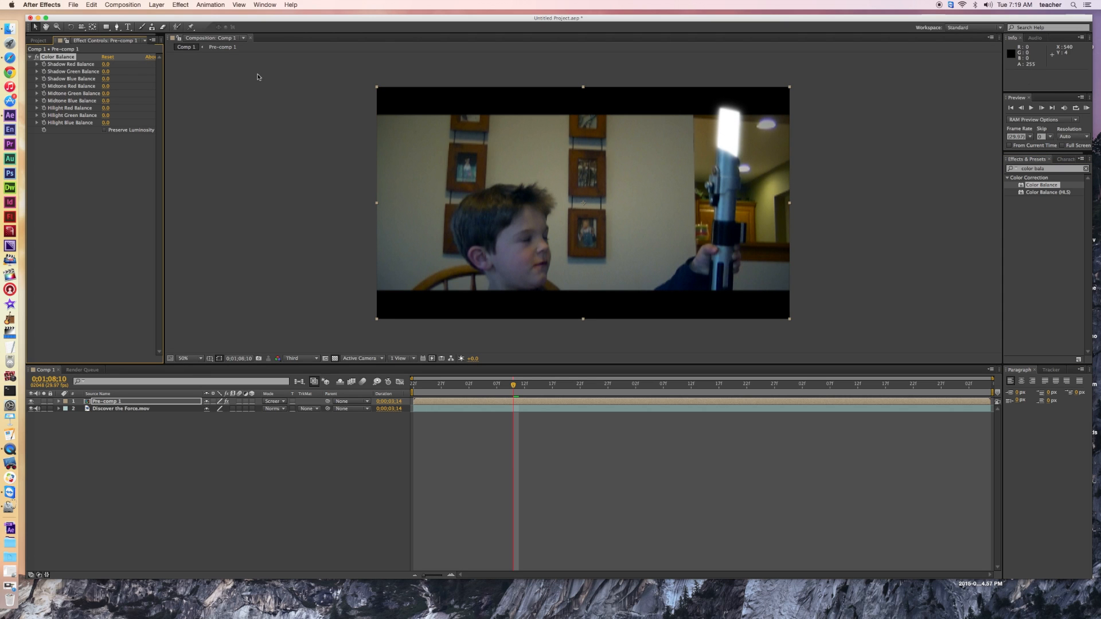
pyautogui.moveTo(138, 75)
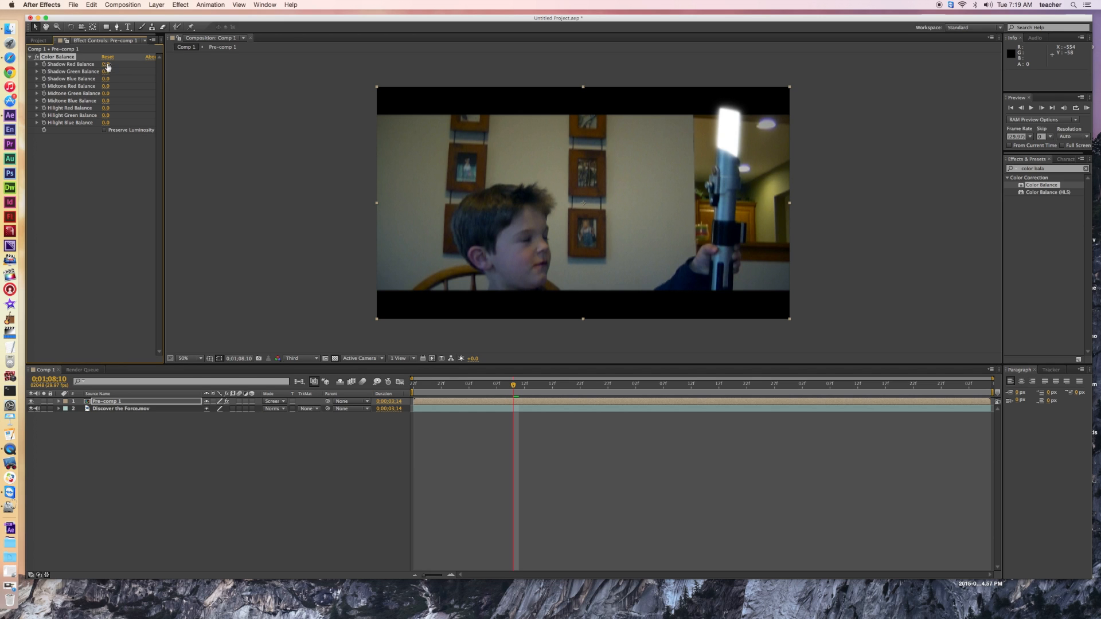
# Step: Set Color Balance shadow, midtone and highlight red to 100 with Preserve Luminosity on
pyautogui.moveTo(106, 64); pyautogui.dragTo(141, 64)
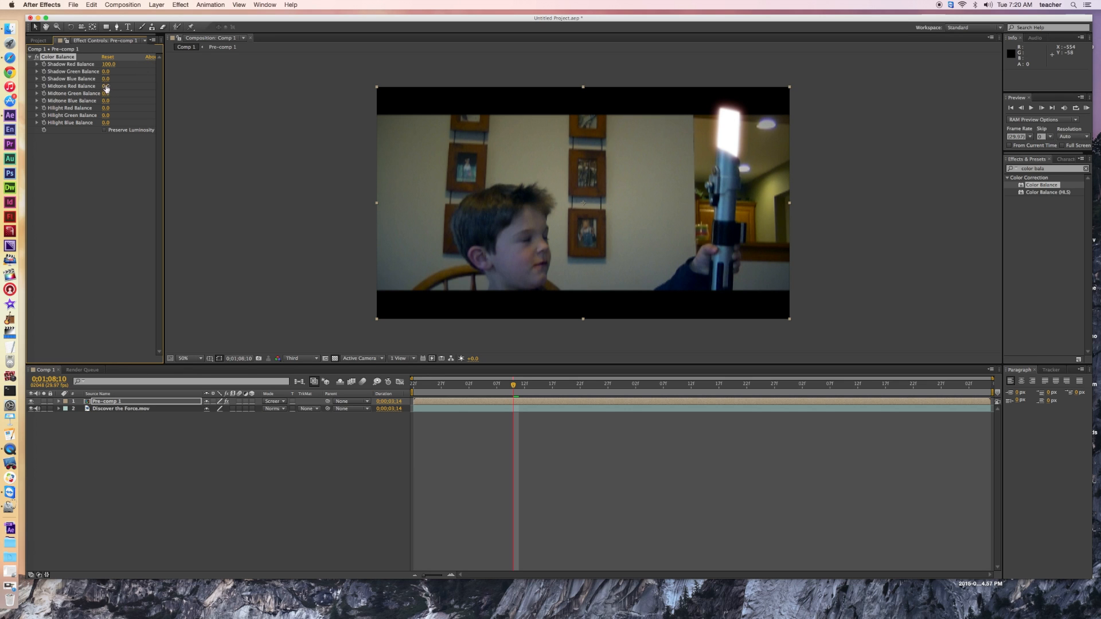
pyautogui.moveTo(106, 86); pyautogui.dragTo(156, 93)
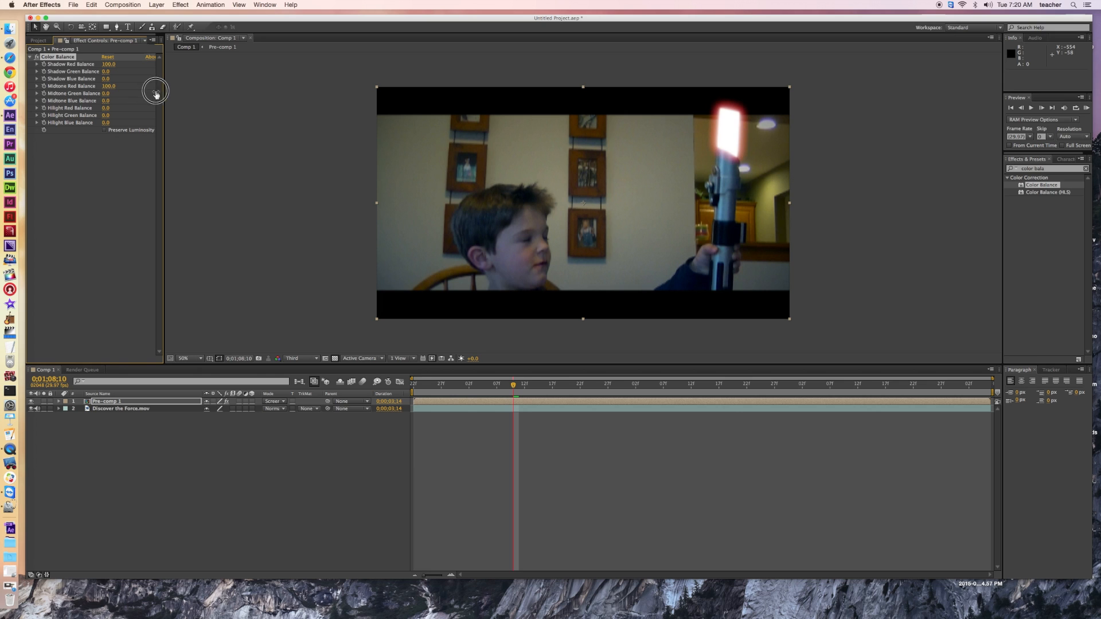
pyautogui.moveTo(108, 119)
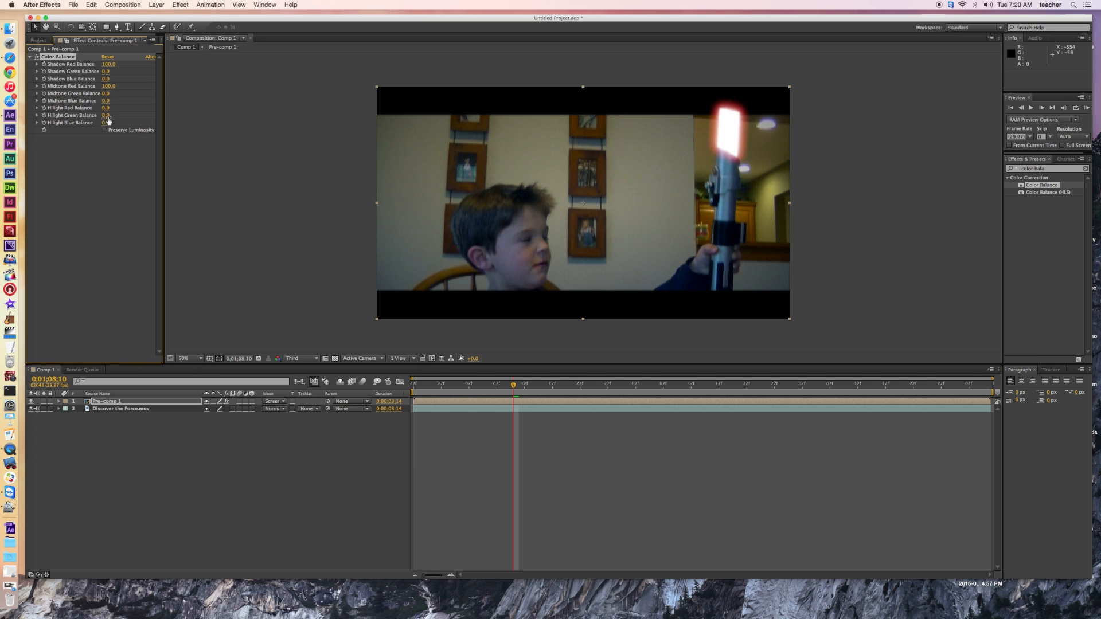
pyautogui.moveTo(106, 107); pyautogui.dragTo(138, 111)
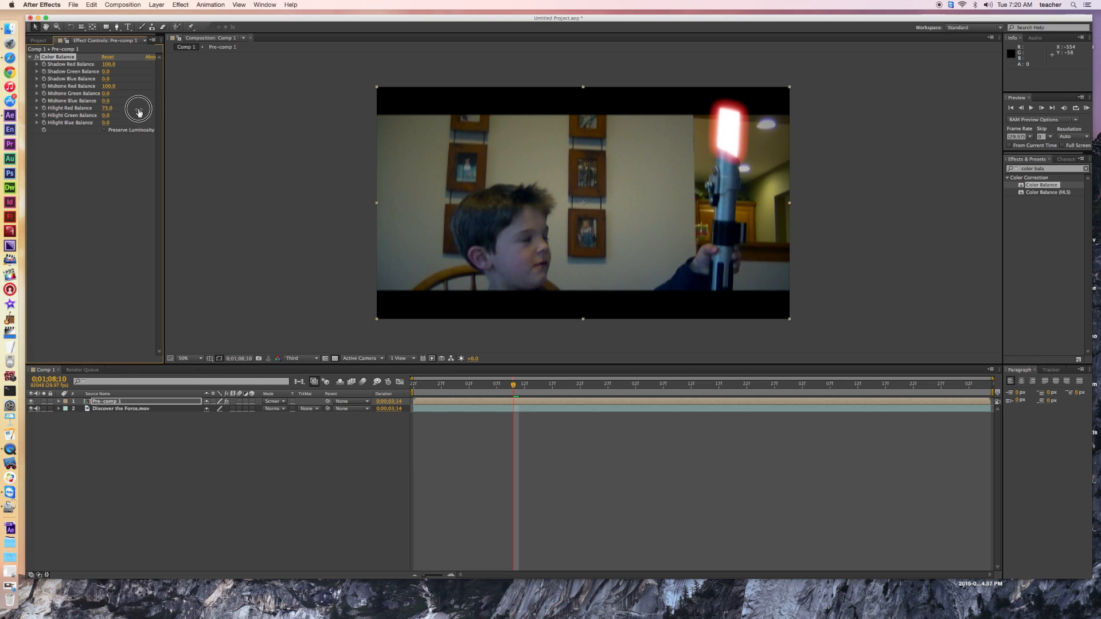
pyautogui.moveTo(138, 112); pyautogui.dragTo(172, 114)
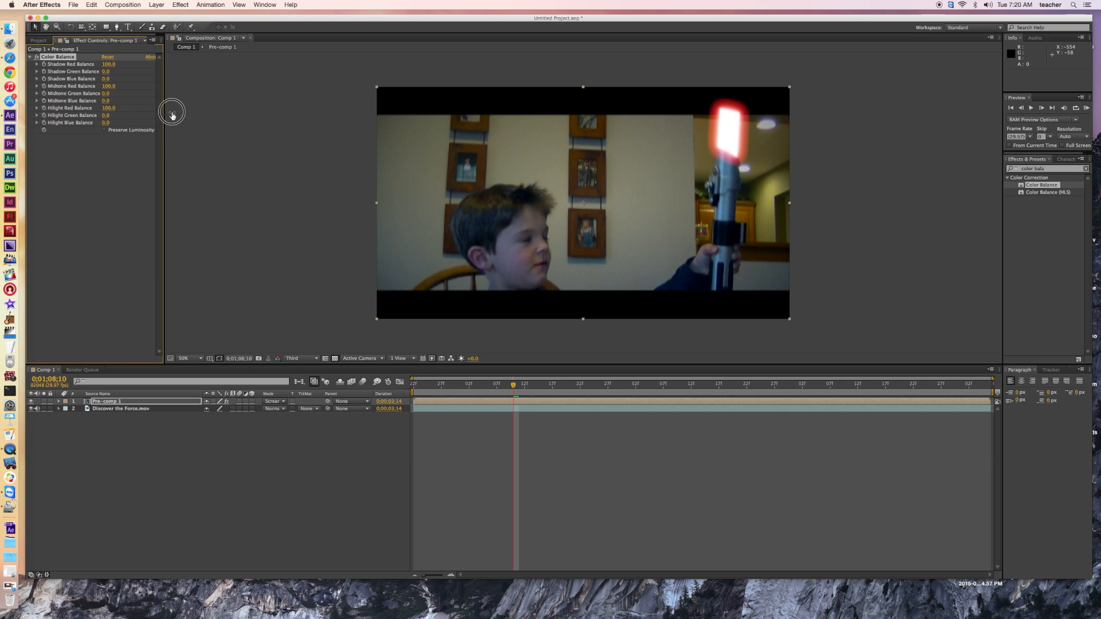
pyautogui.moveTo(106, 133)
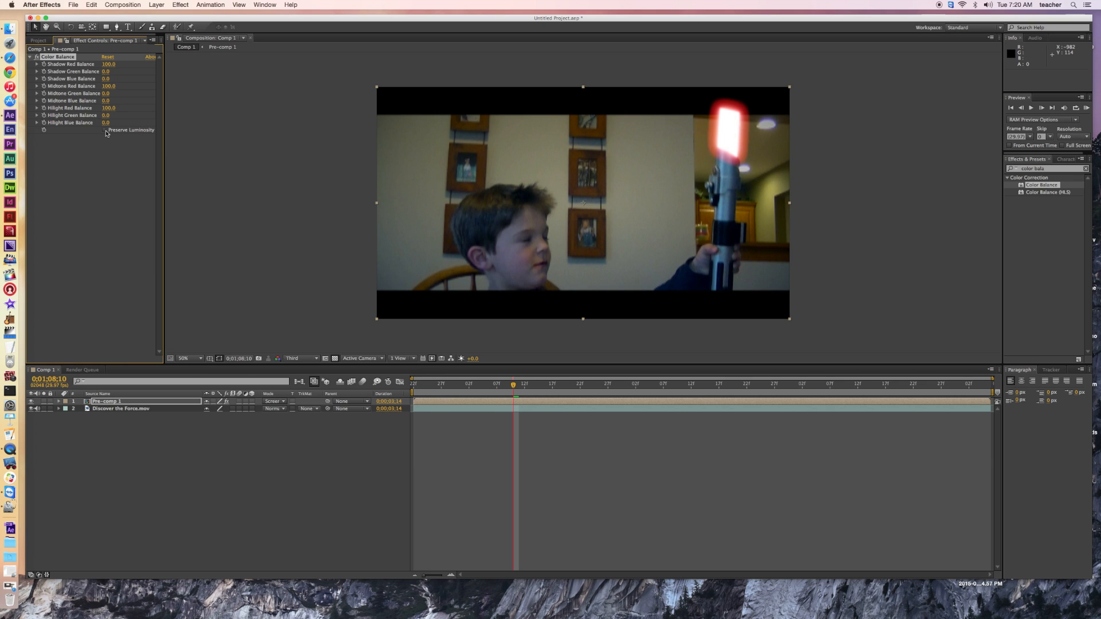
pyautogui.click(104, 131)
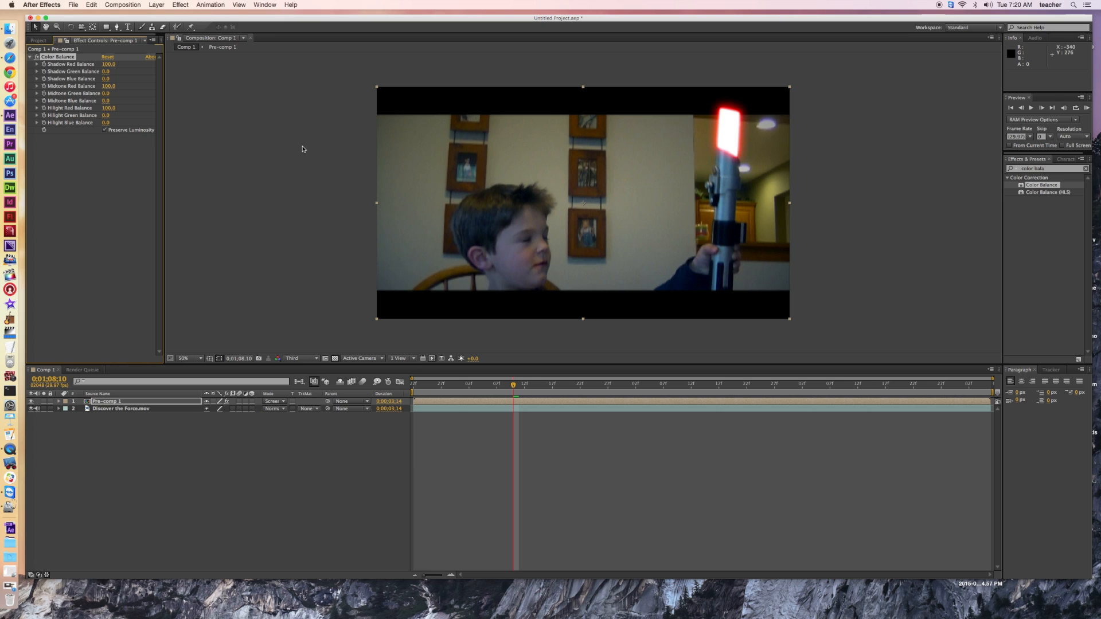
pyautogui.moveTo(303, 148)
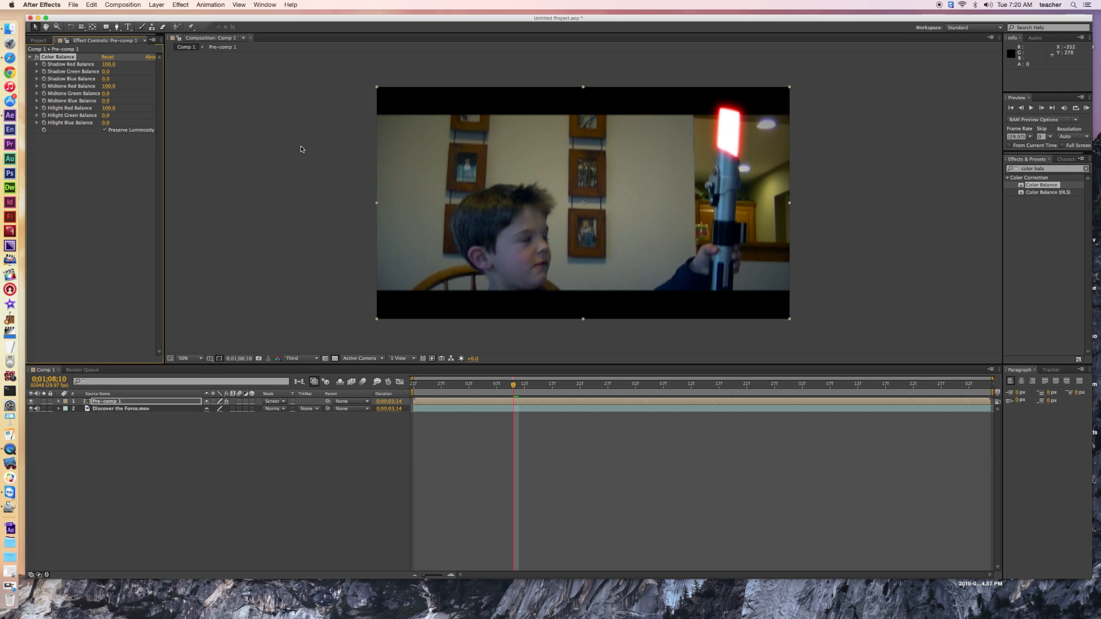
pyautogui.moveTo(529, 332)
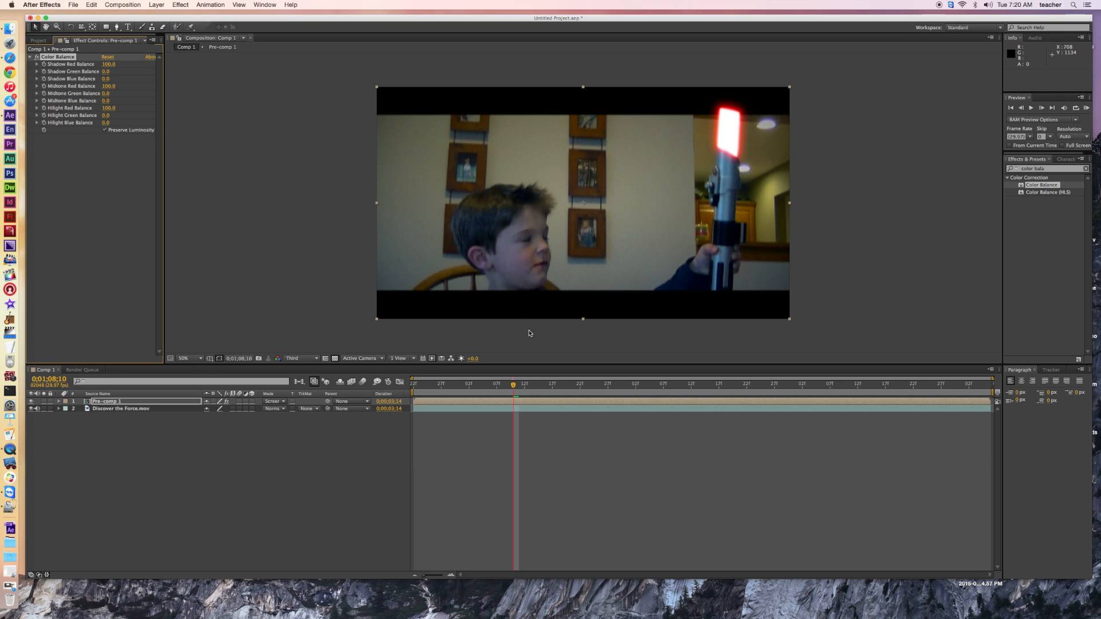
pyautogui.moveTo(376, 422)
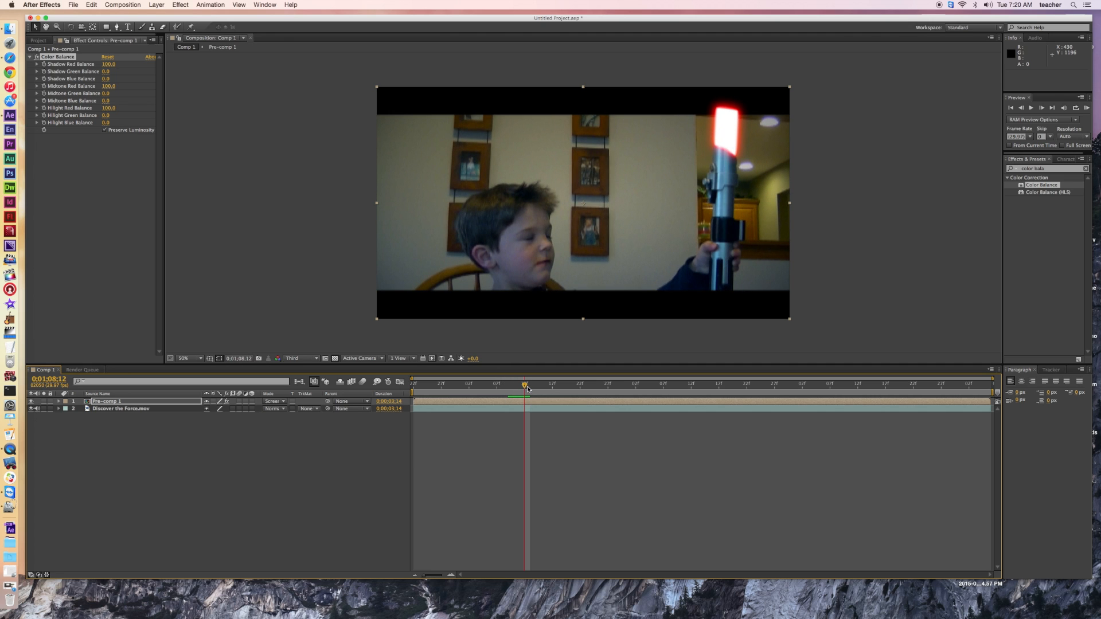
pyautogui.moveTo(525, 386)
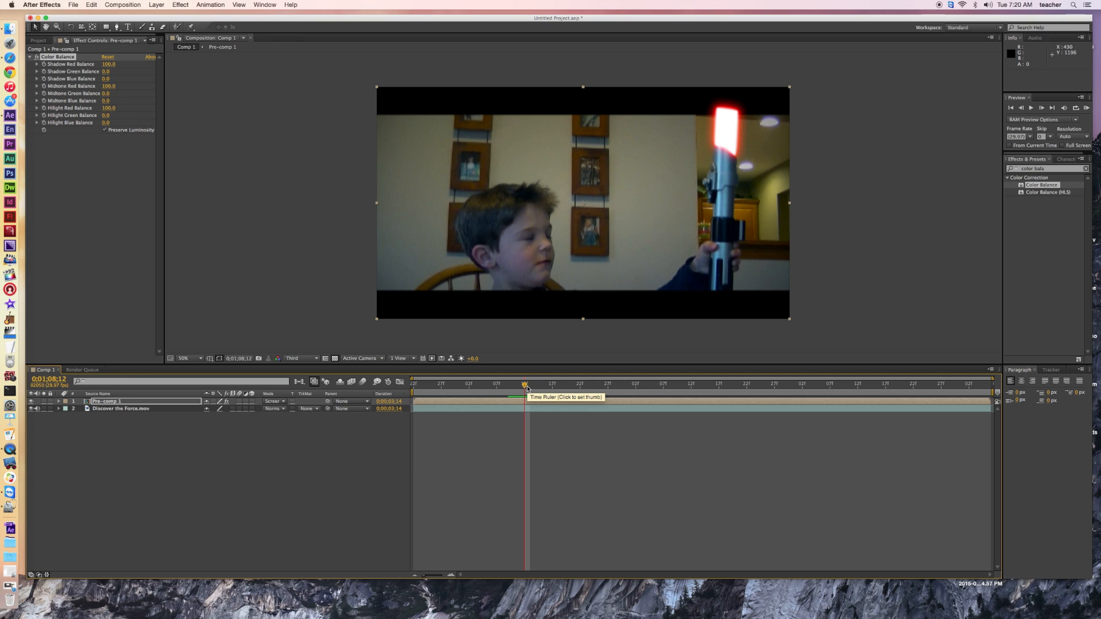